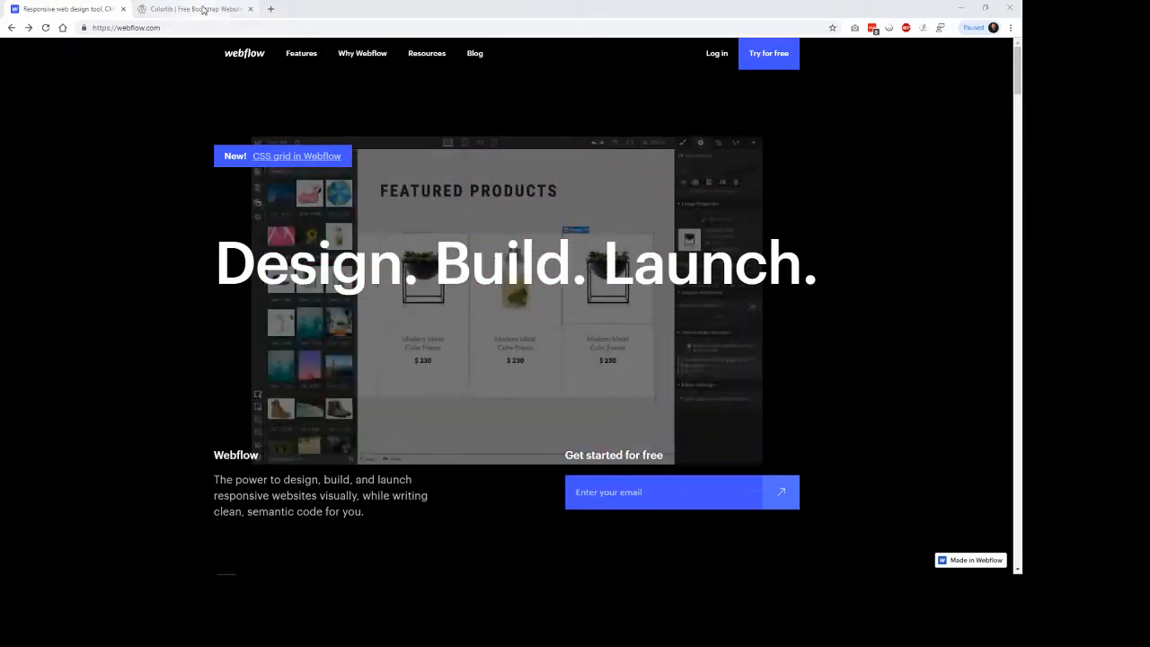
- Switch to the theOrder law firm template preview and browse its opening sections, ending at the hero
left_click(194, 9)
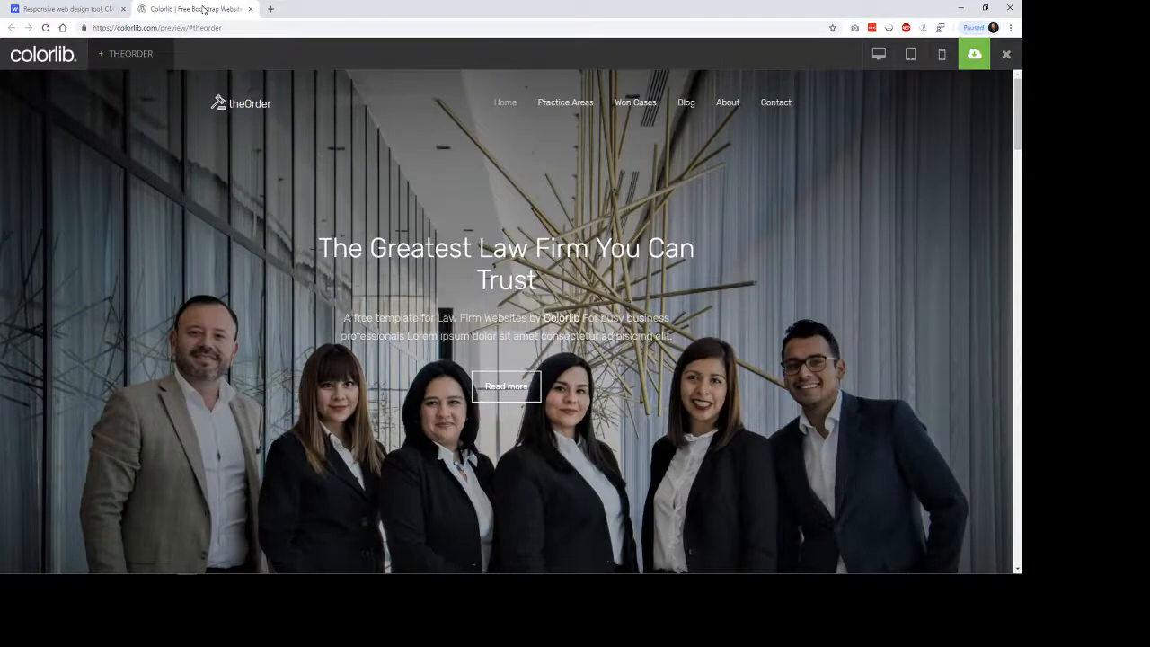
mouse_move(834, 318)
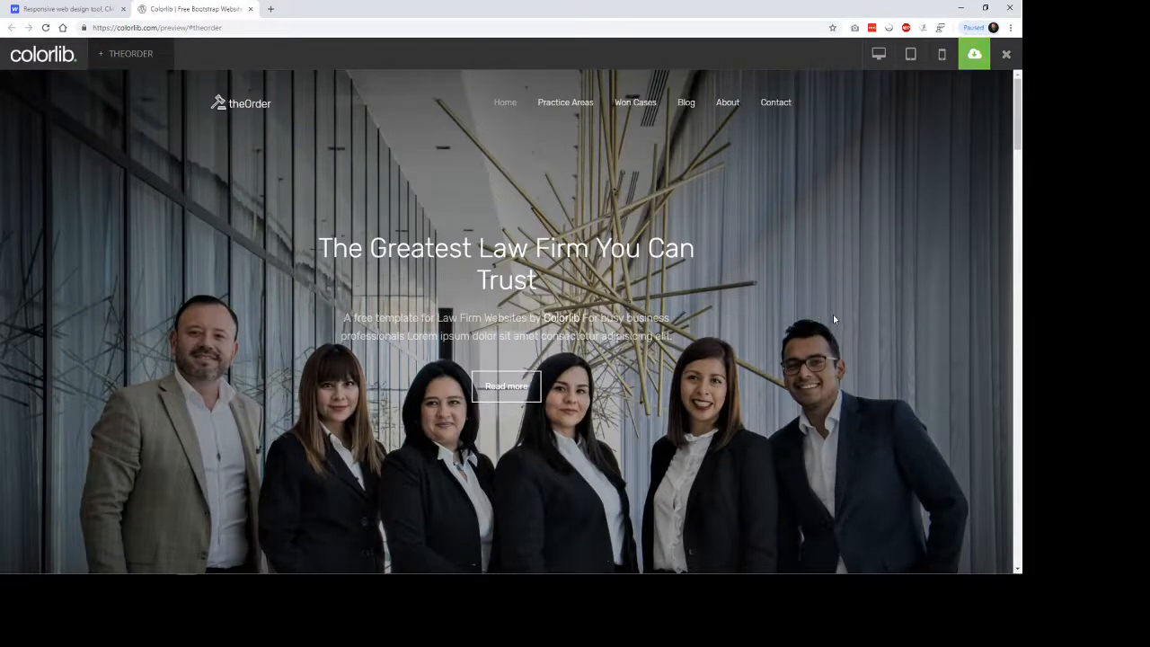
mouse_move(842, 323)
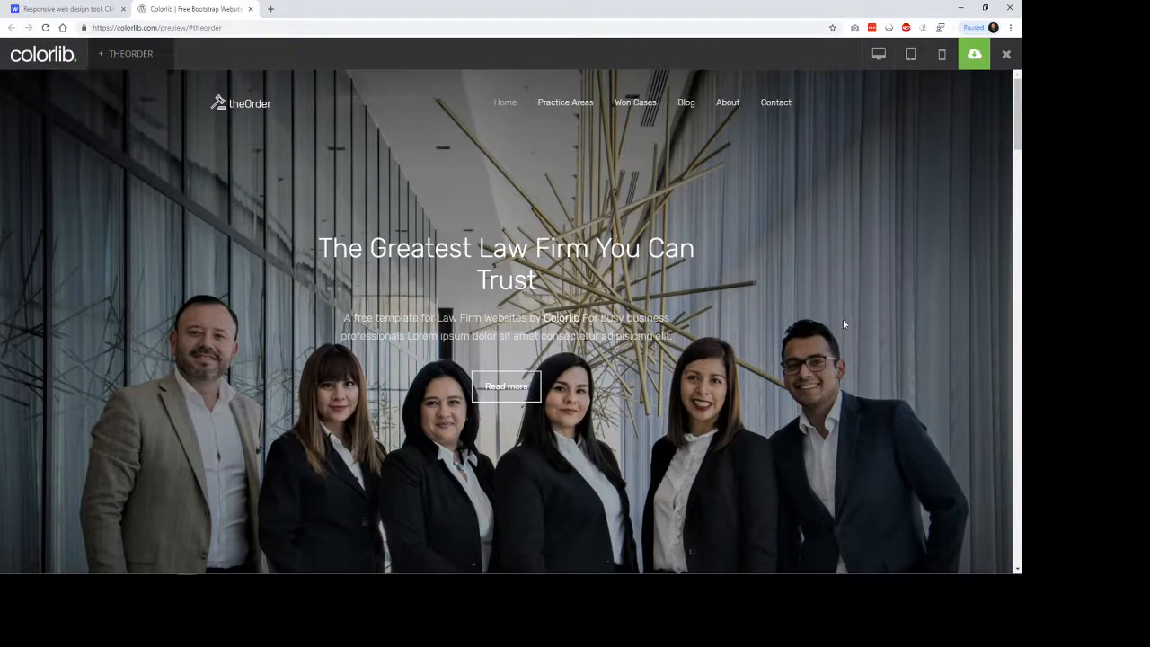
mouse_move(163, 155)
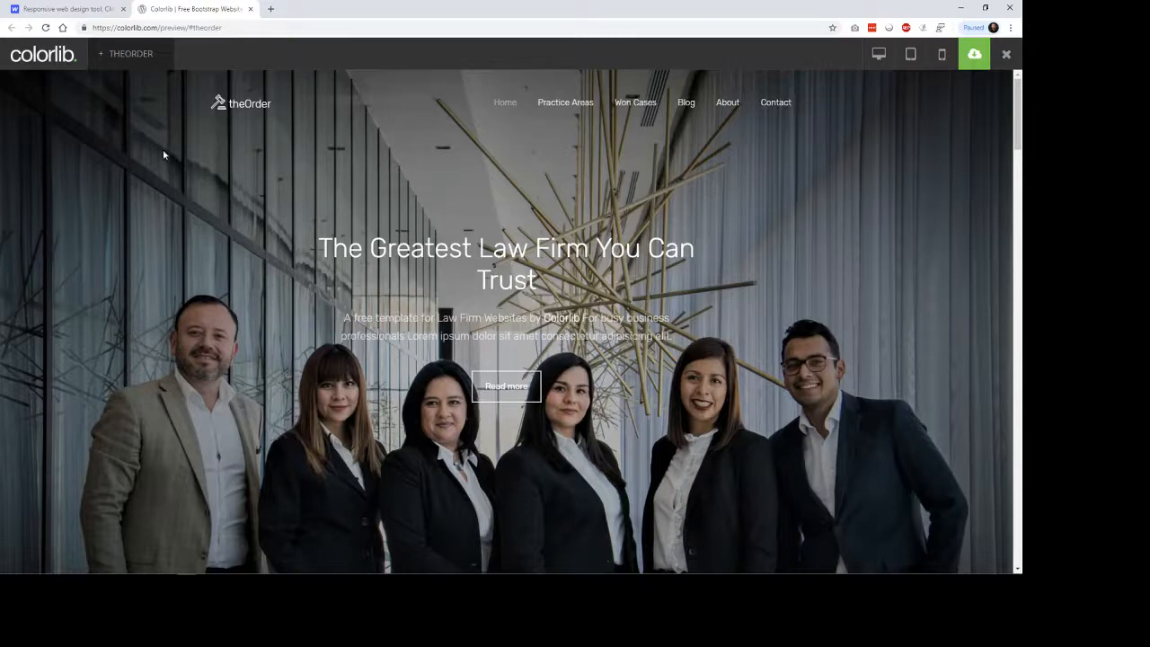
scroll("down", 3)
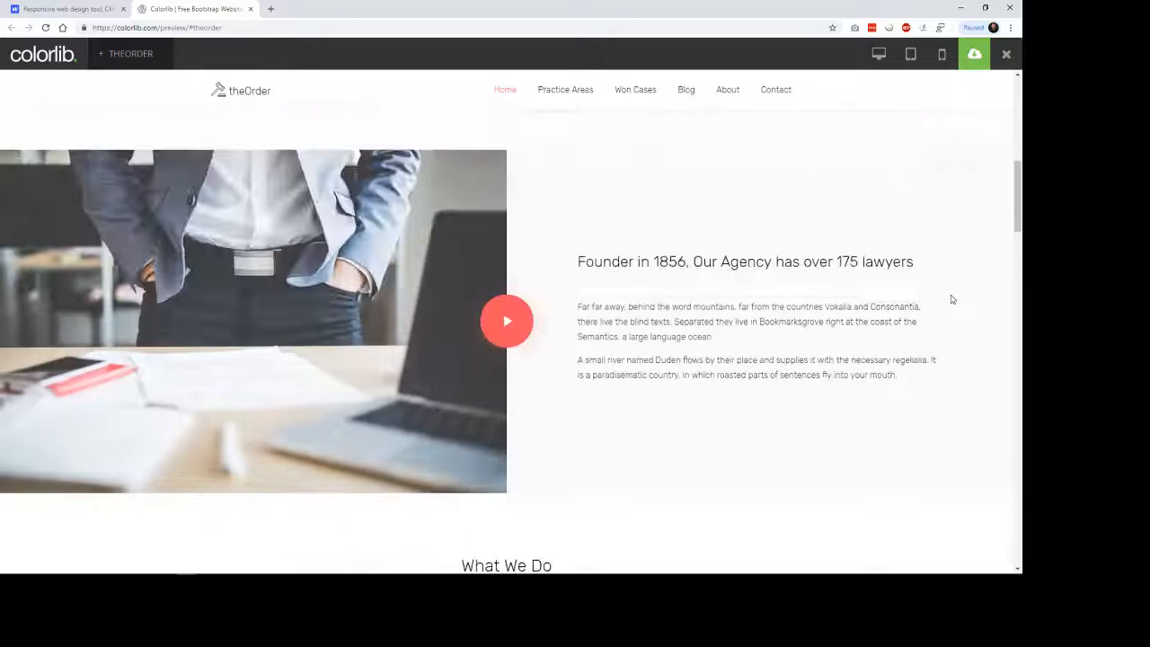
scroll("up", 3)
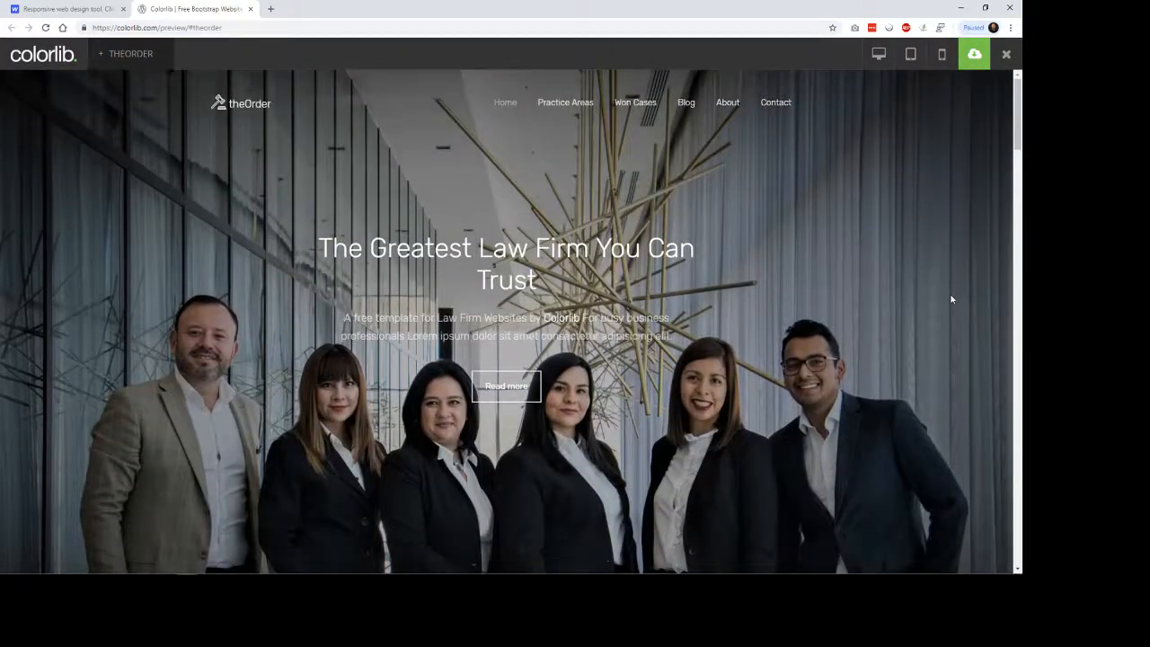
scroll("down", 3)
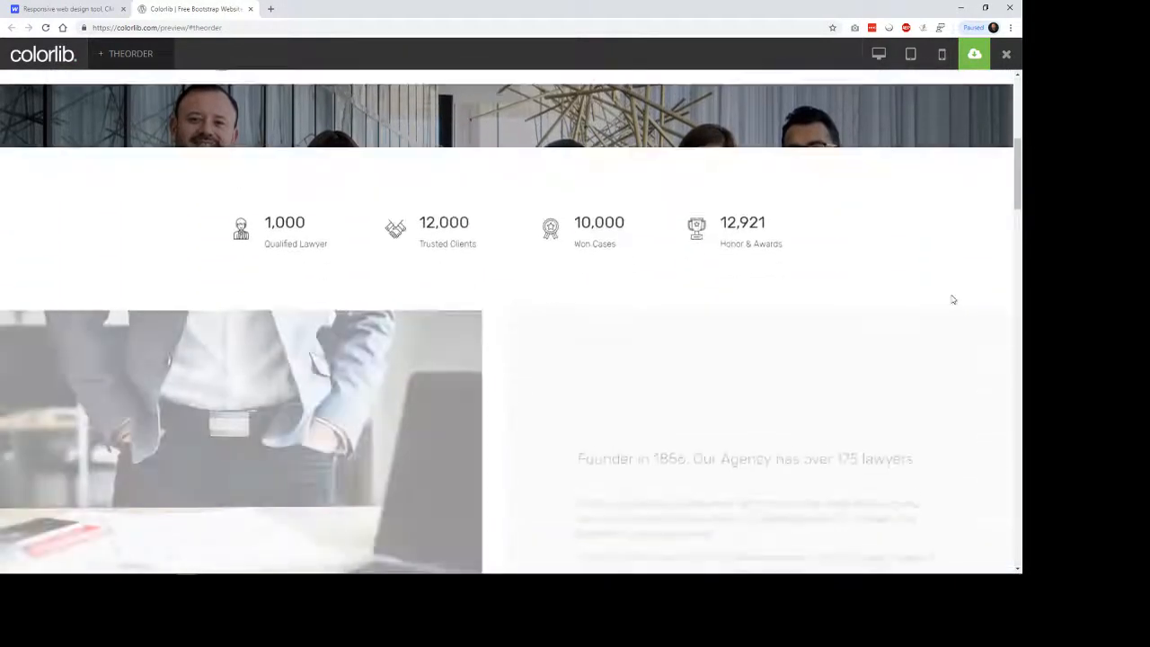
scroll("up", 3)
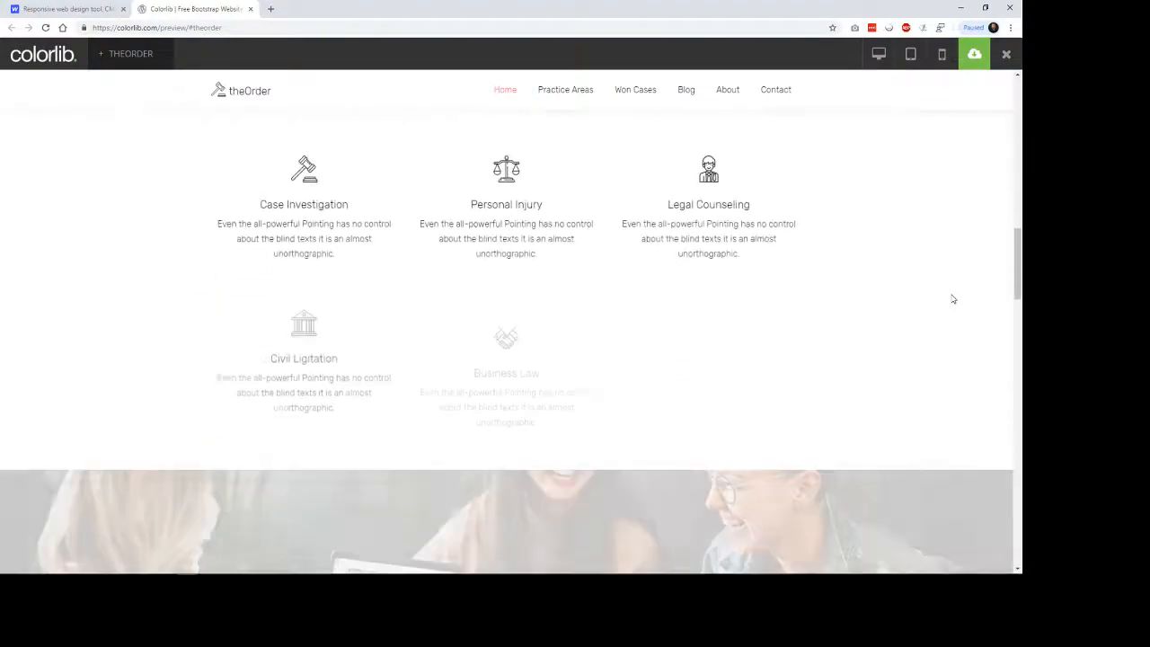
scroll("down", 3)
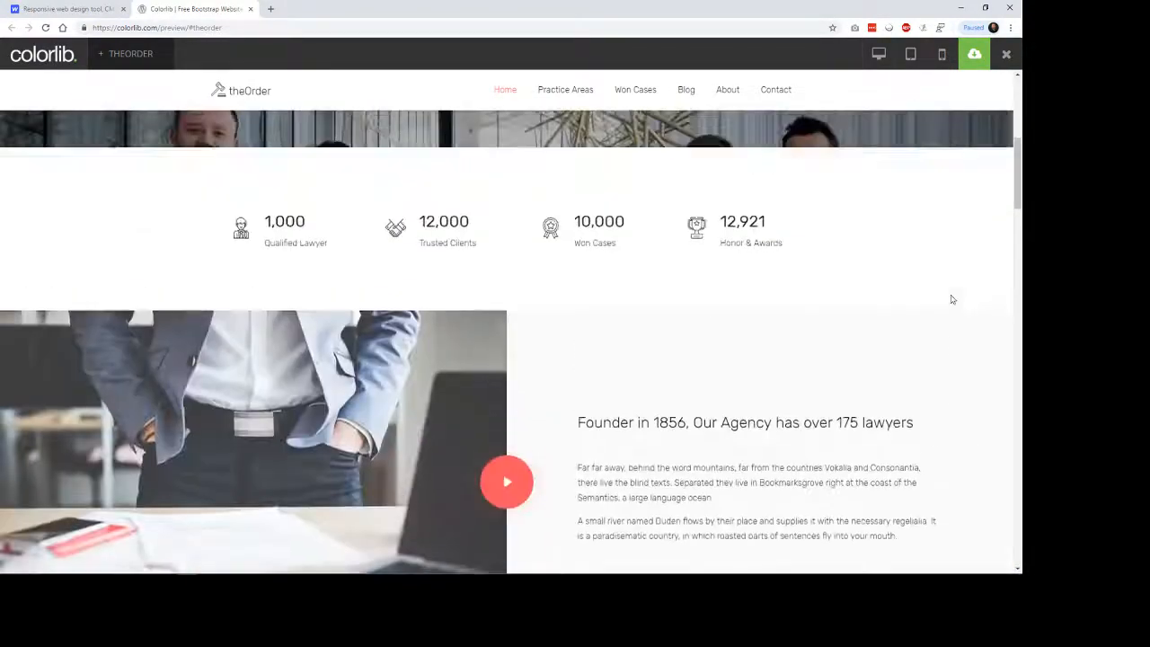
scroll("up", 3)
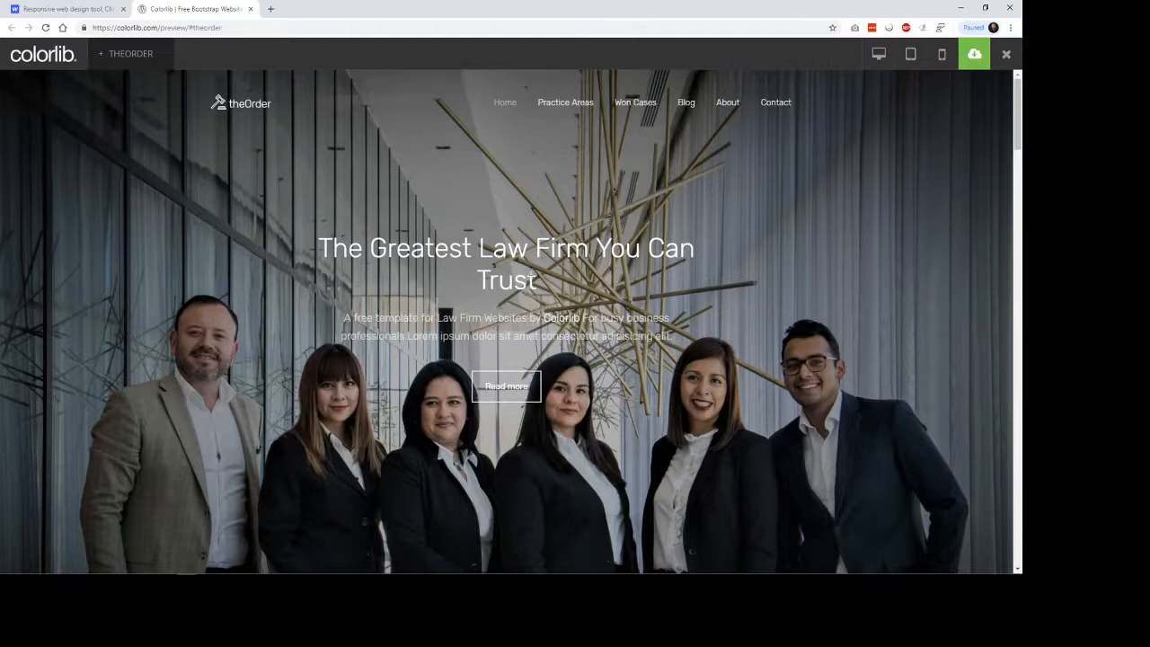
scroll("down", 3)
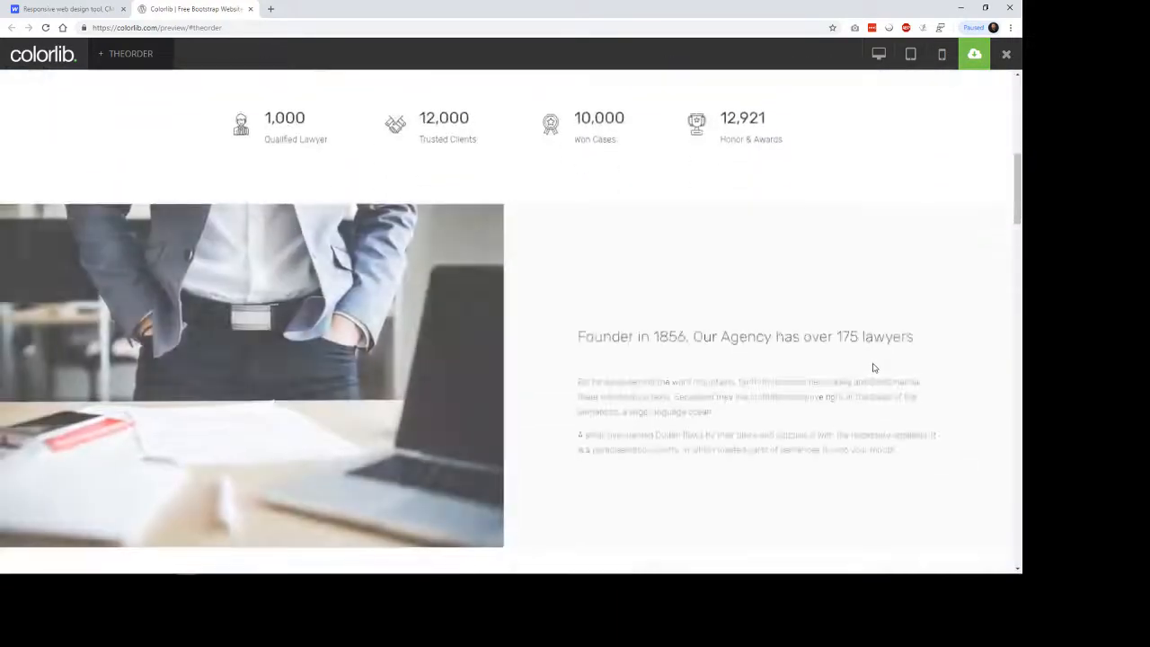
scroll("up", 3)
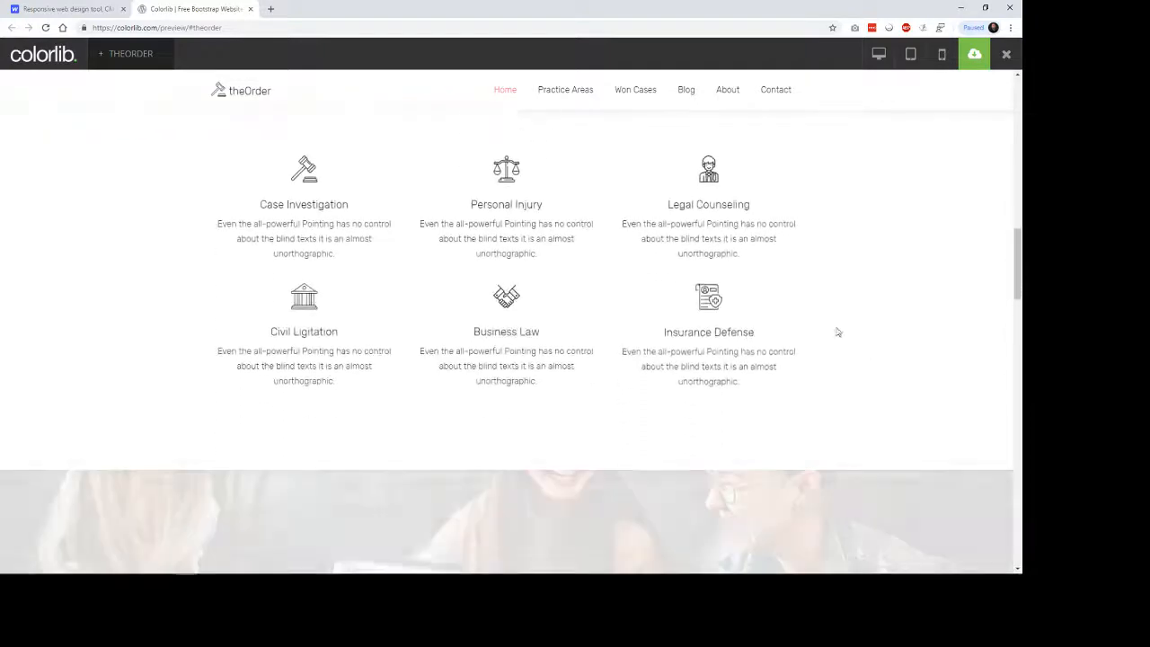
scroll("down", 3)
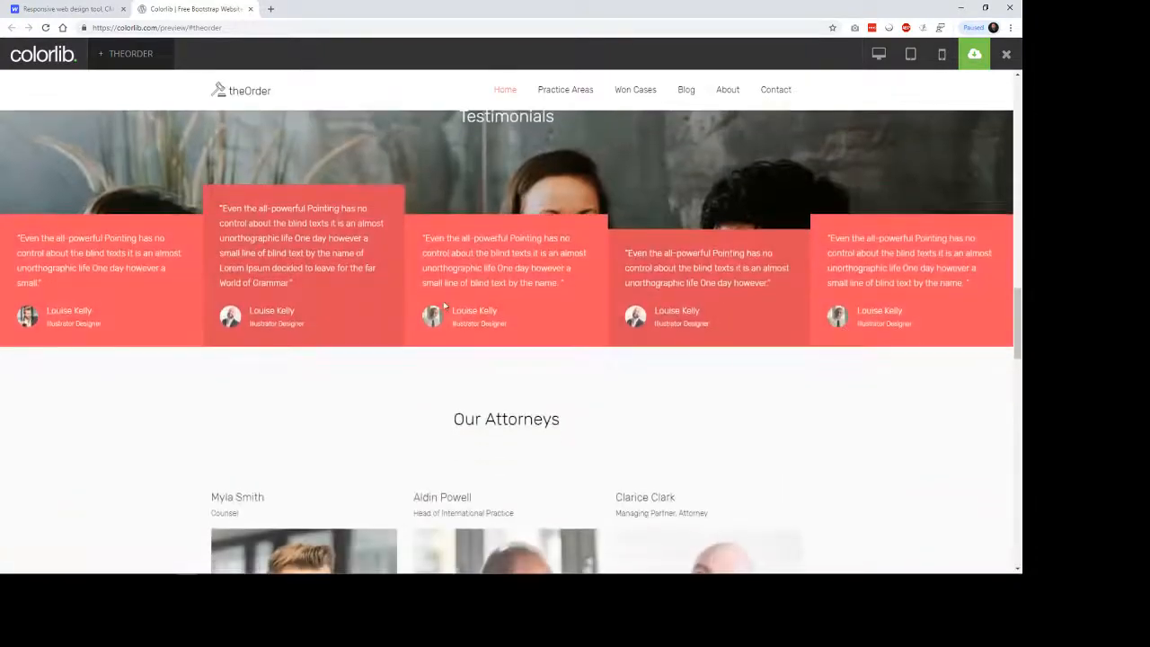
scroll("down", 3)
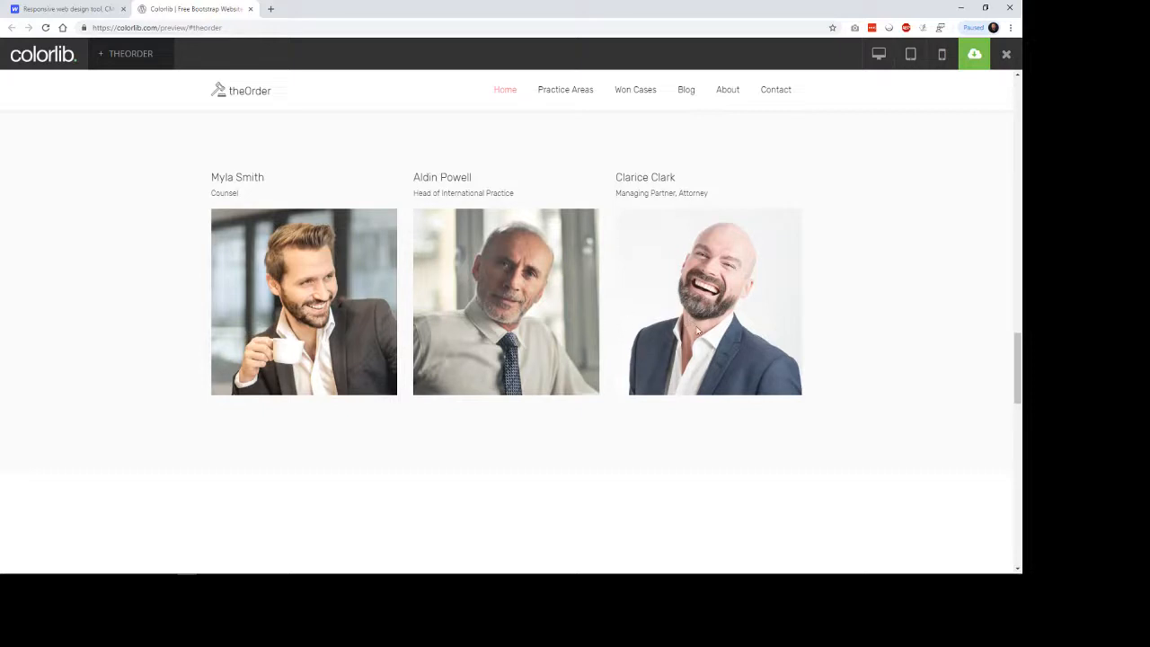
mouse_move(895, 359)
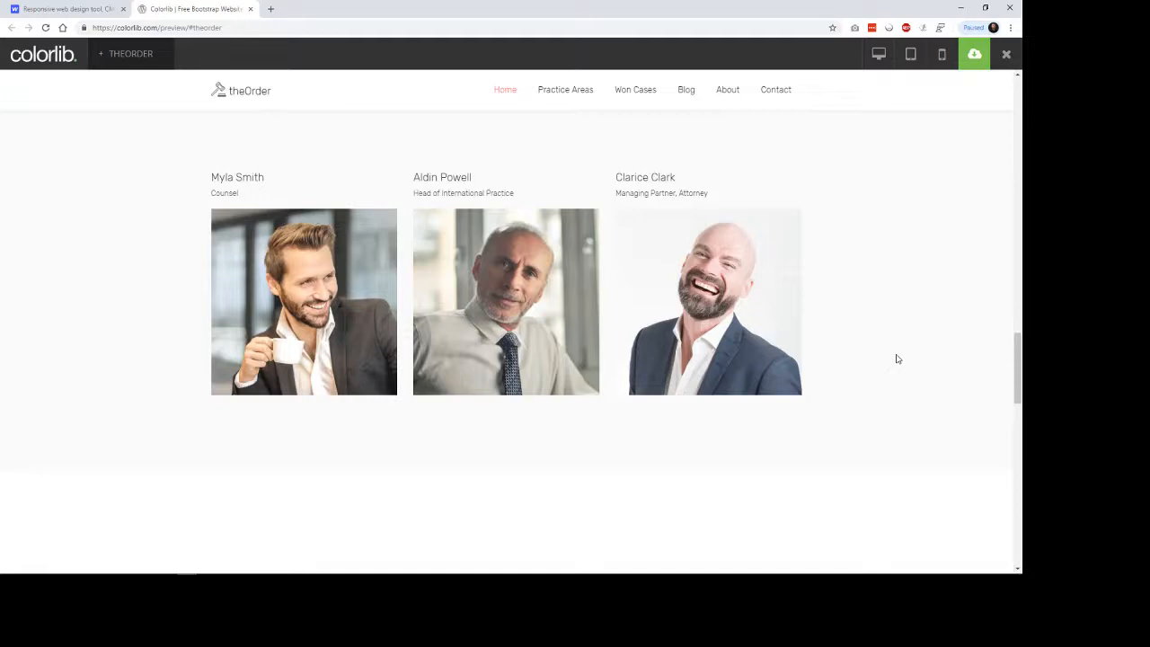
mouse_move(898, 352)
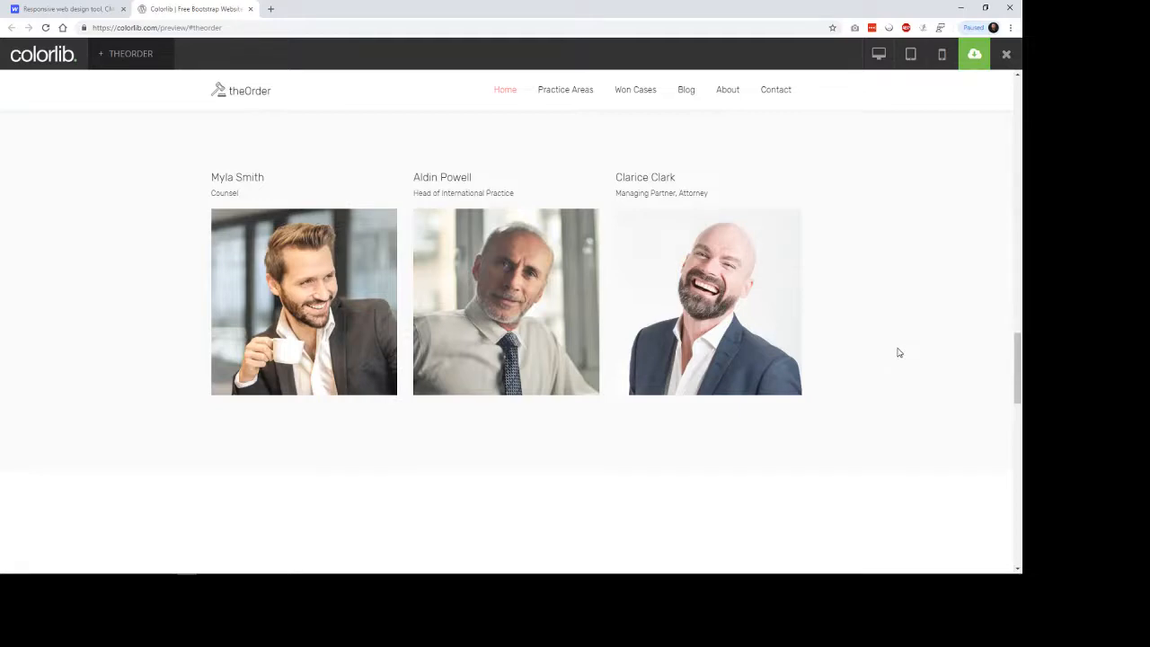
scroll("up", 3)
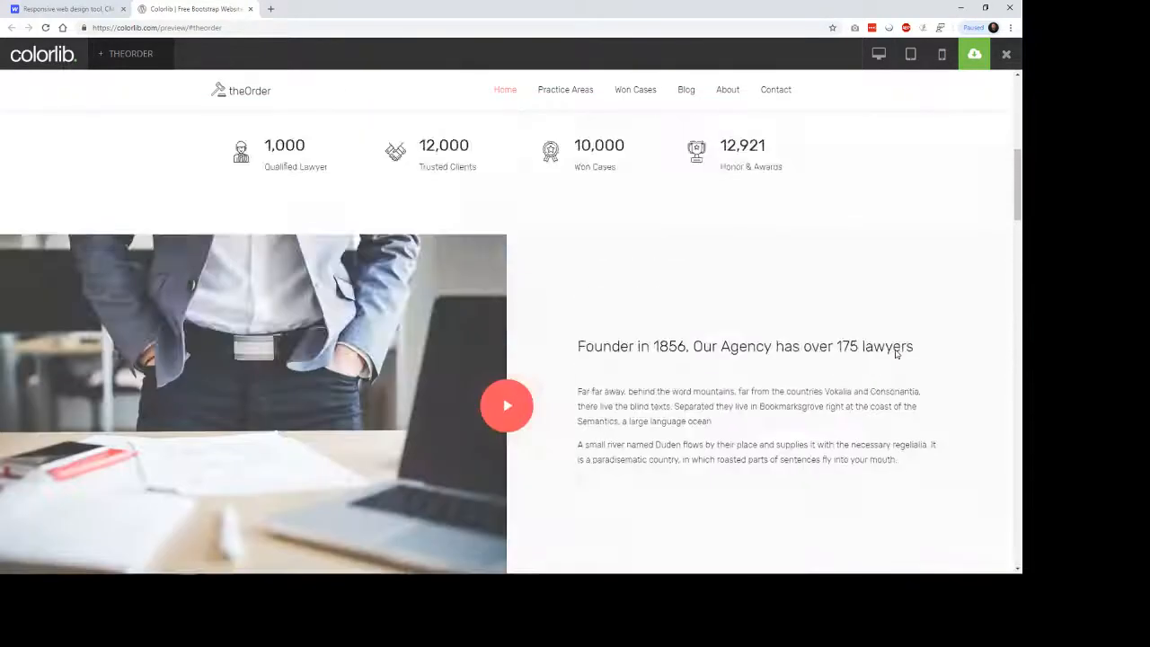
scroll("up", 3)
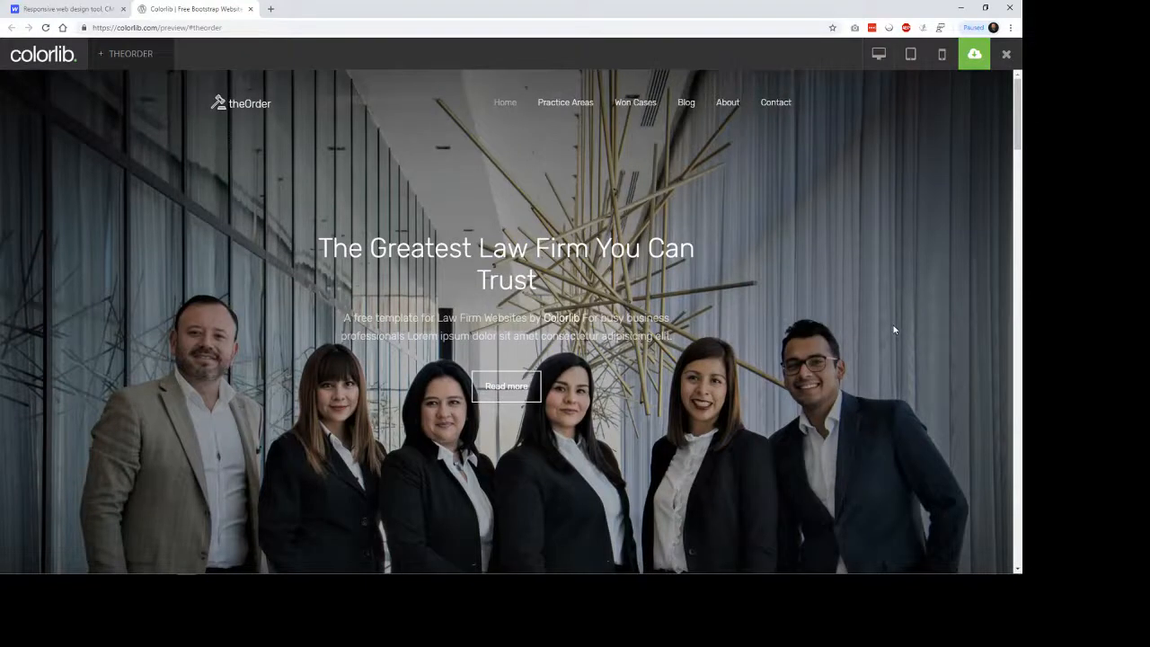
mouse_move(873, 319)
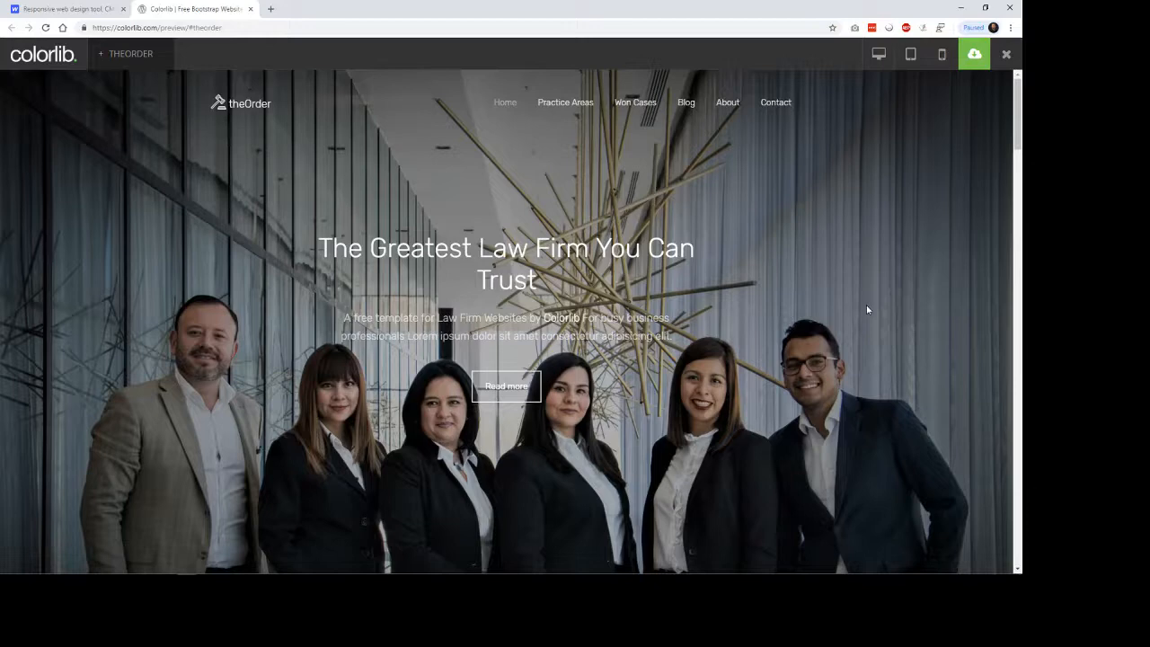
mouse_move(862, 309)
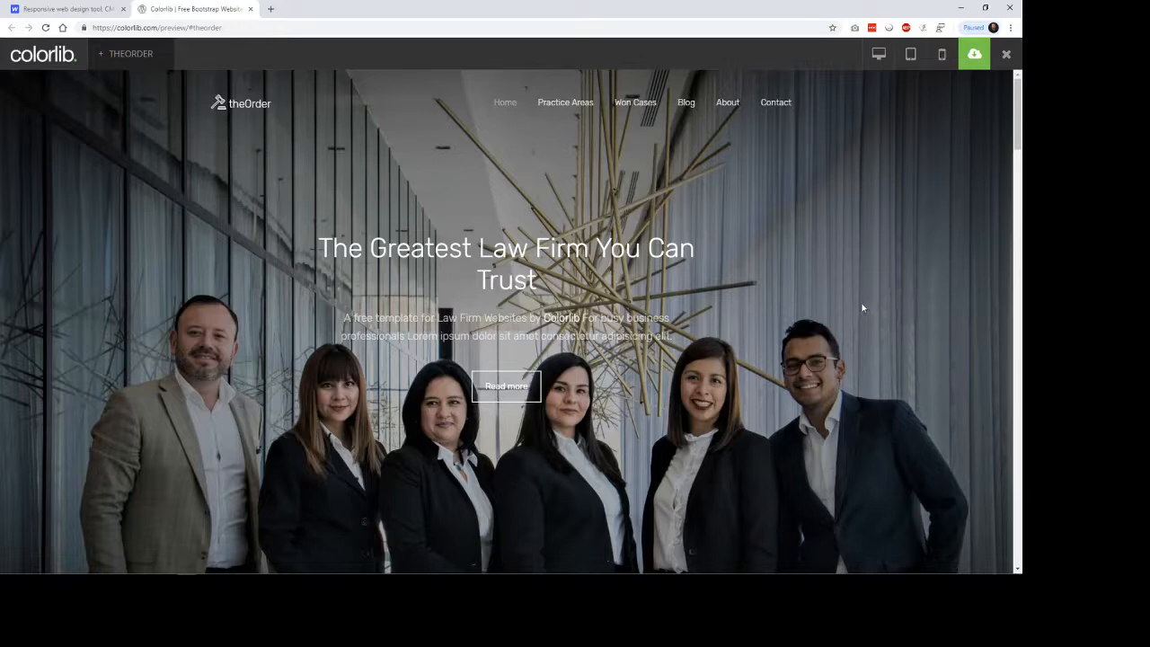
mouse_move(859, 302)
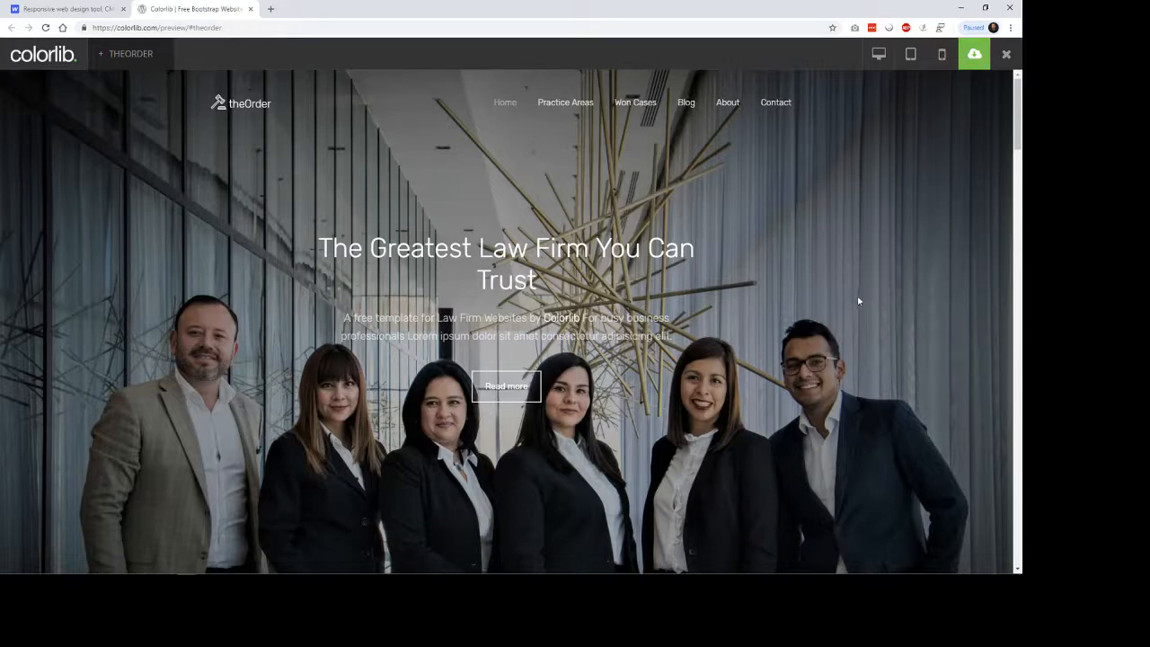
mouse_move(845, 302)
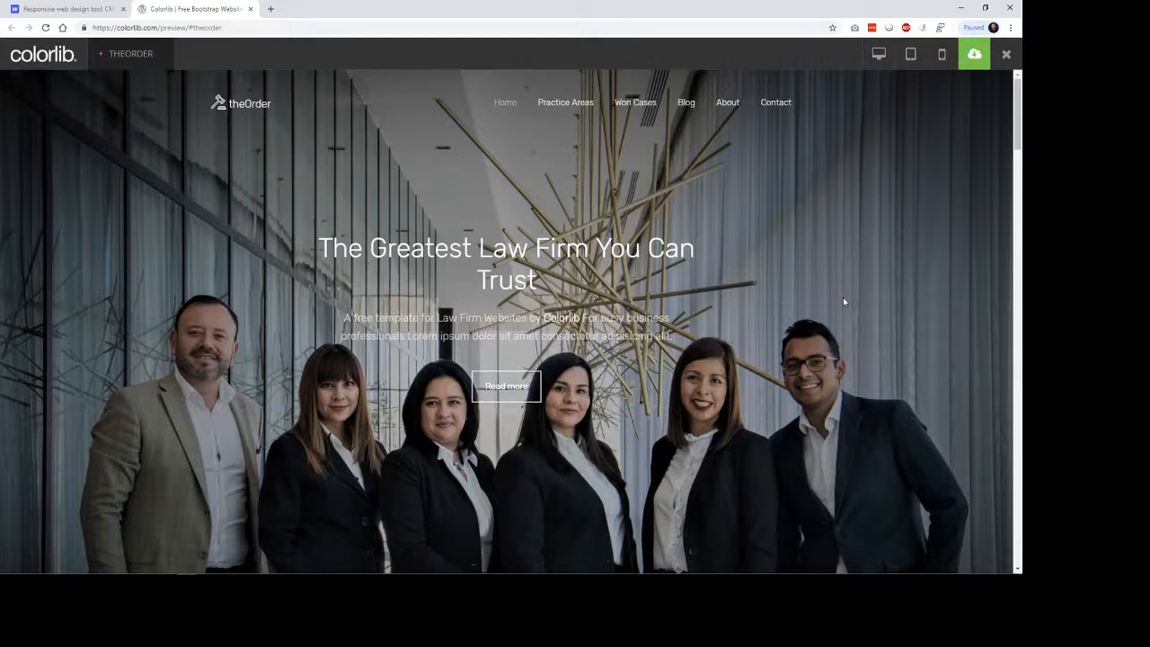
mouse_move(840, 309)
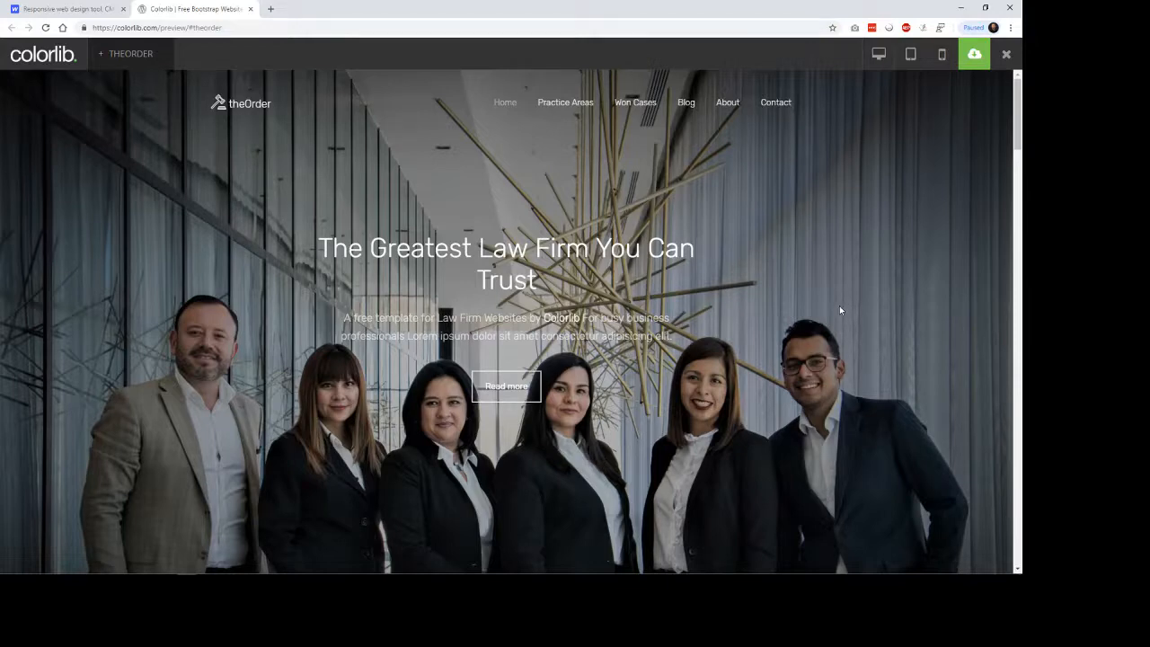
mouse_move(291, 219)
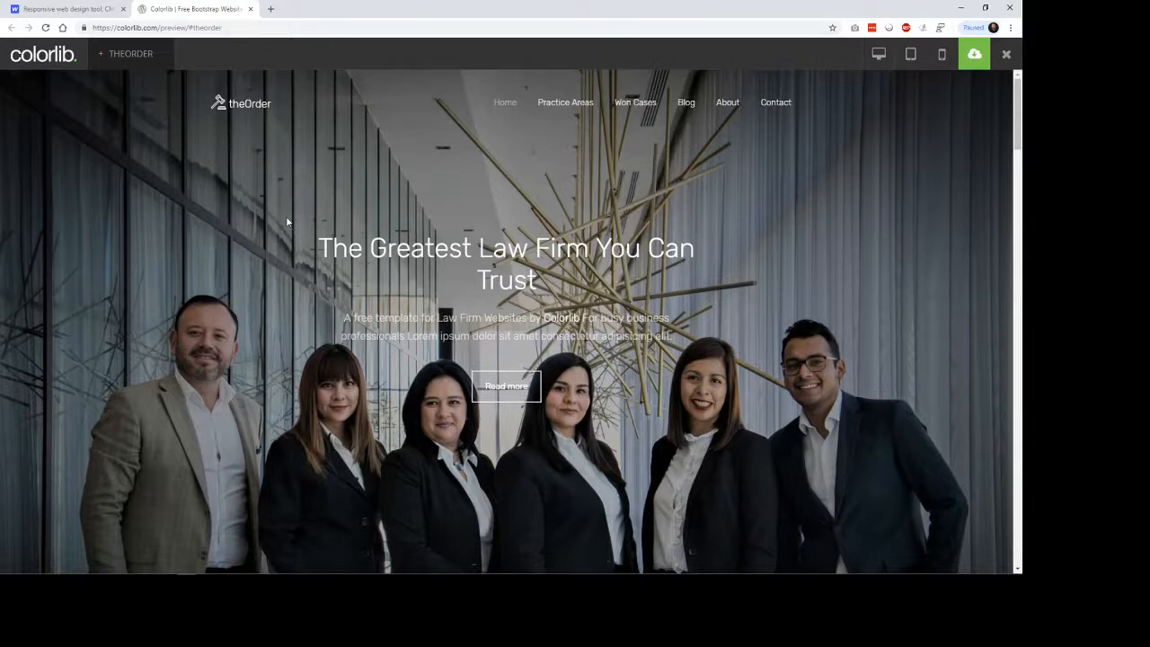
mouse_move(277, 212)
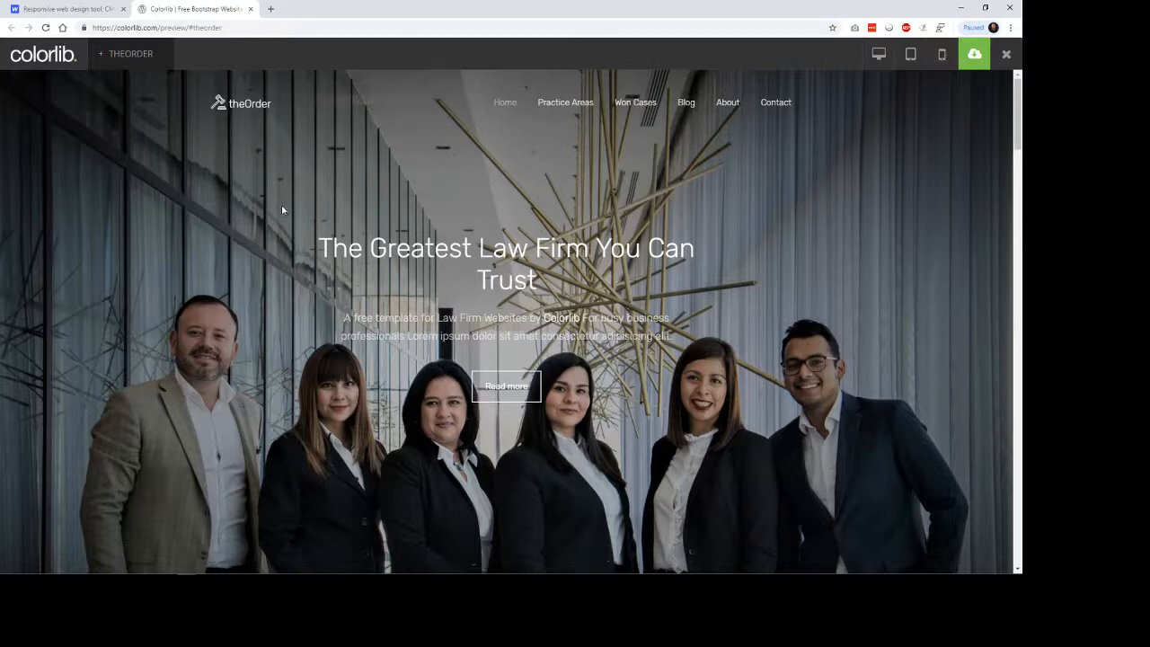
mouse_move(352, 208)
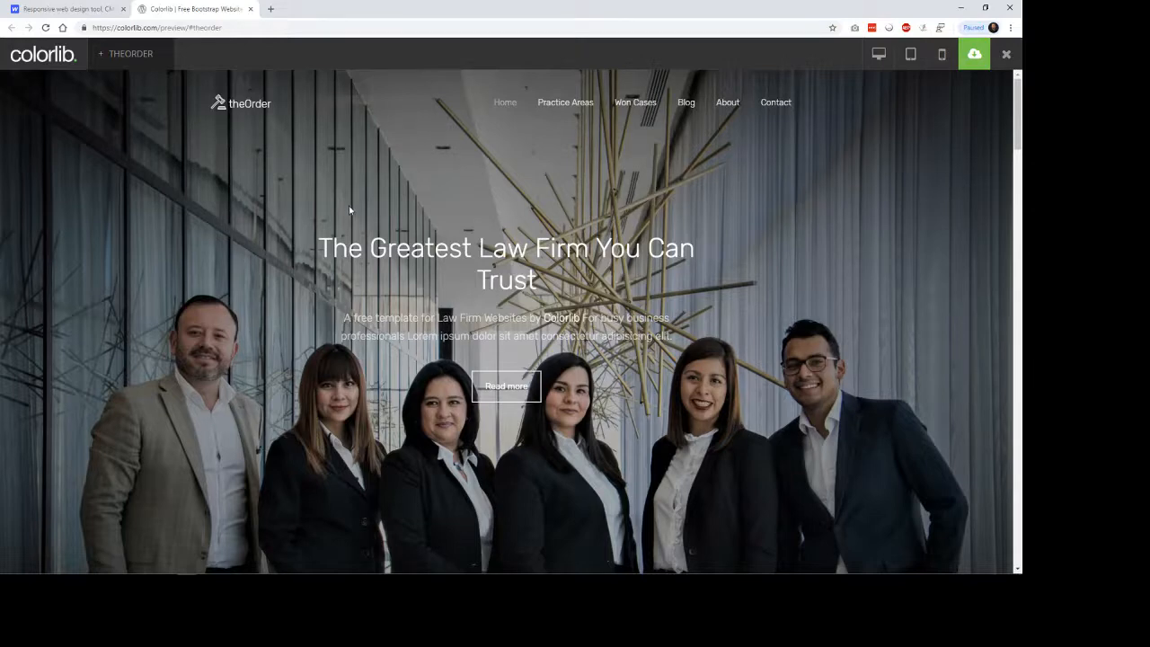
mouse_move(345, 212)
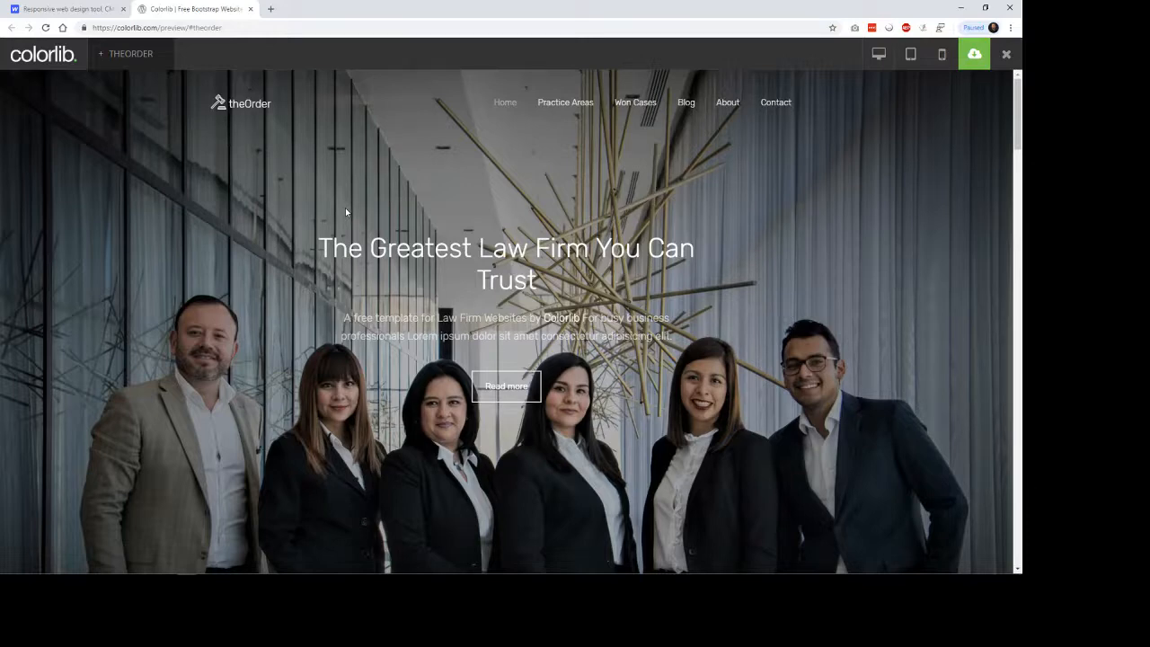
mouse_move(327, 217)
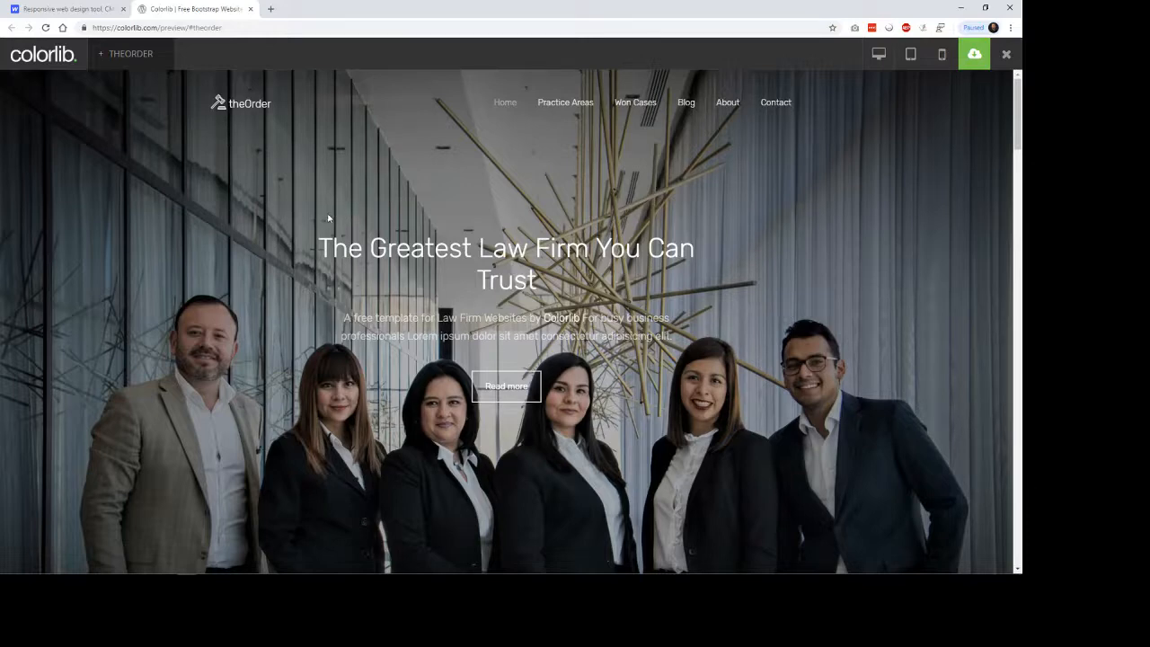
mouse_move(227, 198)
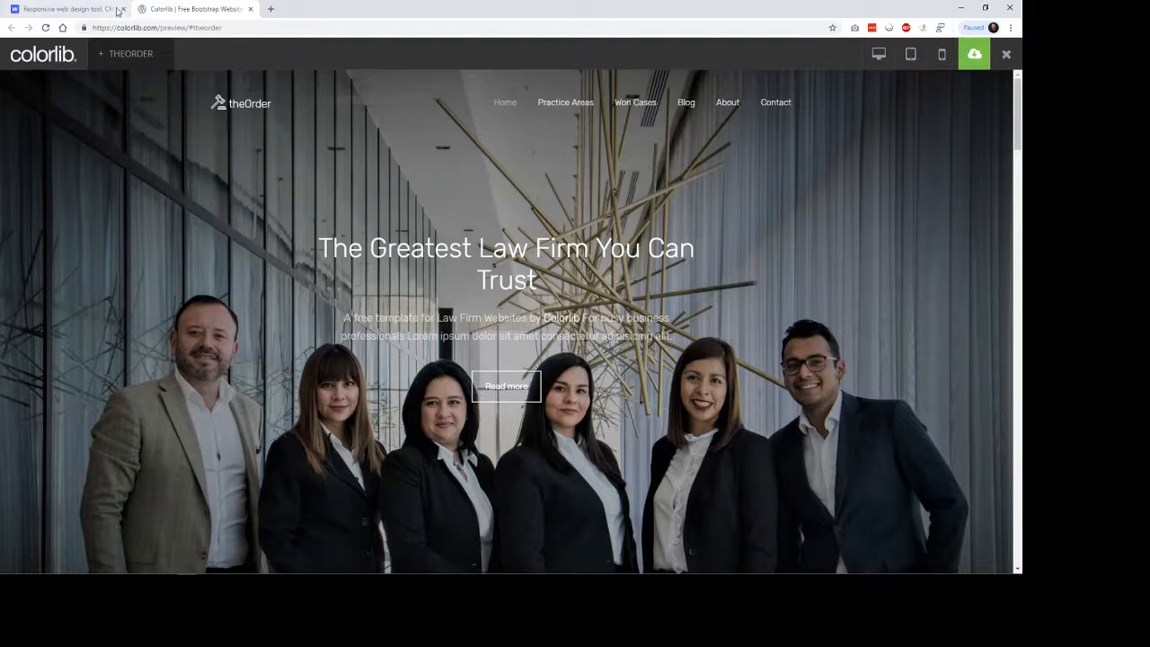
- Sign in to Webflow with the brian.hafer account email and reach the dashboard
left_click(68, 7)
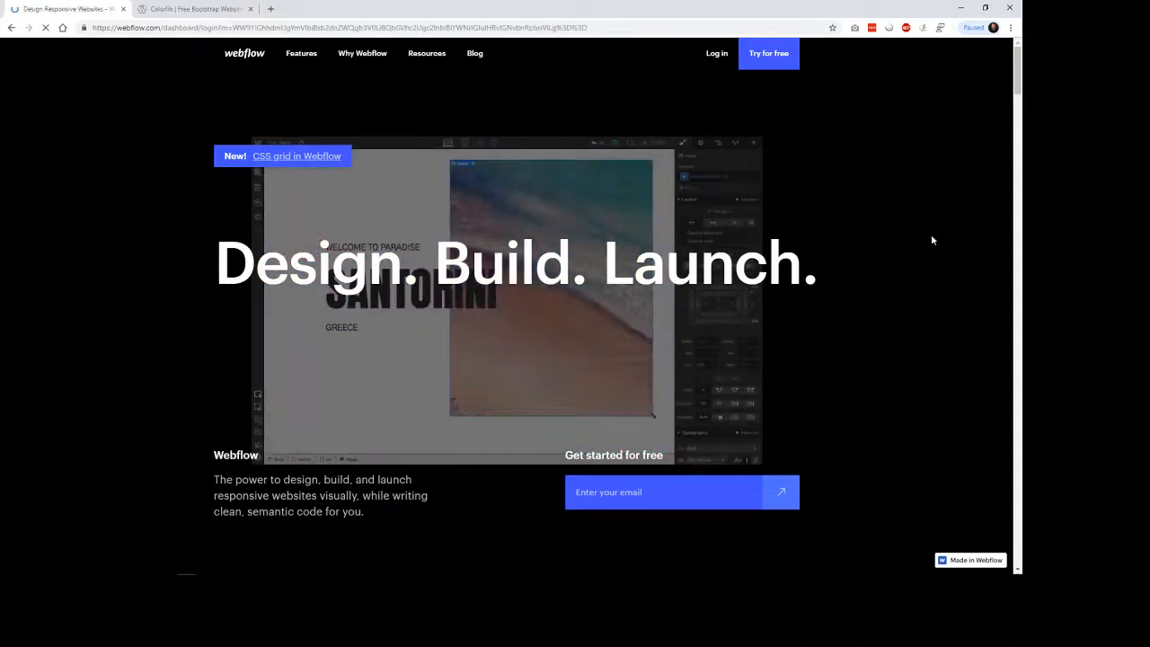
left_click(715, 54)
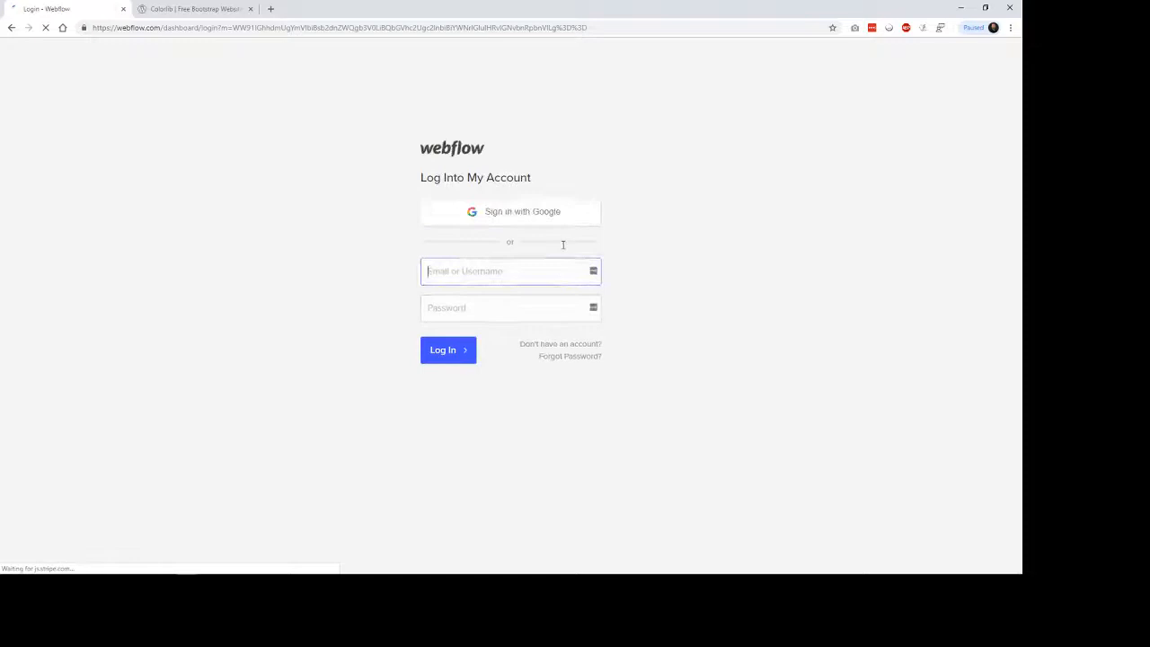
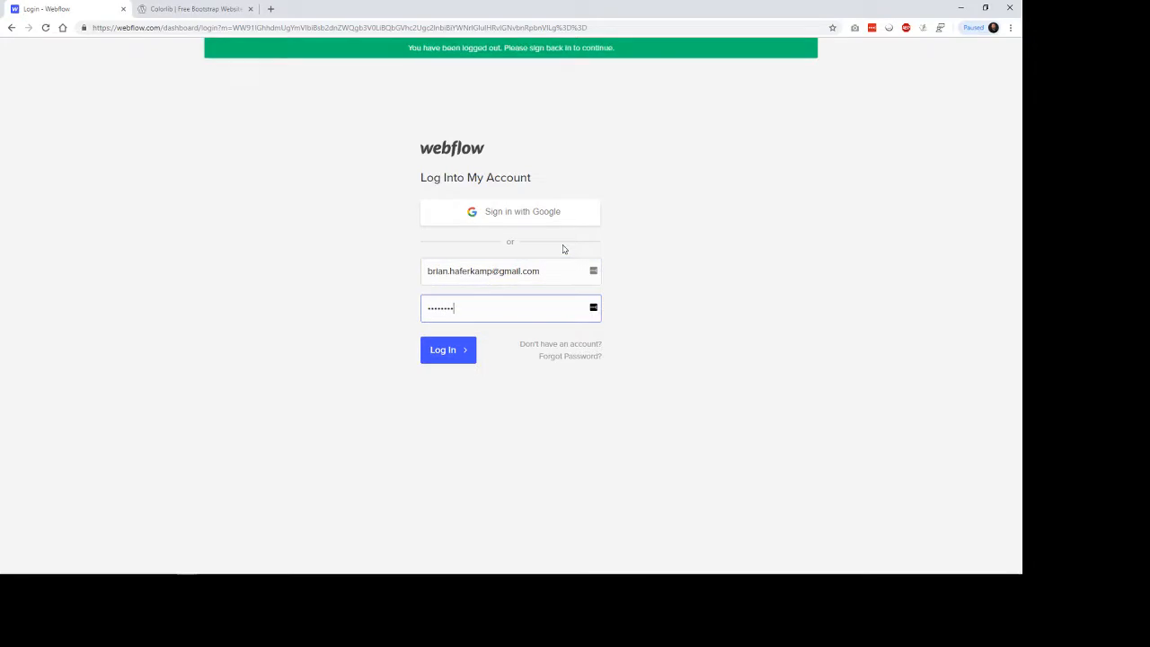
left_click(442, 349)
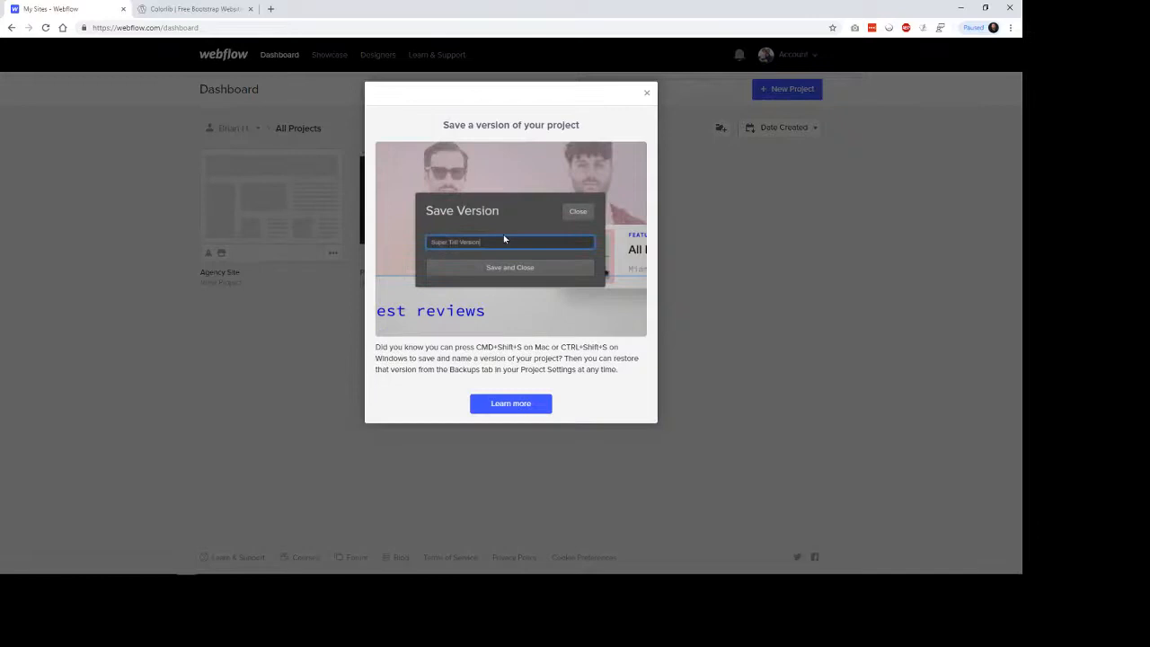
- Dismiss the save-version tip and open the Photo Portfolio project in the Designer
left_click(647, 93)
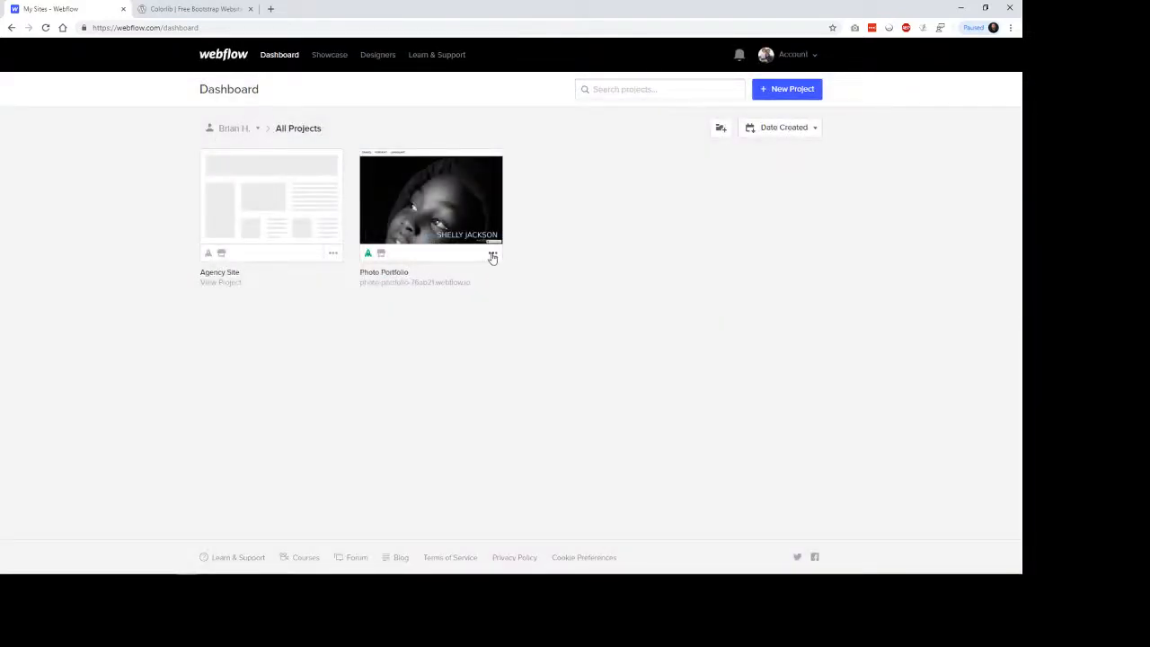
left_click(492, 259)
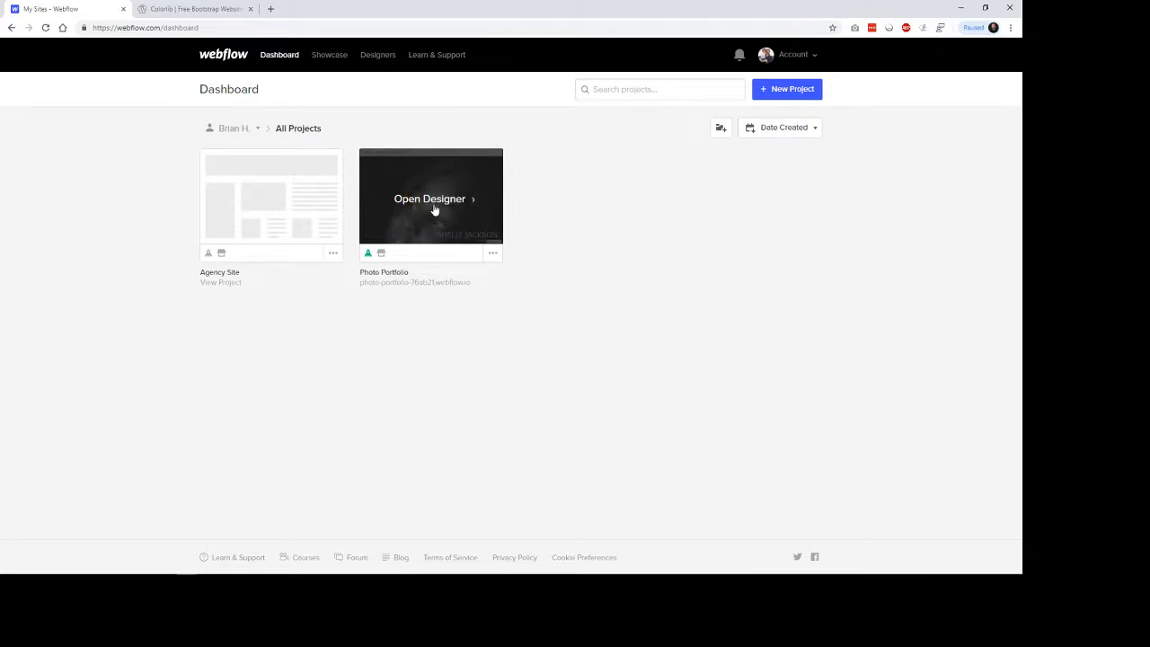
left_click(431, 198)
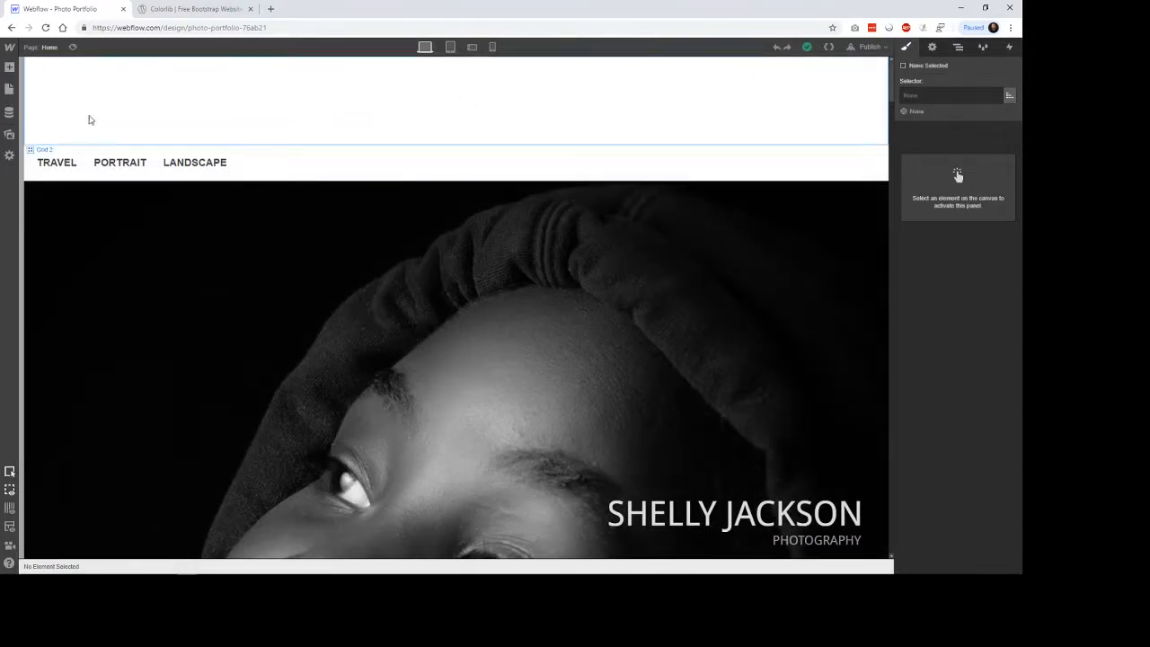
left_click(449, 99)
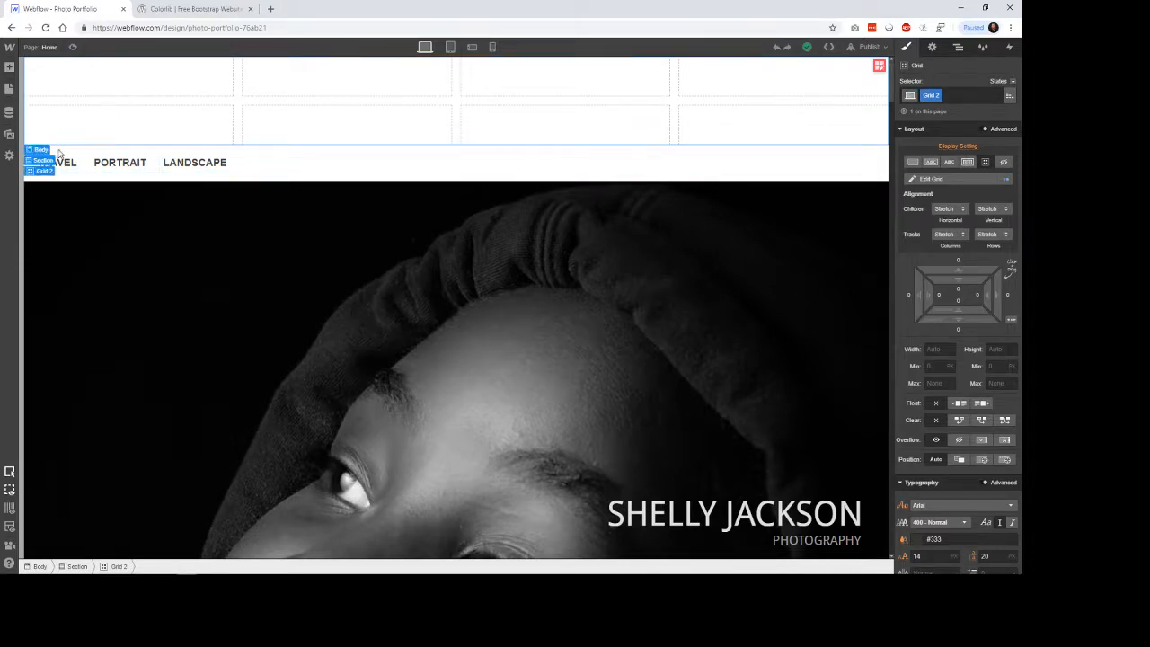
mouse_move(158, 97)
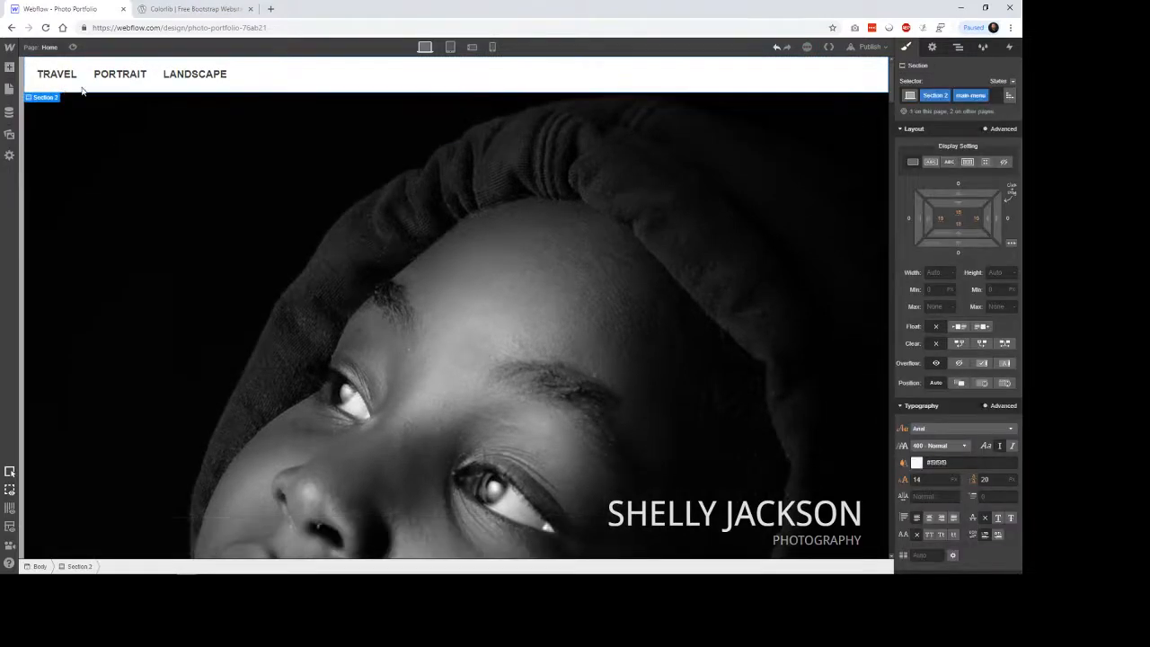
mouse_move(391, 140)
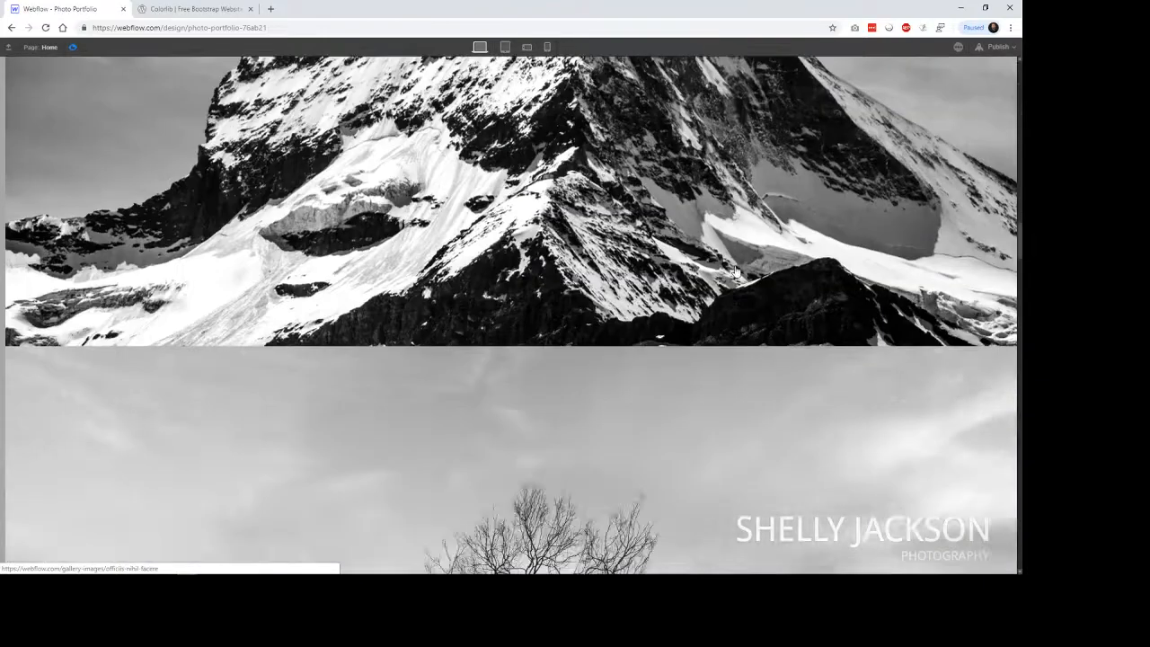
- Scroll down the previewed home page gallery toward the Cathedral image
scroll("down", 3)
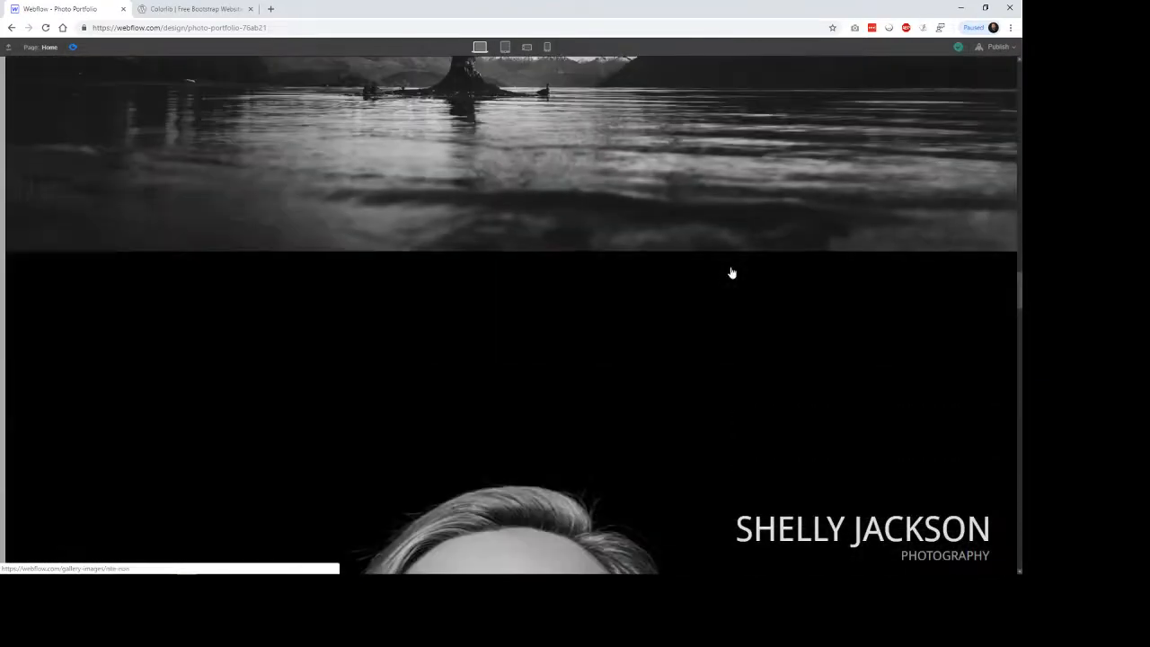
scroll("down", 3)
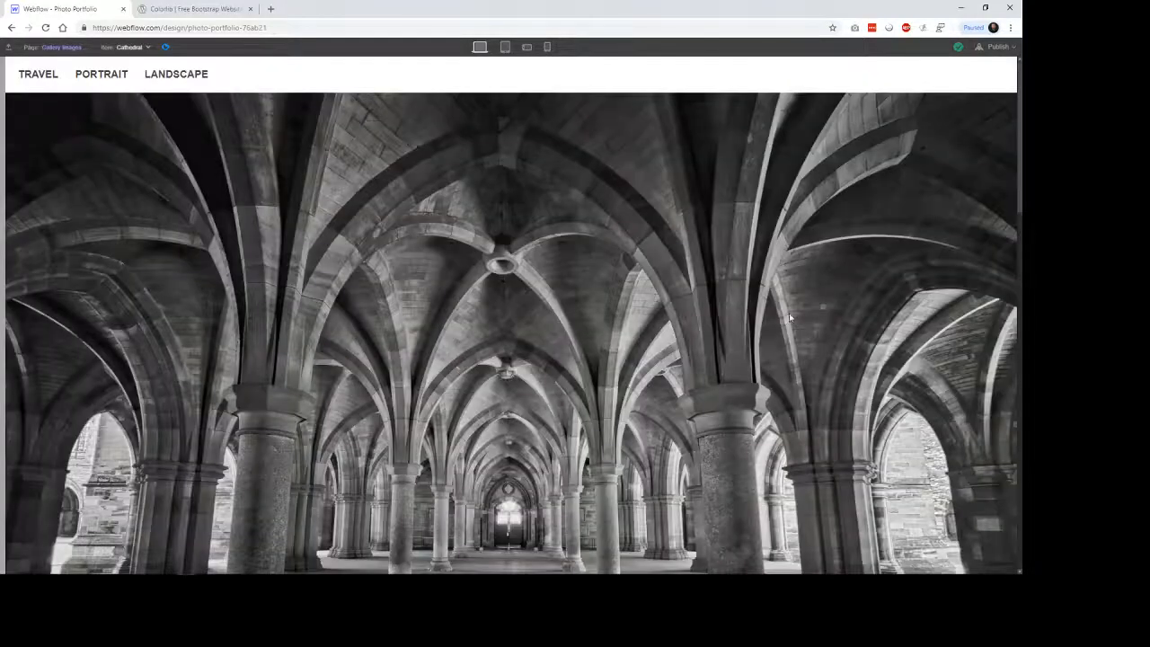
scroll("down", 3)
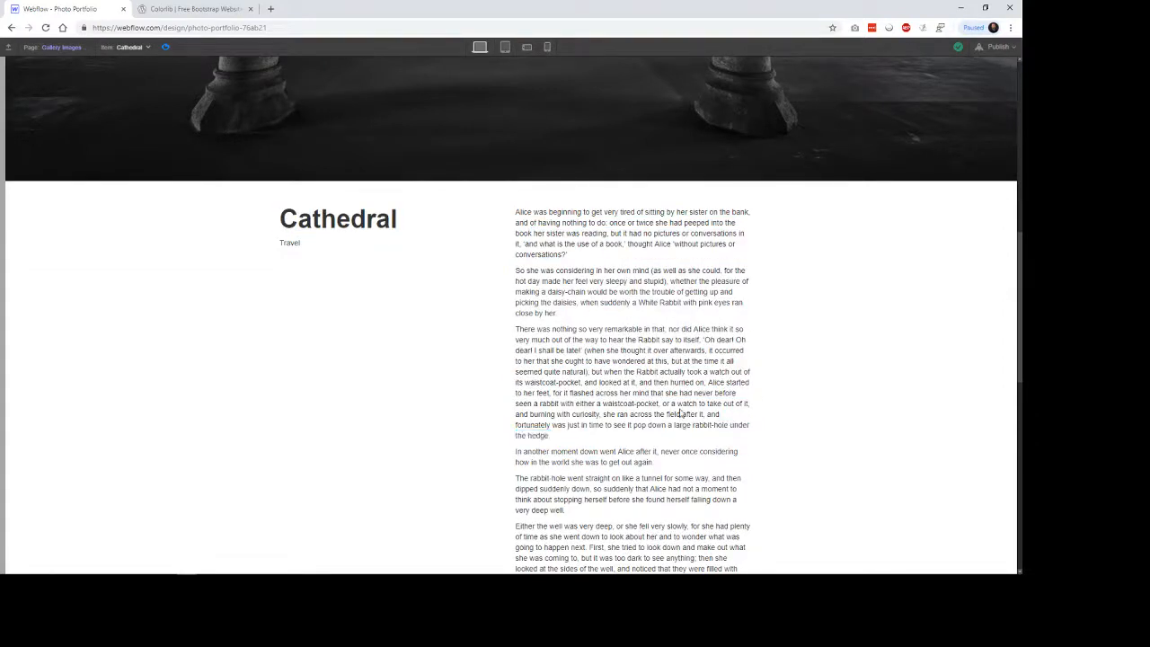
double_click(288, 243)
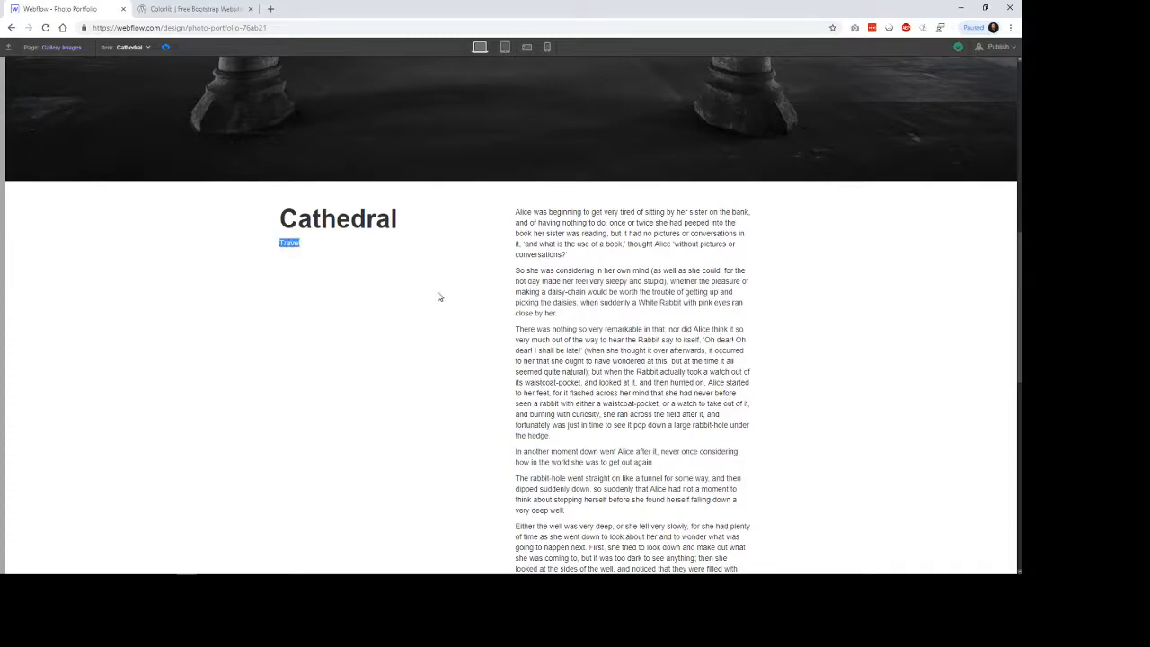
scroll("up", 3)
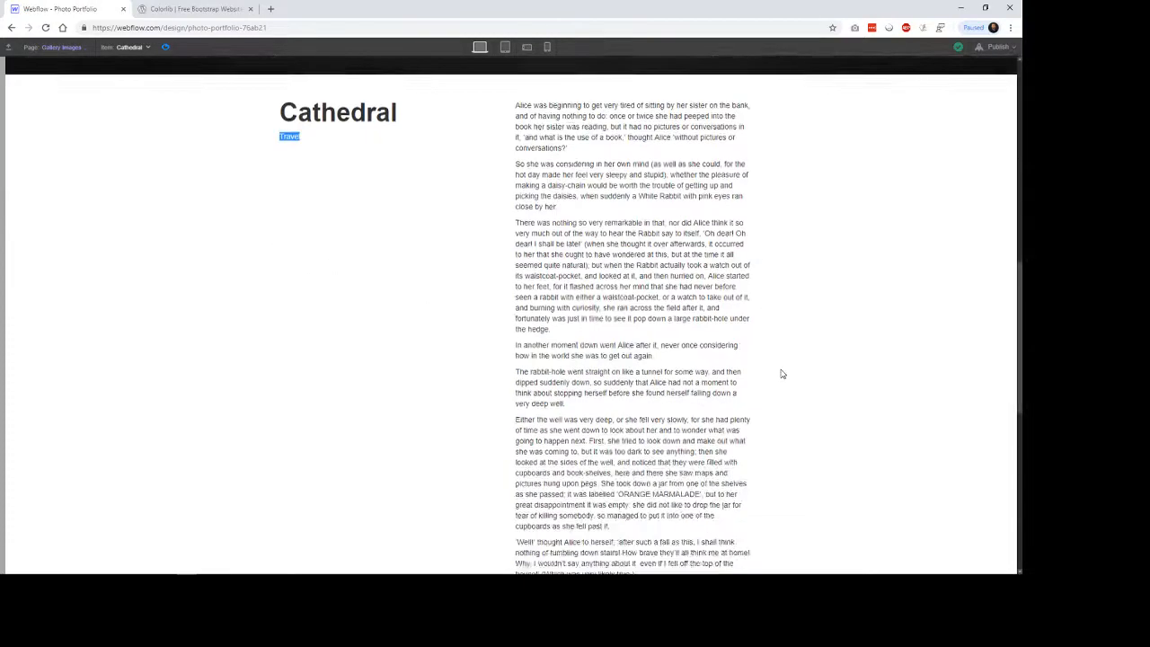
scroll("down", 3)
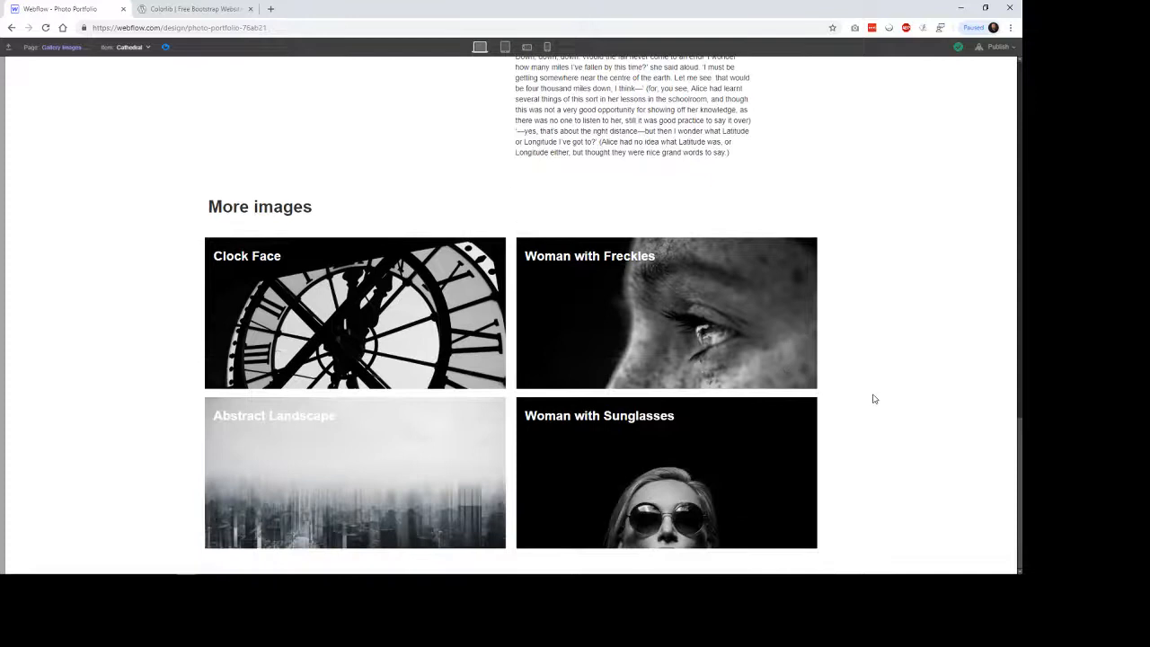
mouse_move(877, 397)
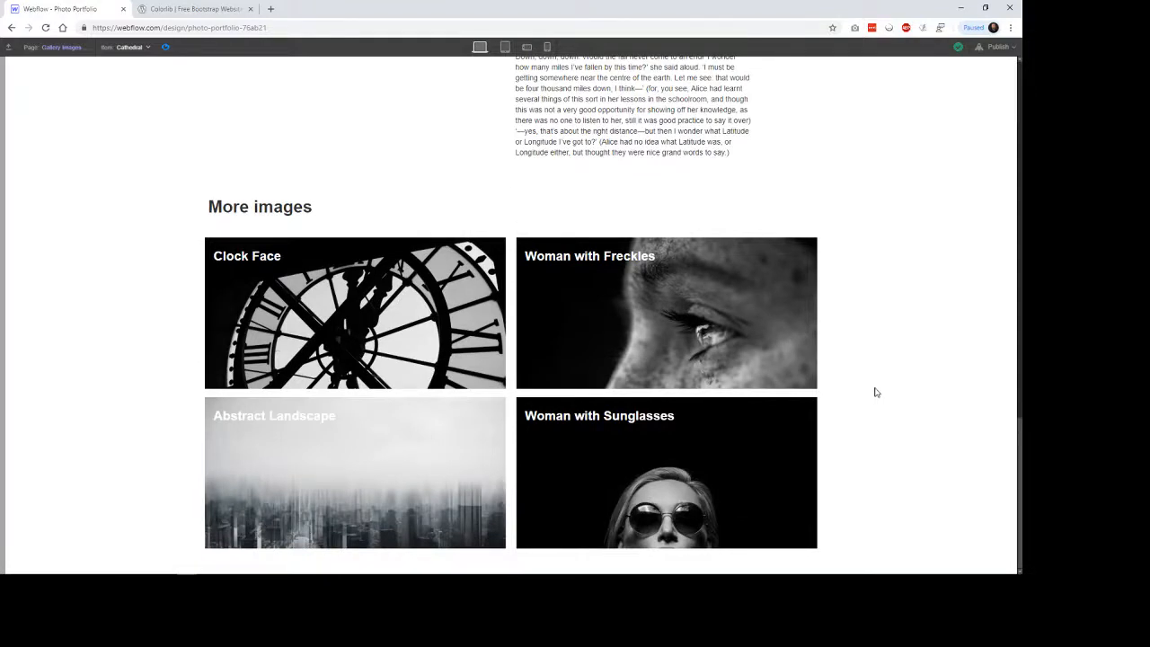
mouse_move(384, 320)
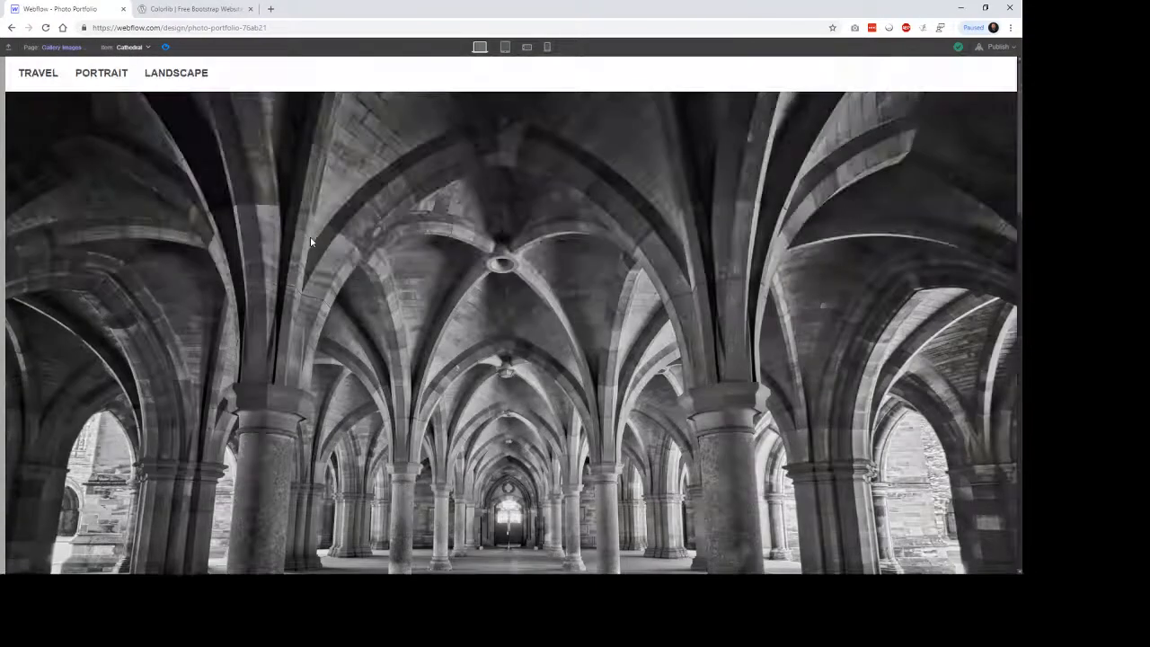
- Return to the portfolio home page and scroll its gallery to the Clock Face image
left_click(37, 74)
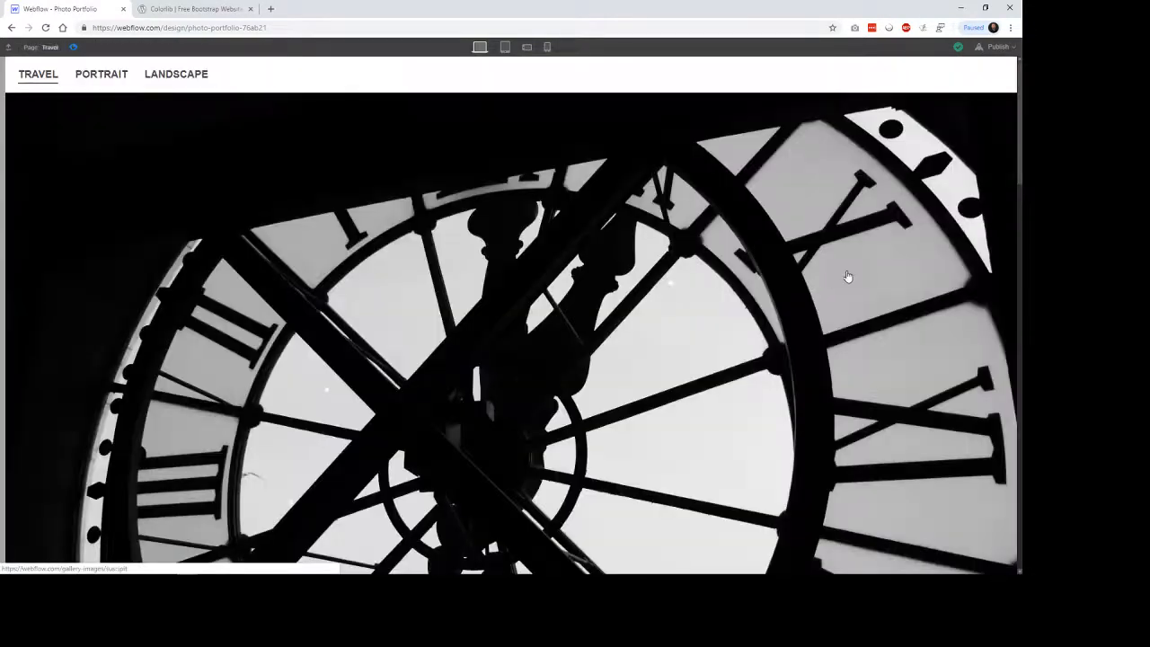
scroll("down", 3)
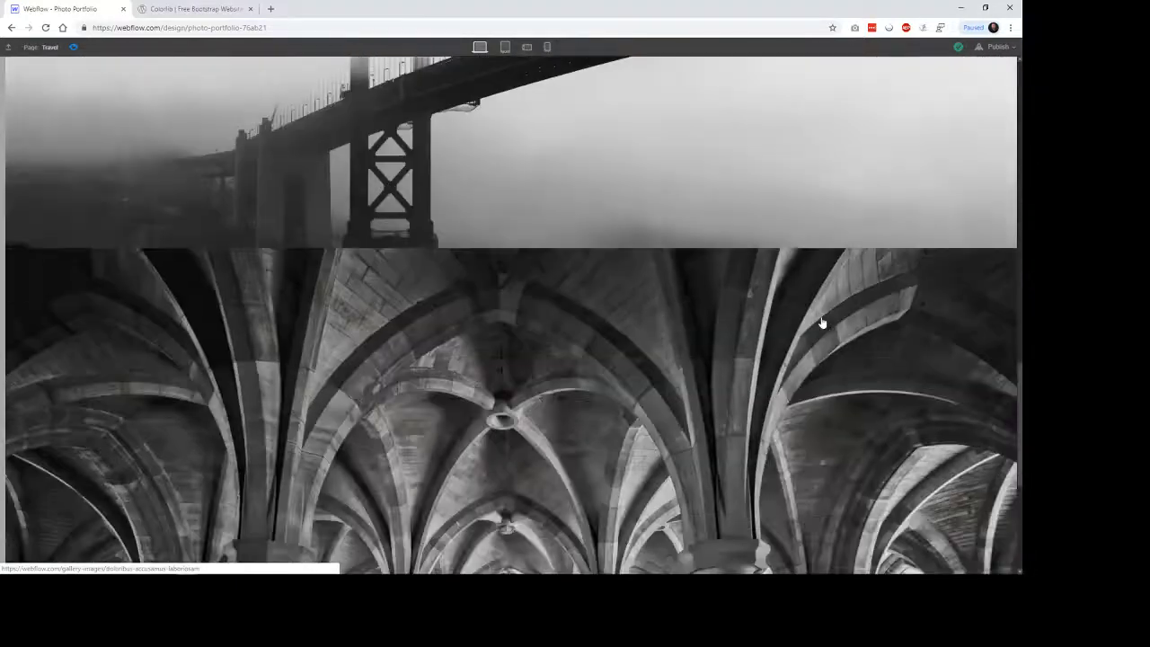
scroll("up", 3)
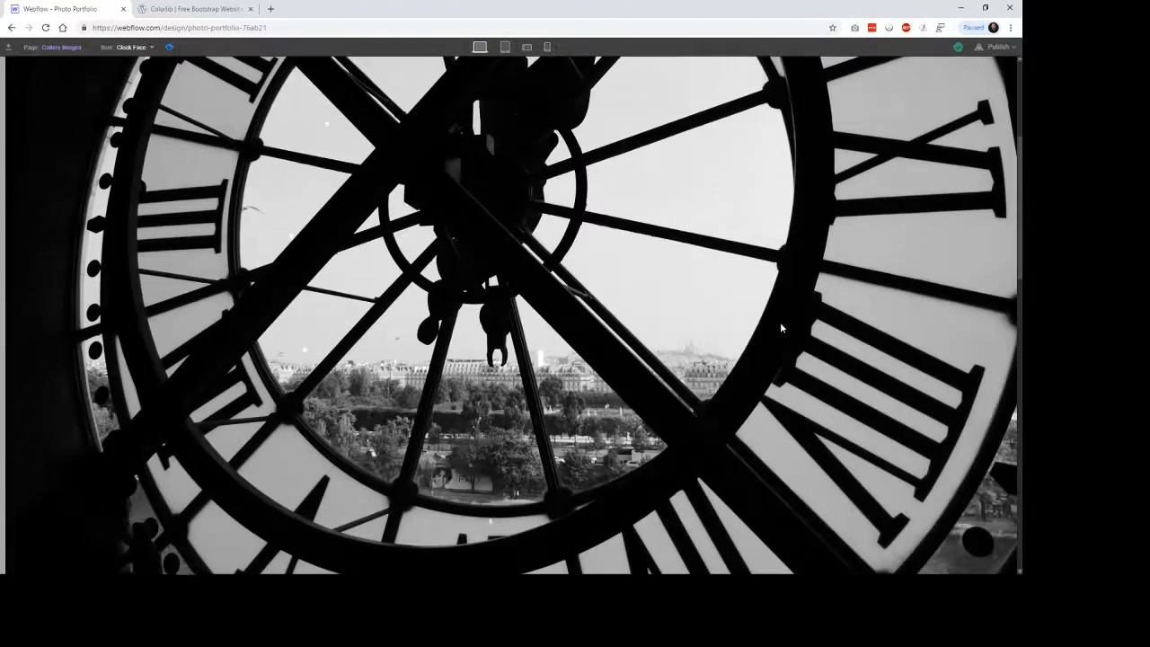
scroll("down", 3)
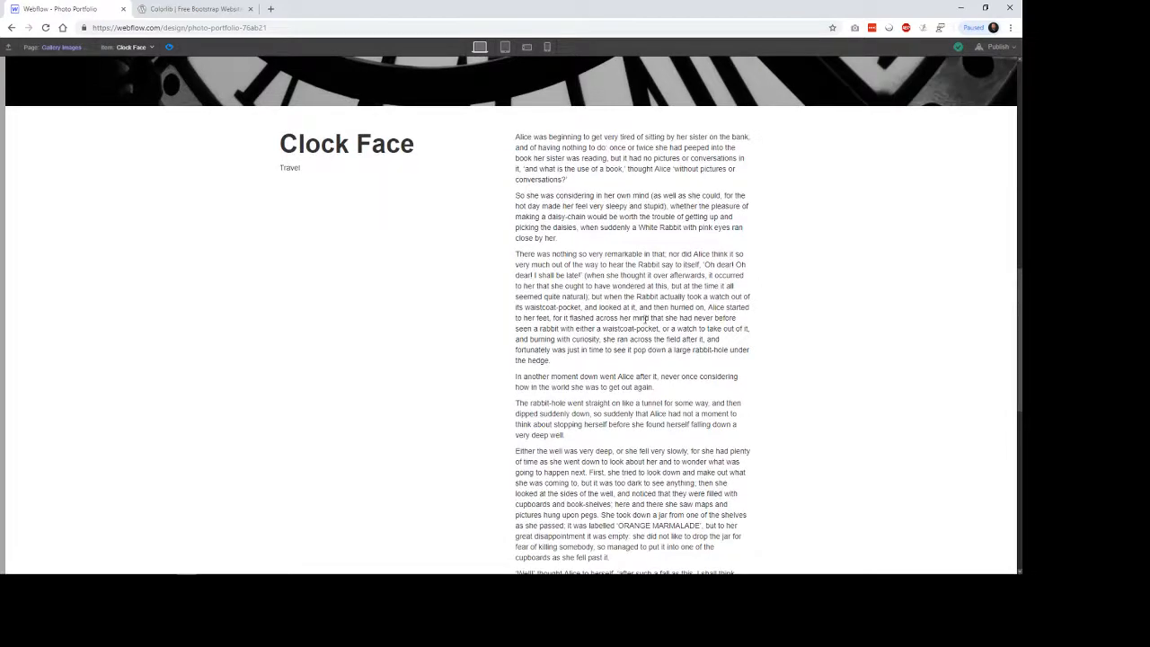
mouse_move(817, 363)
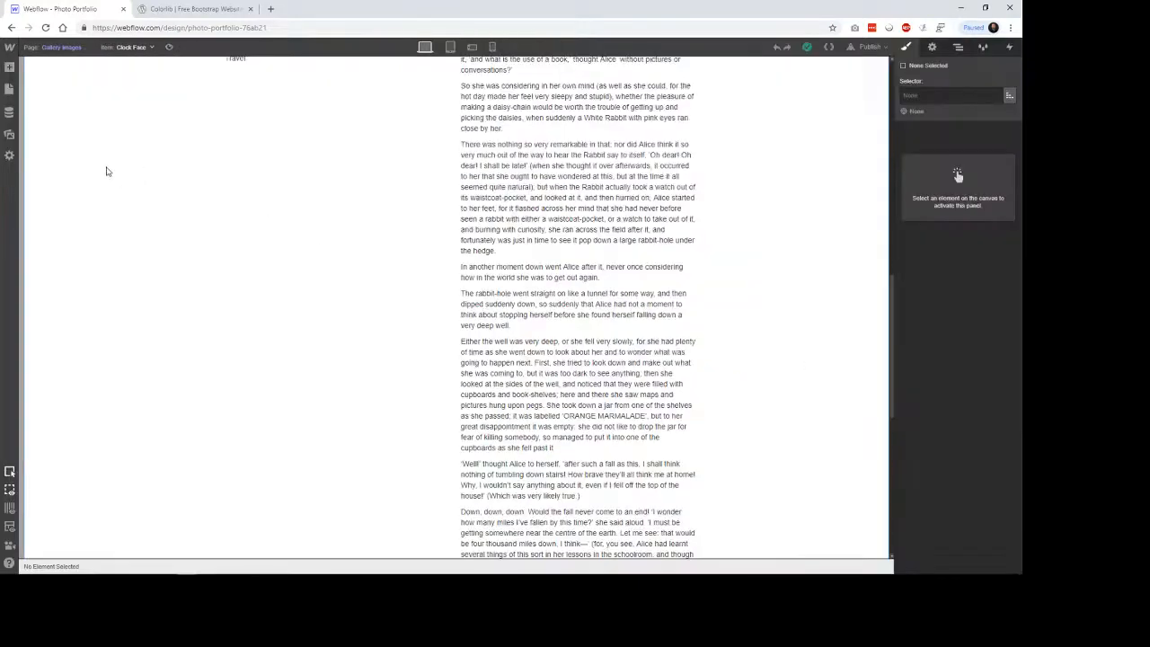
- Open the Young girl item in the Gallery Images CMS collection and confirm its Portrait category
left_click(10, 111)
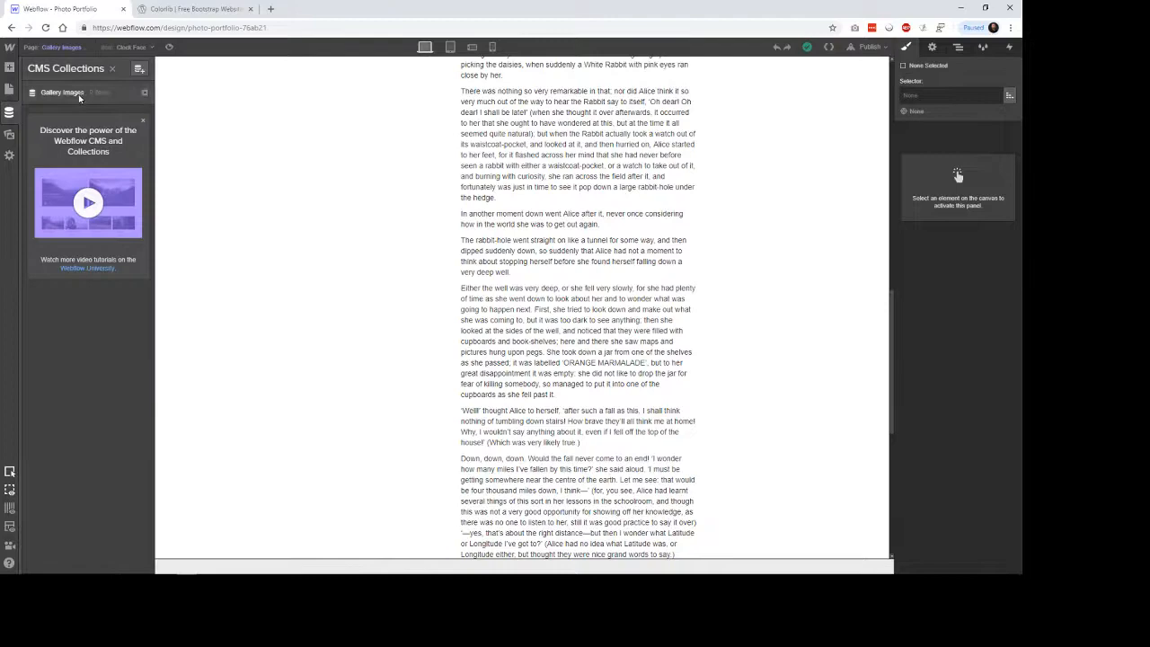
left_click(61, 91)
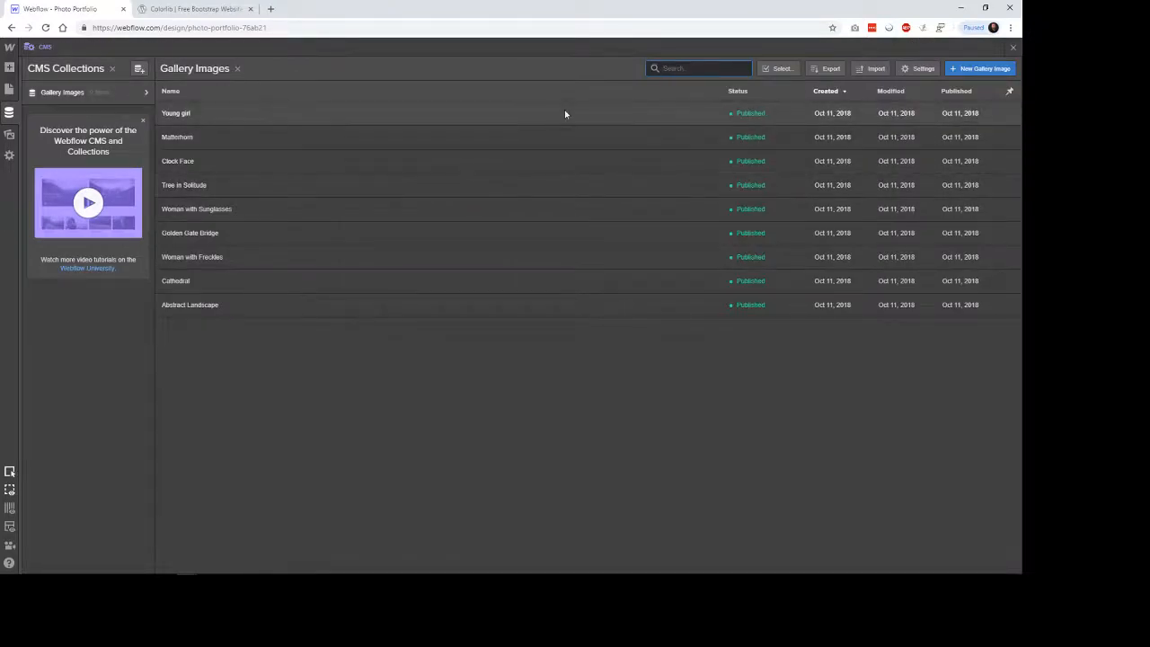
left_click(176, 112)
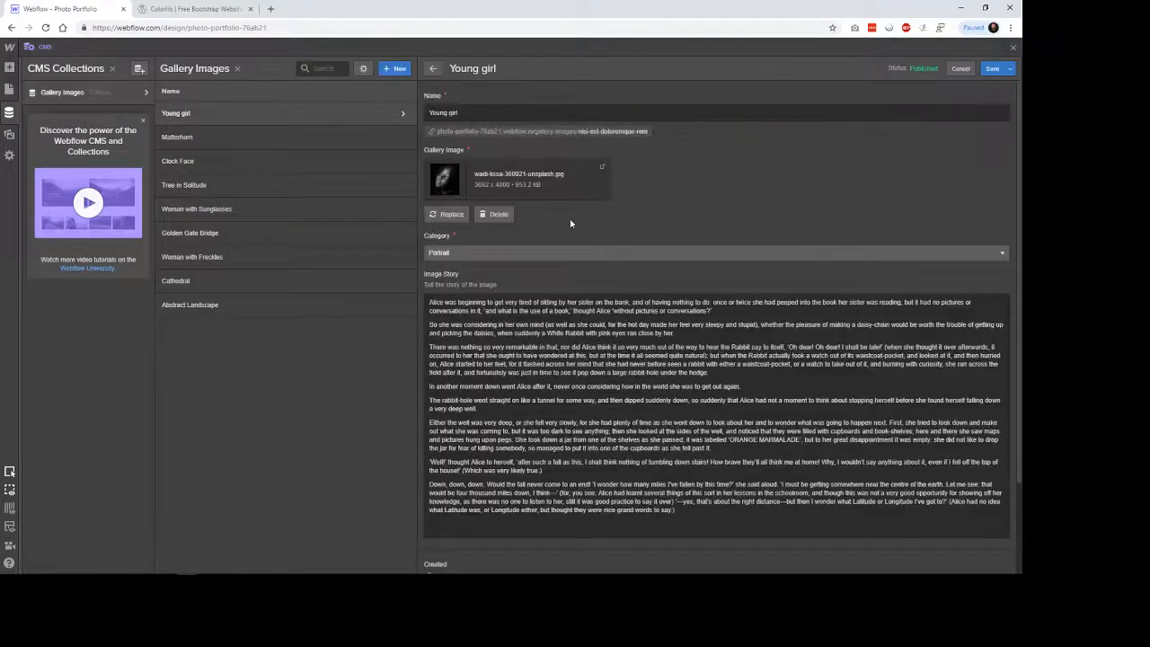
mouse_move(528, 205)
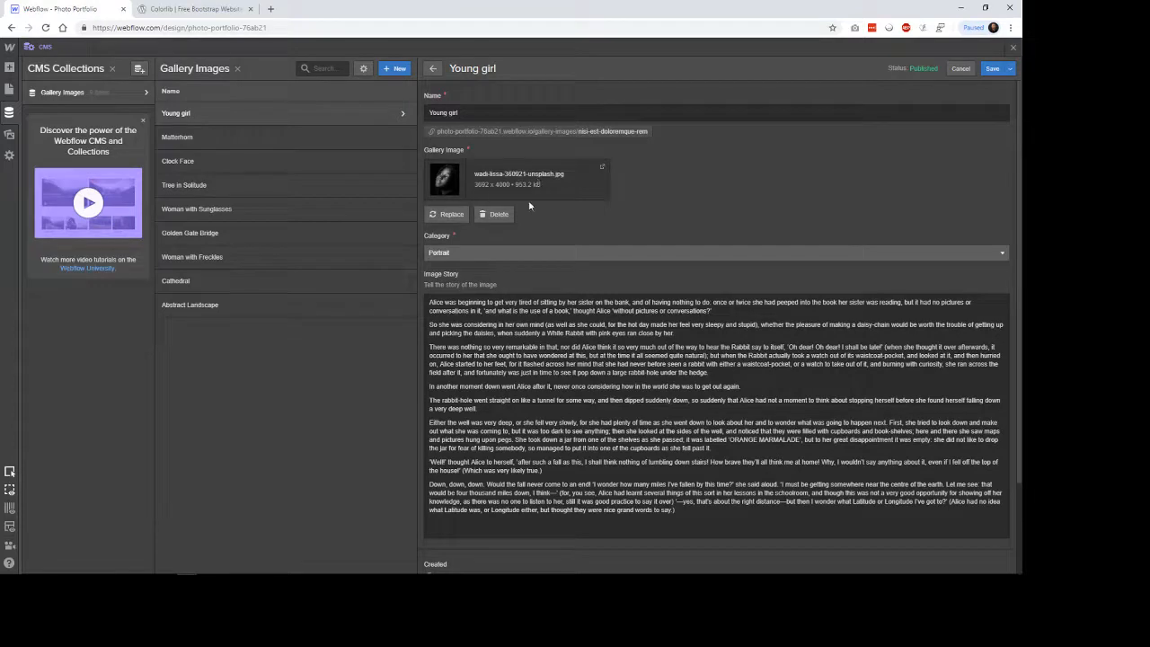
mouse_move(563, 223)
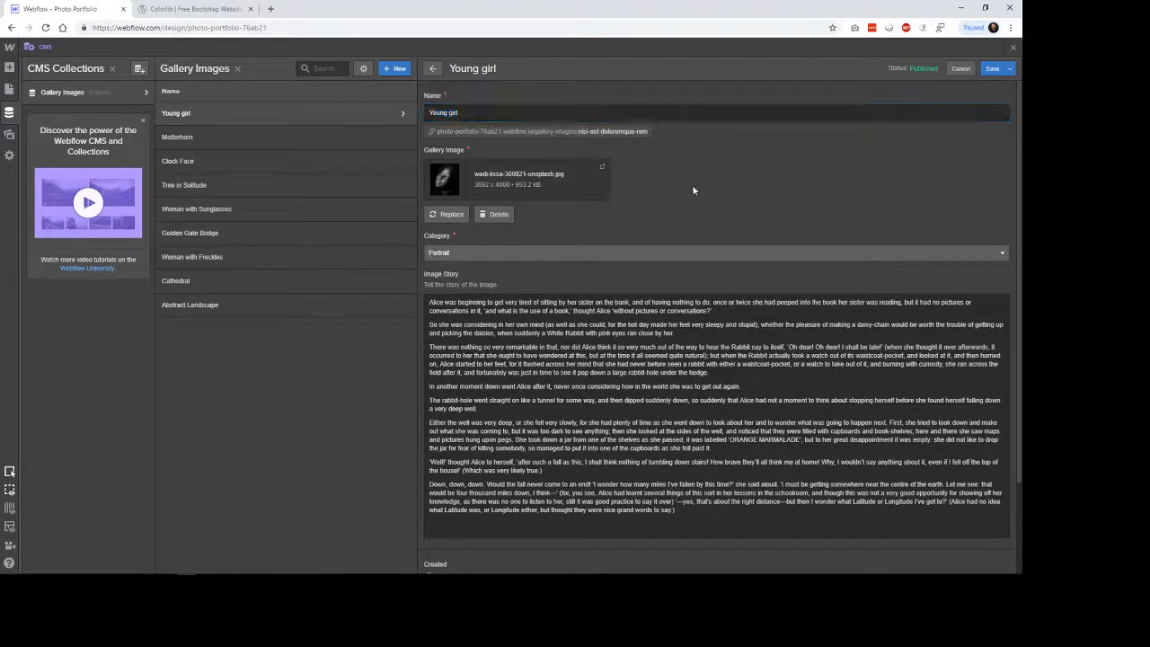
scroll("down", 3)
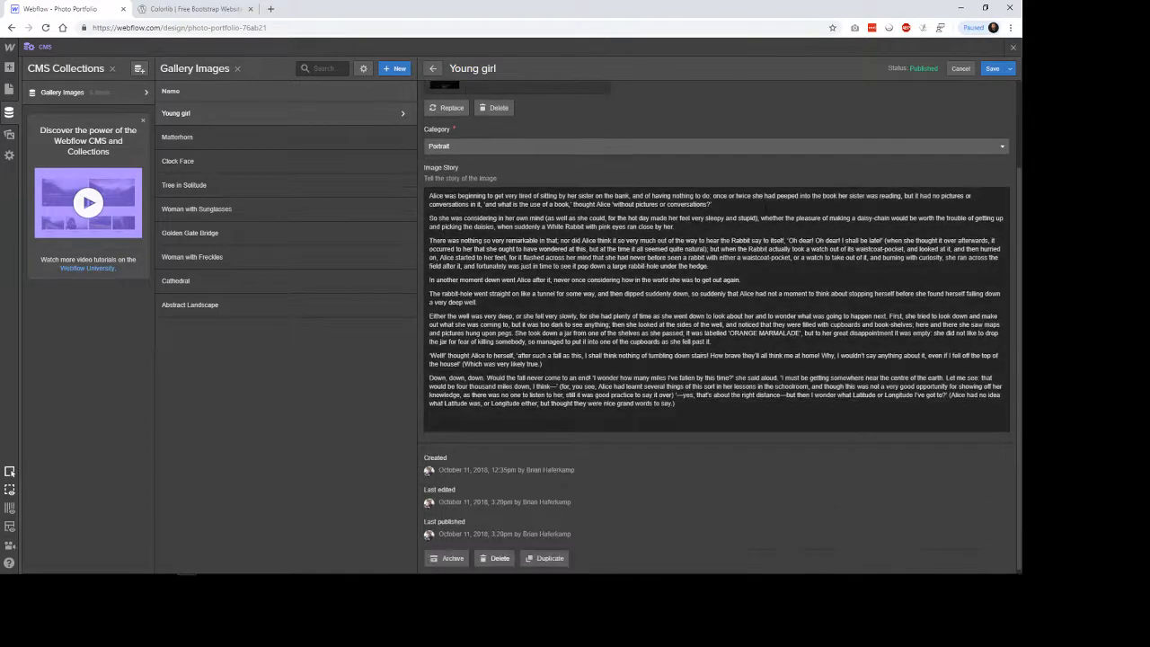
left_click(715, 145)
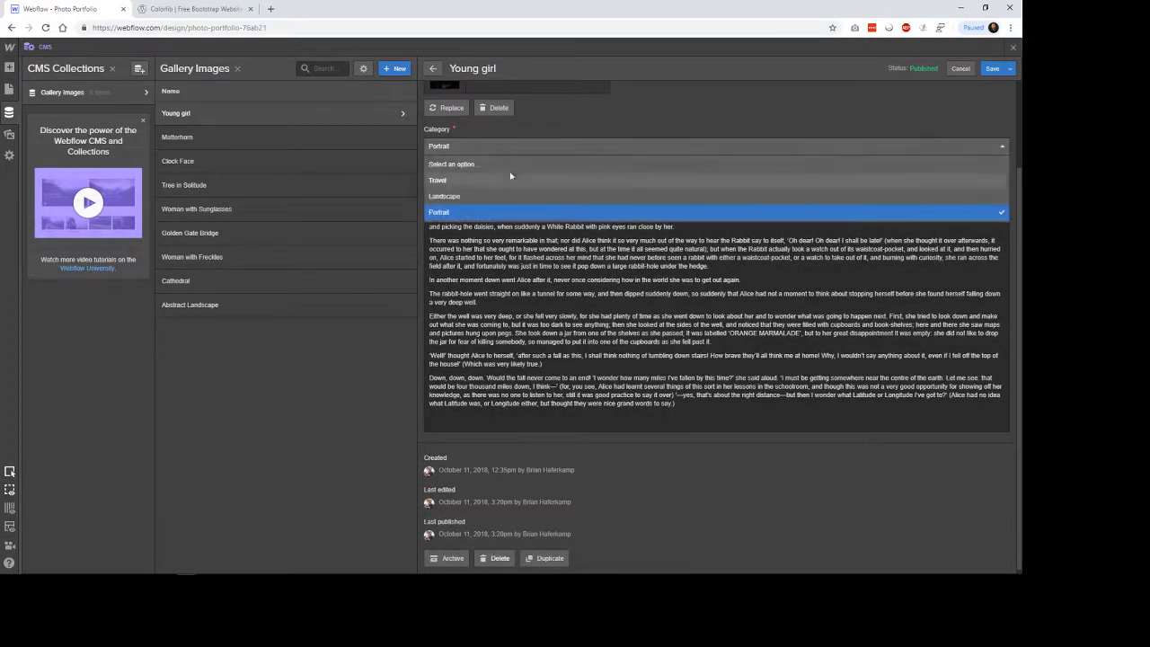
left_click(438, 212)
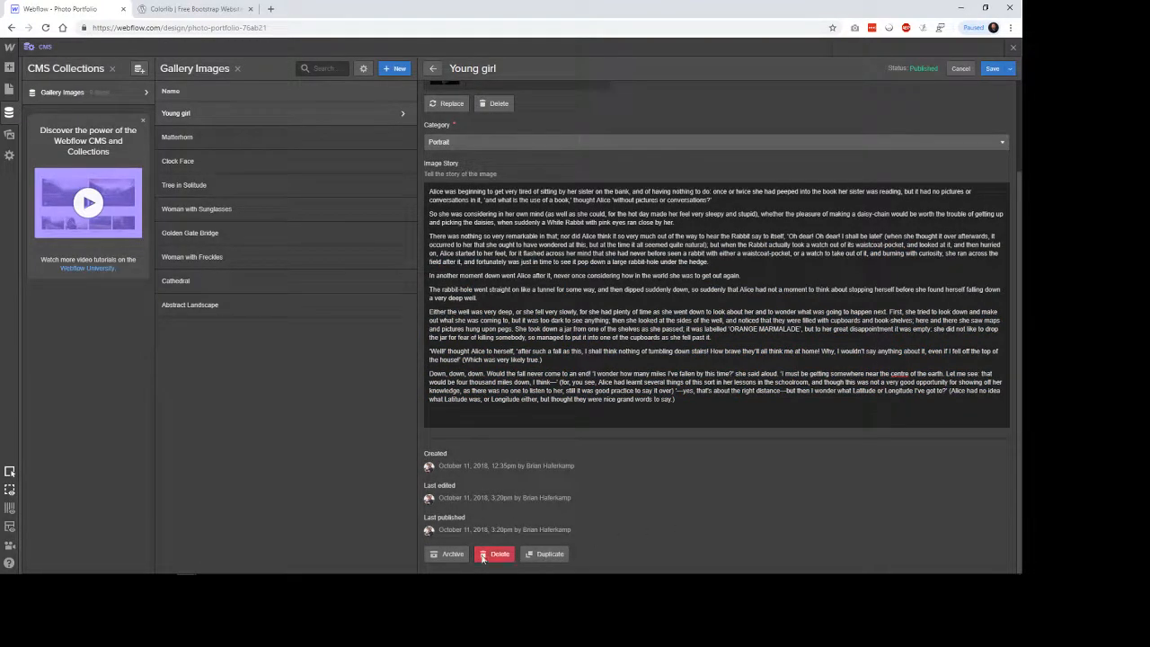
mouse_move(860, 176)
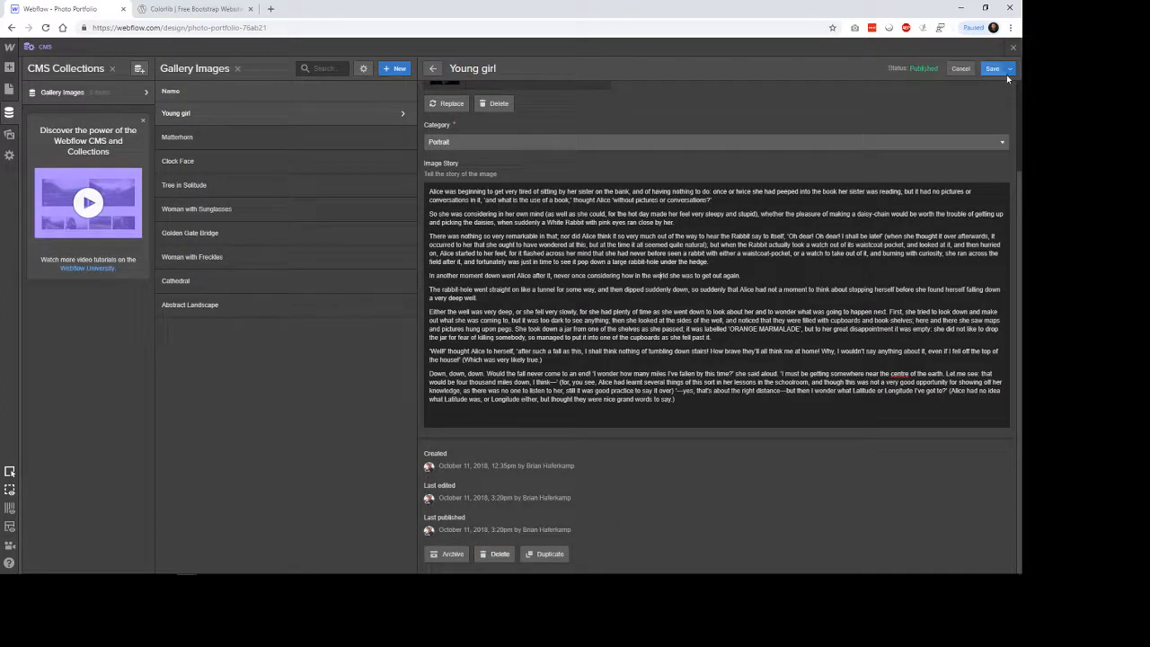
- Dismiss the publishing options unchanged and open the Clock Face gallery item
left_click(1010, 68)
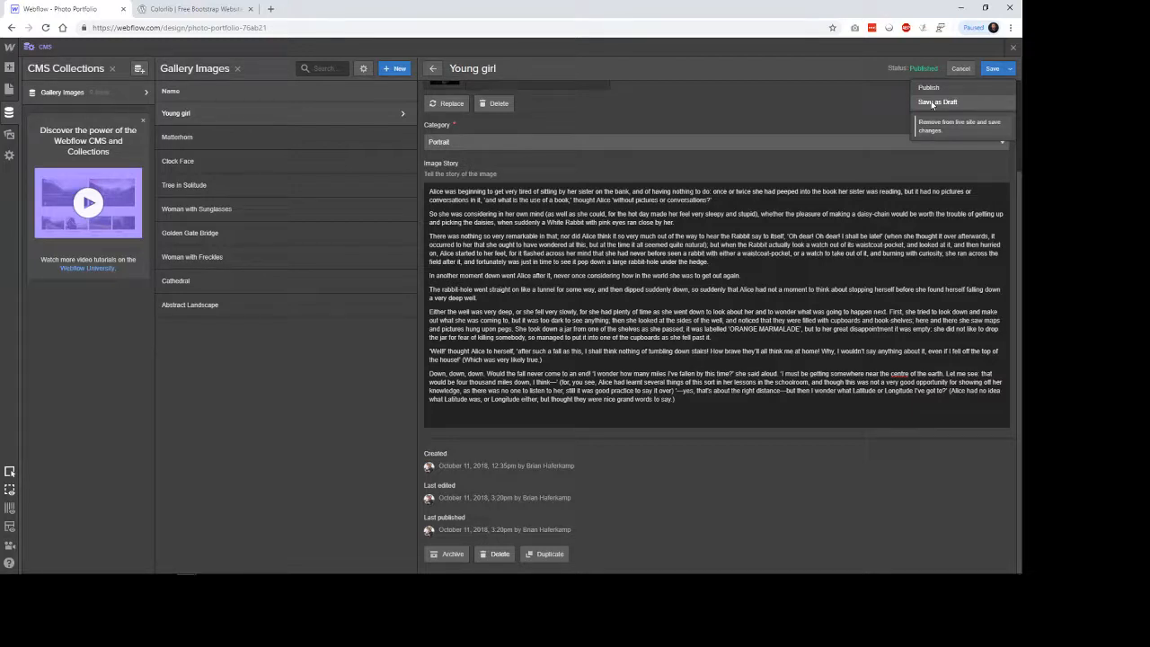
left_click(822, 106)
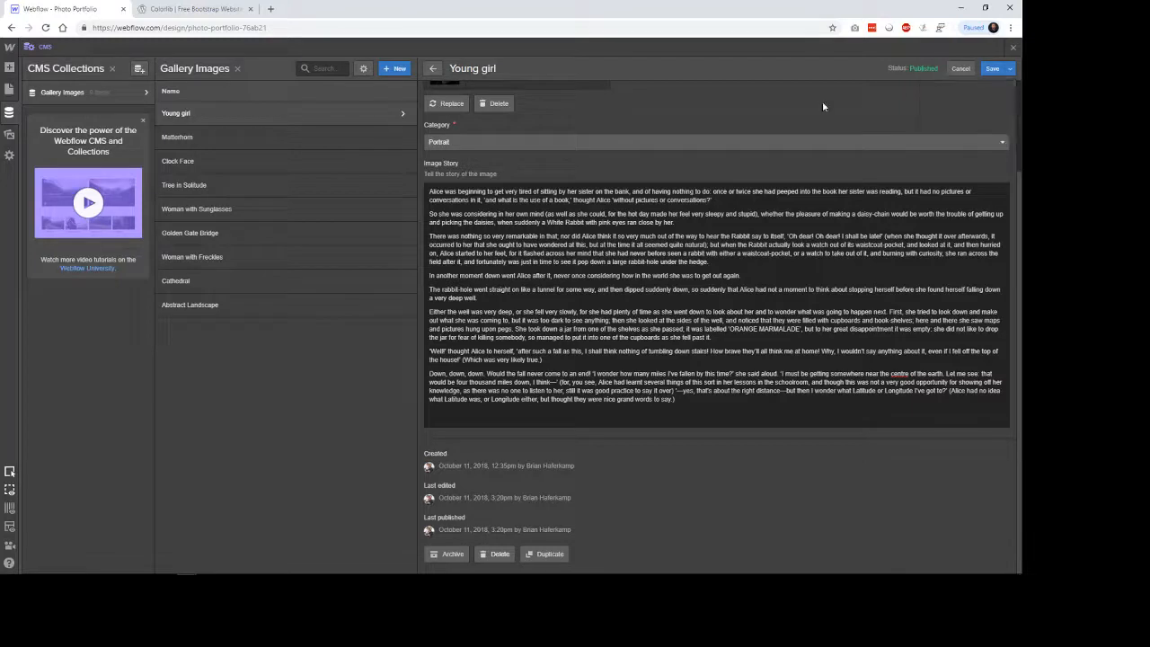
mouse_move(307, 184)
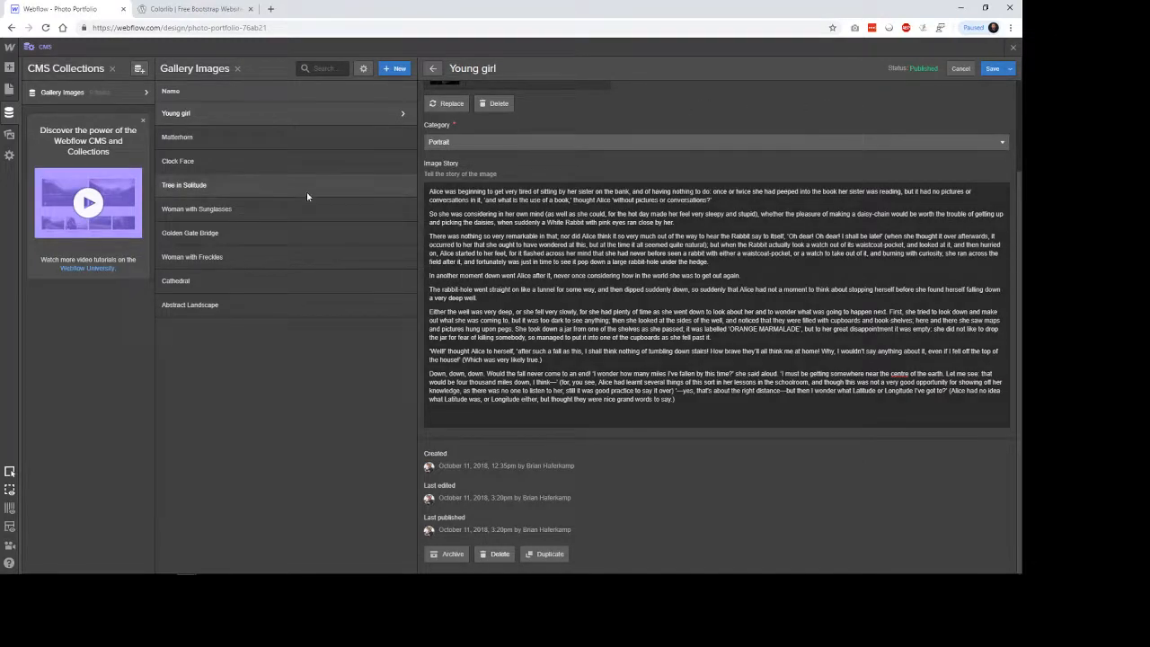
mouse_move(88, 201)
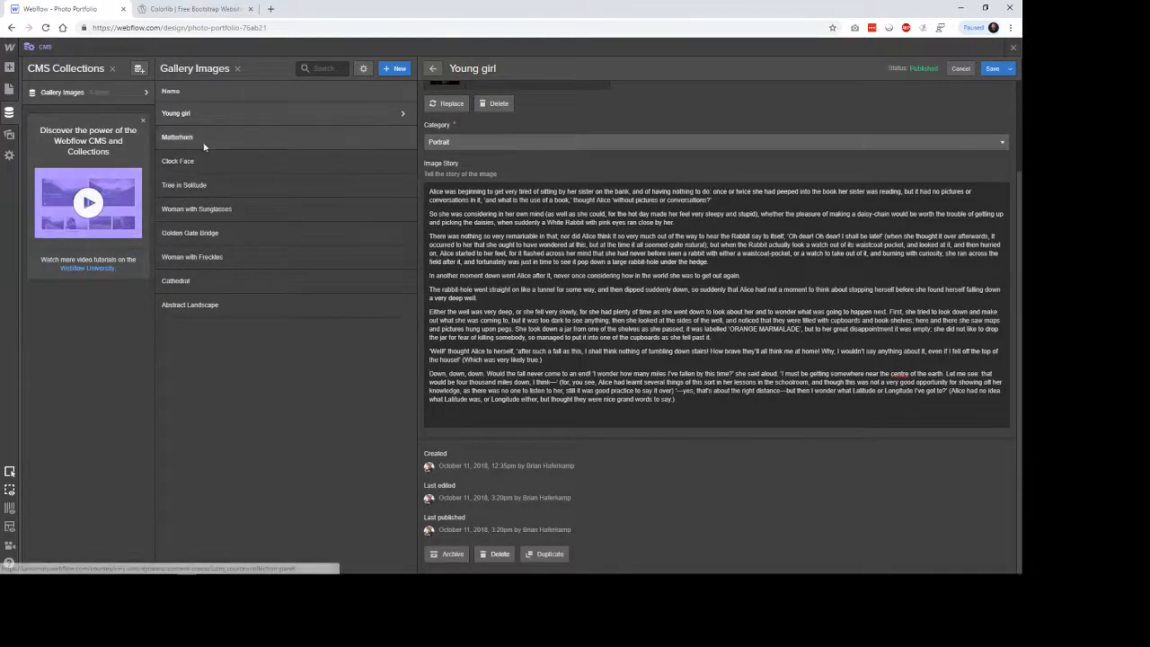
left_click(177, 161)
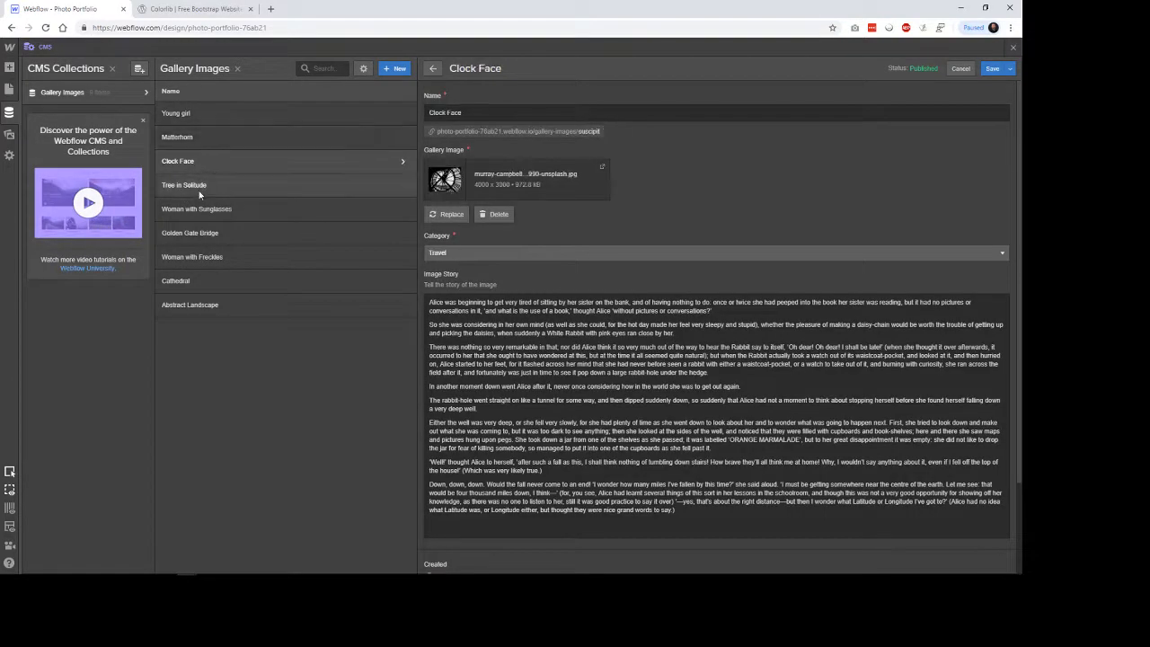
- Look through the Woman with Sunglasses, Golden Gate Bridge and Abstract Landscape items, then return to the full list
left_click(195, 208)
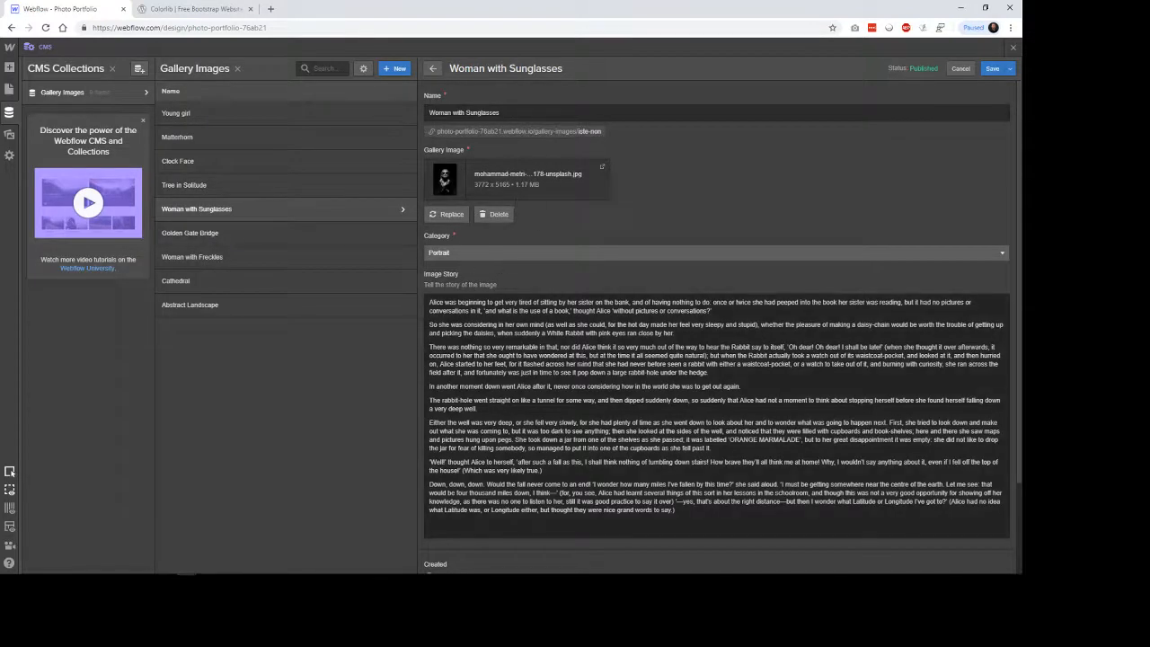
left_click(190, 233)
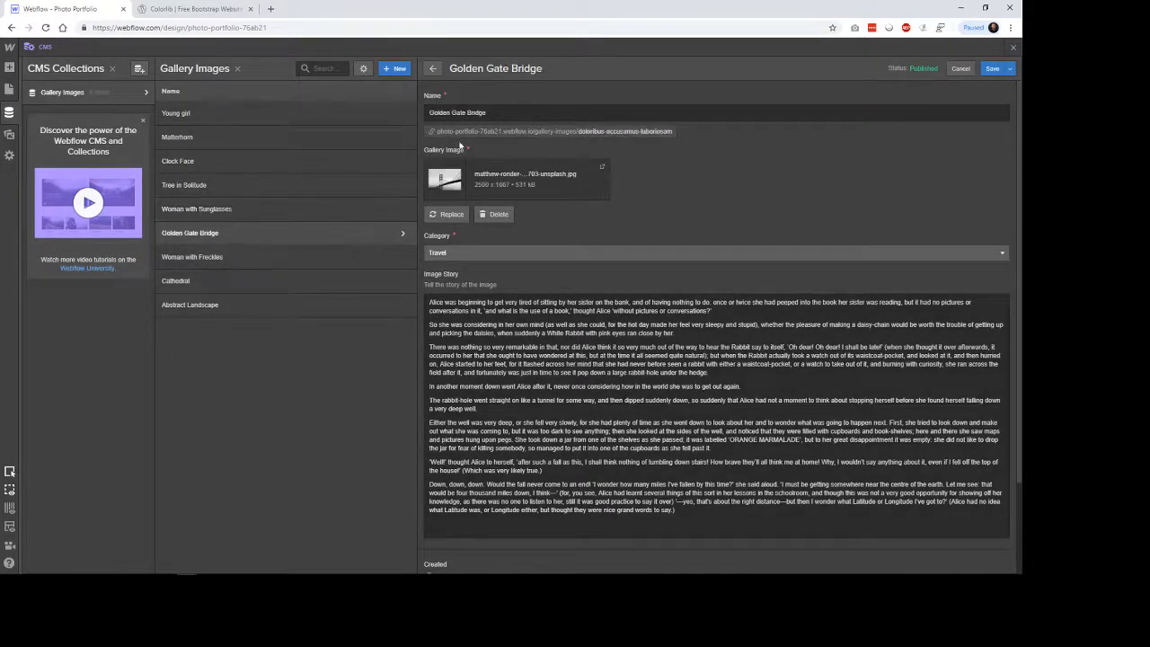
double_click(467, 112)
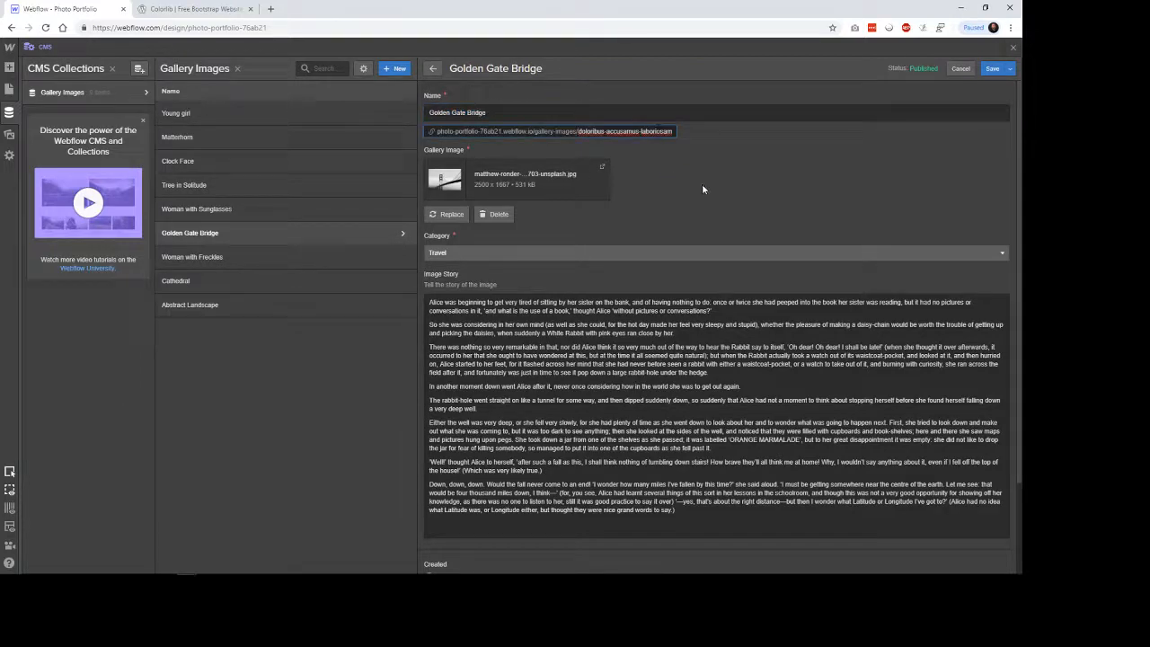
mouse_move(300, 273)
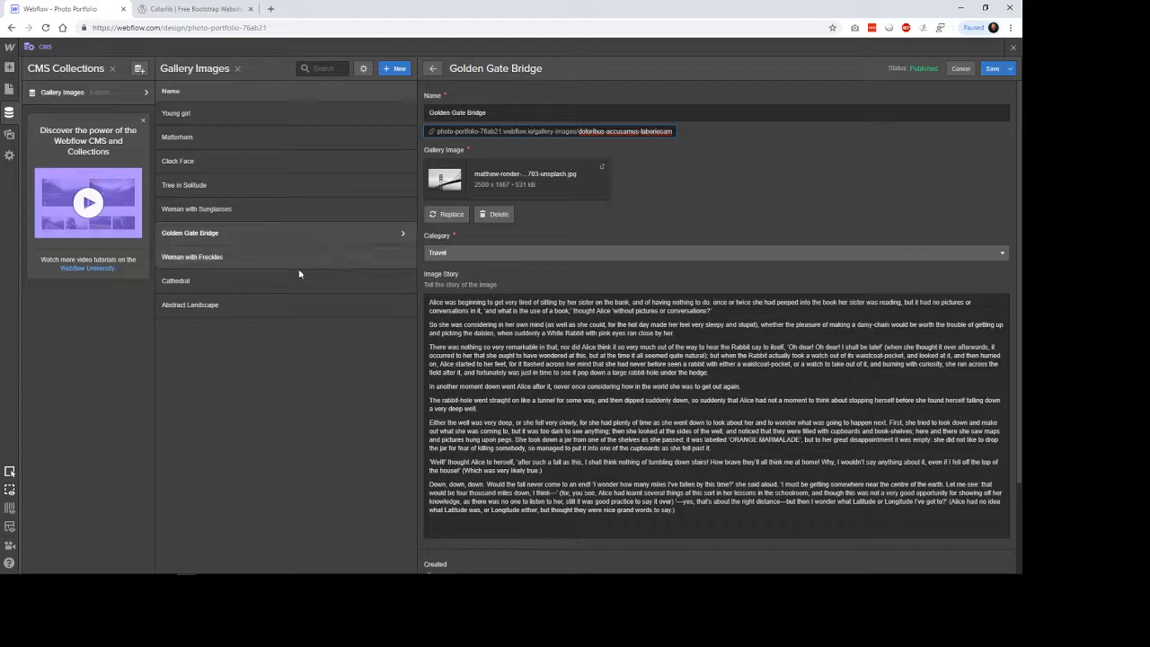
left_click(190, 305)
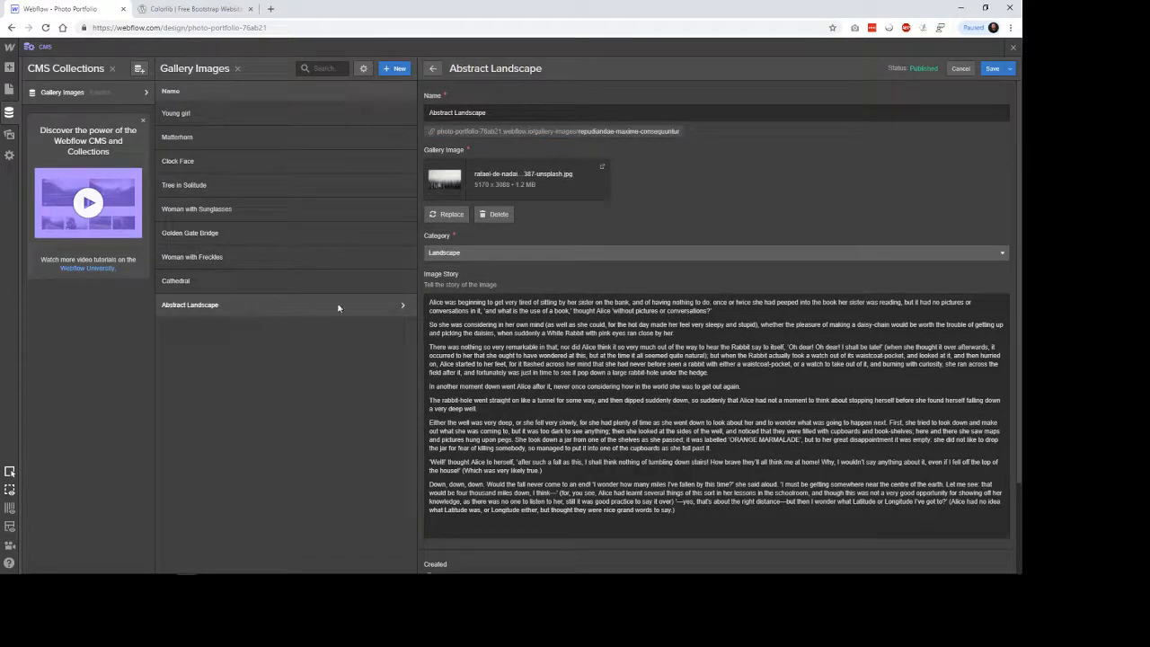
left_click(433, 69)
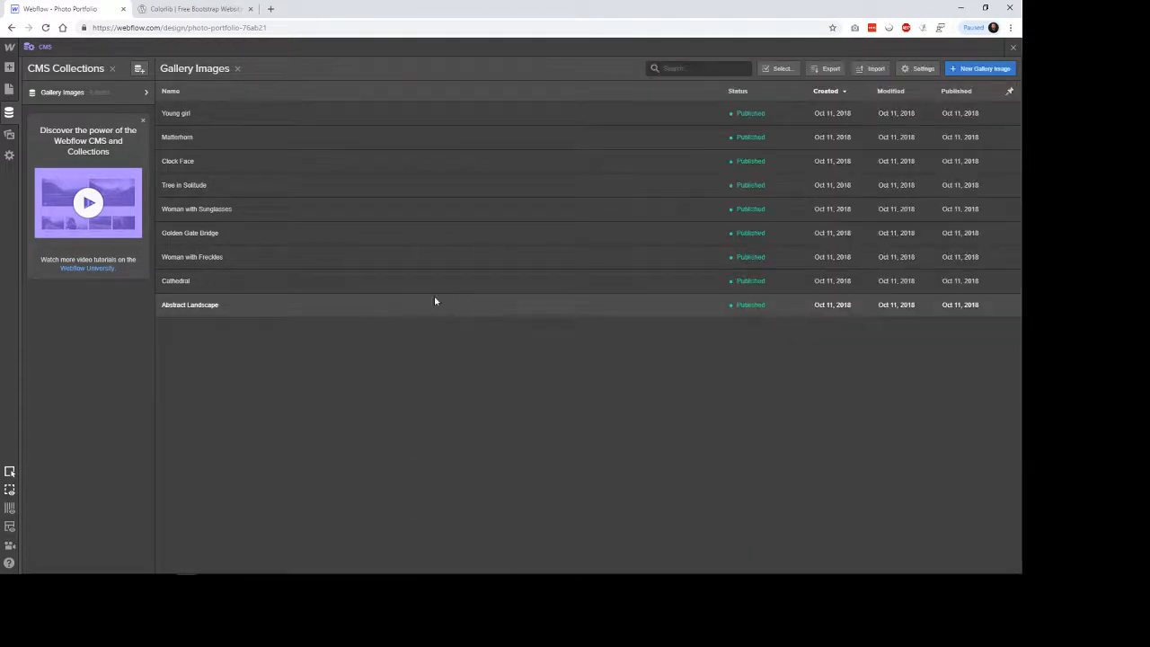
mouse_move(936, 273)
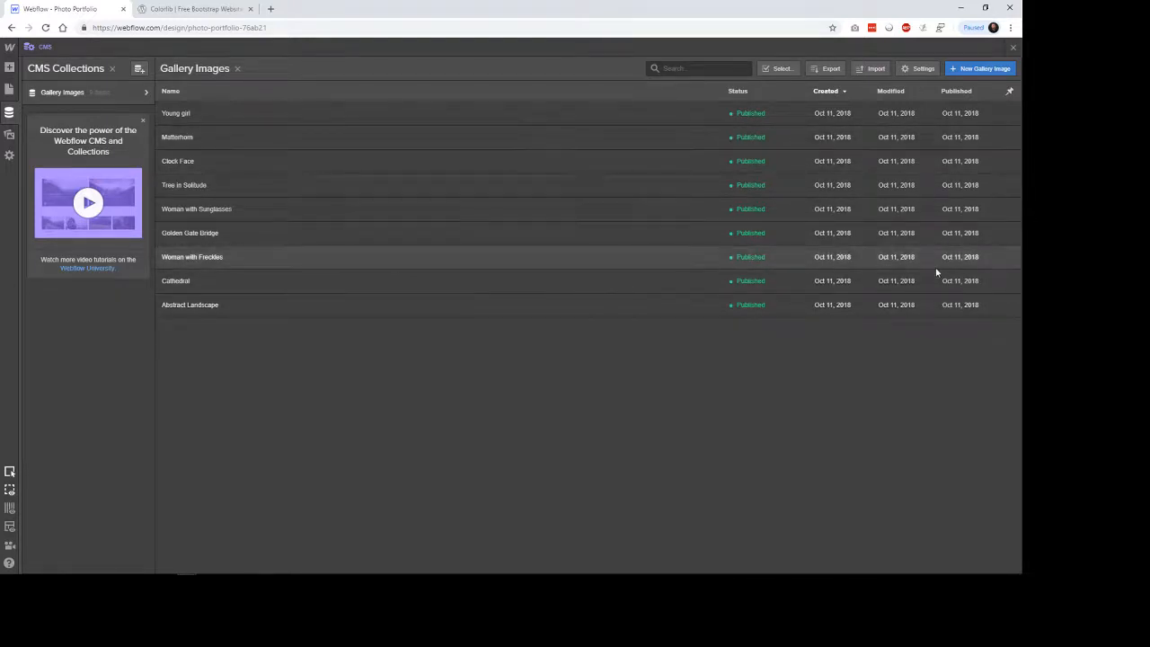
- Show the Category column in the Gallery Images table and sort the items by it
left_click(1010, 90)
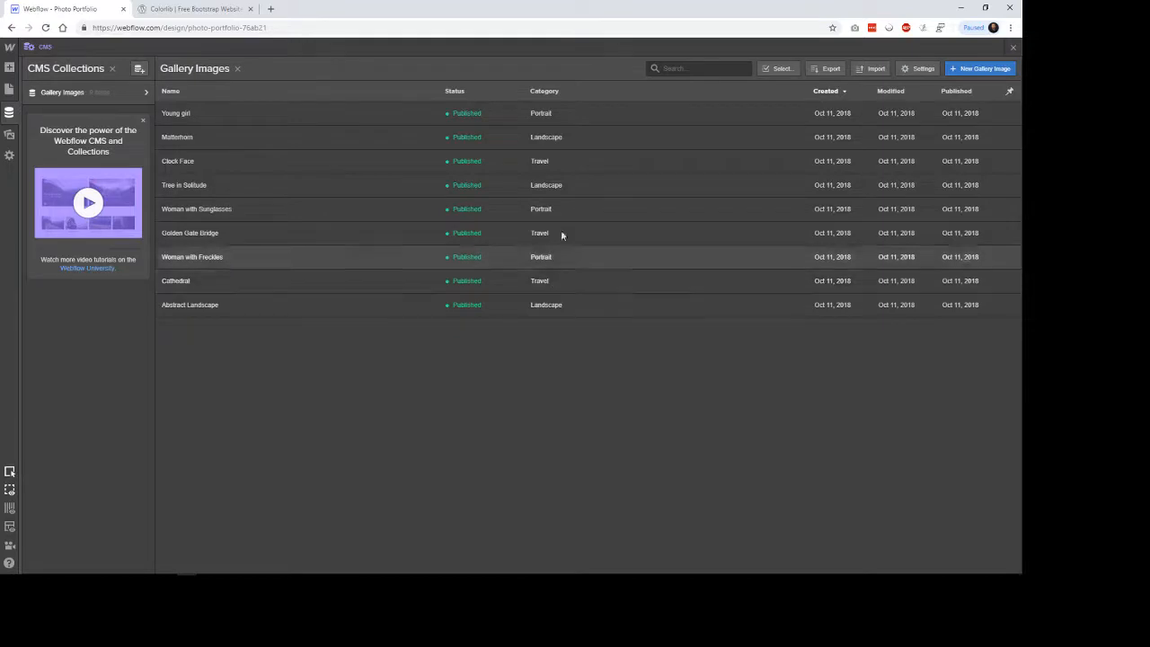
left_click(544, 90)
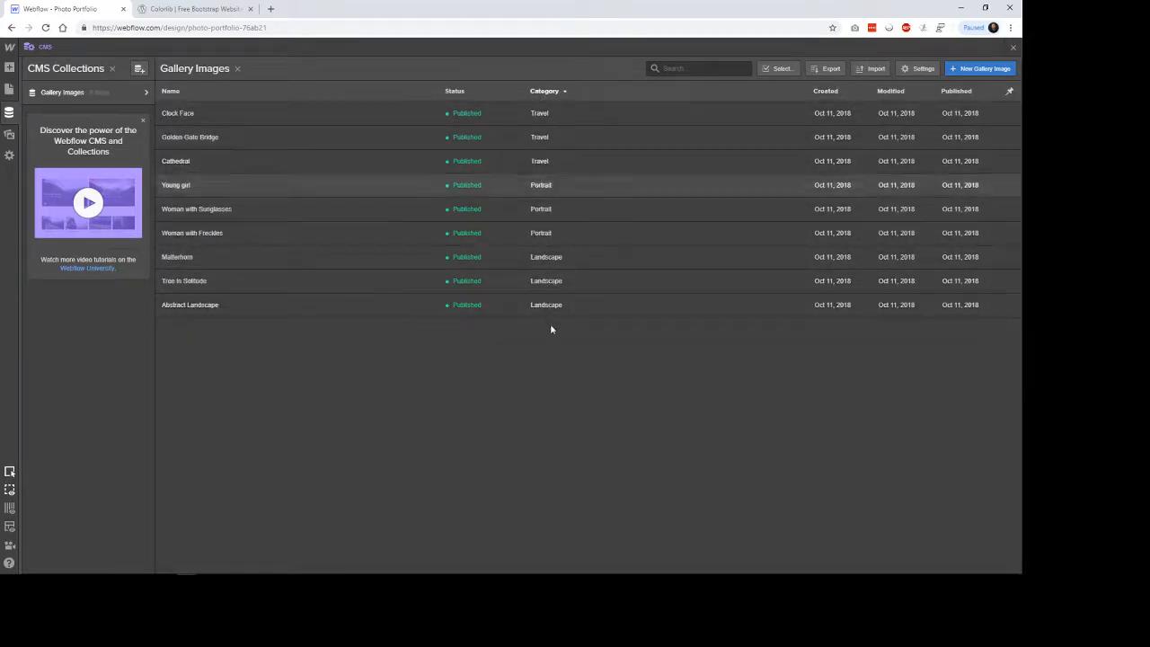
mouse_move(515, 162)
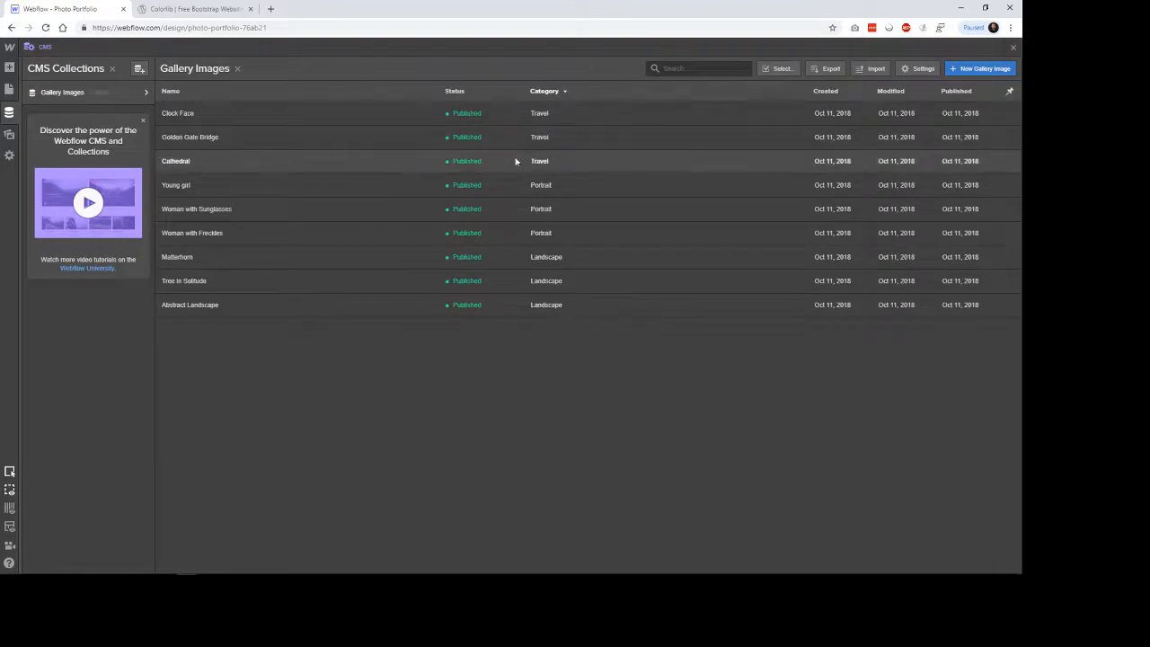
mouse_move(25, 125)
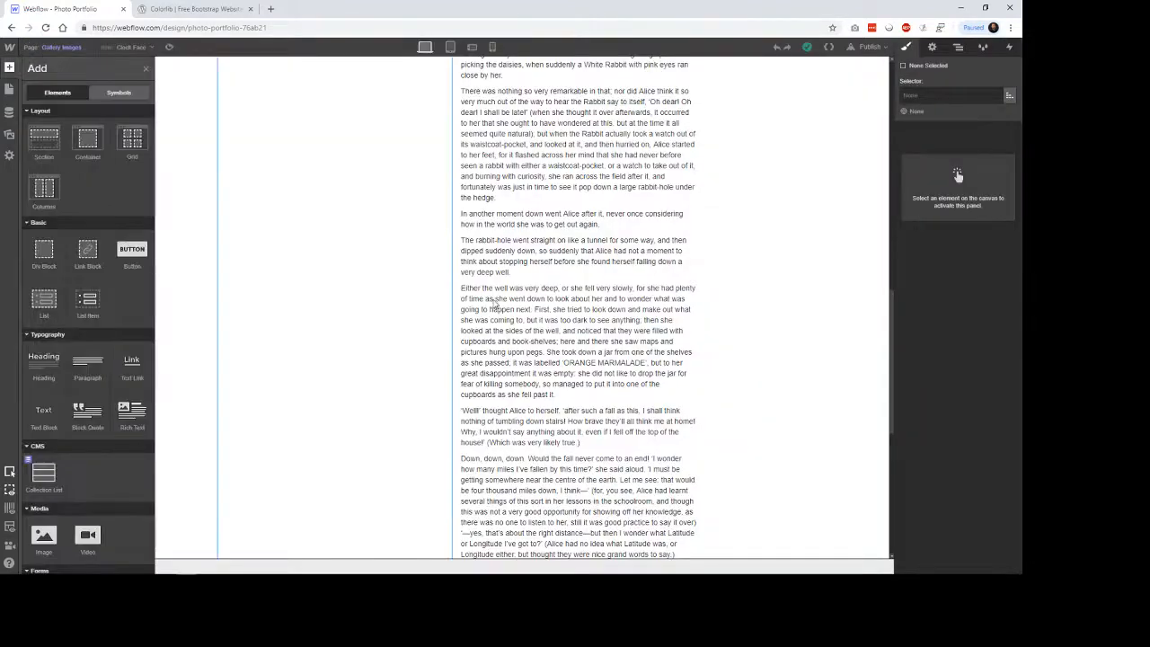
- Scroll to the More images gallery and select the Collection List that holds it
scroll("down", 3)
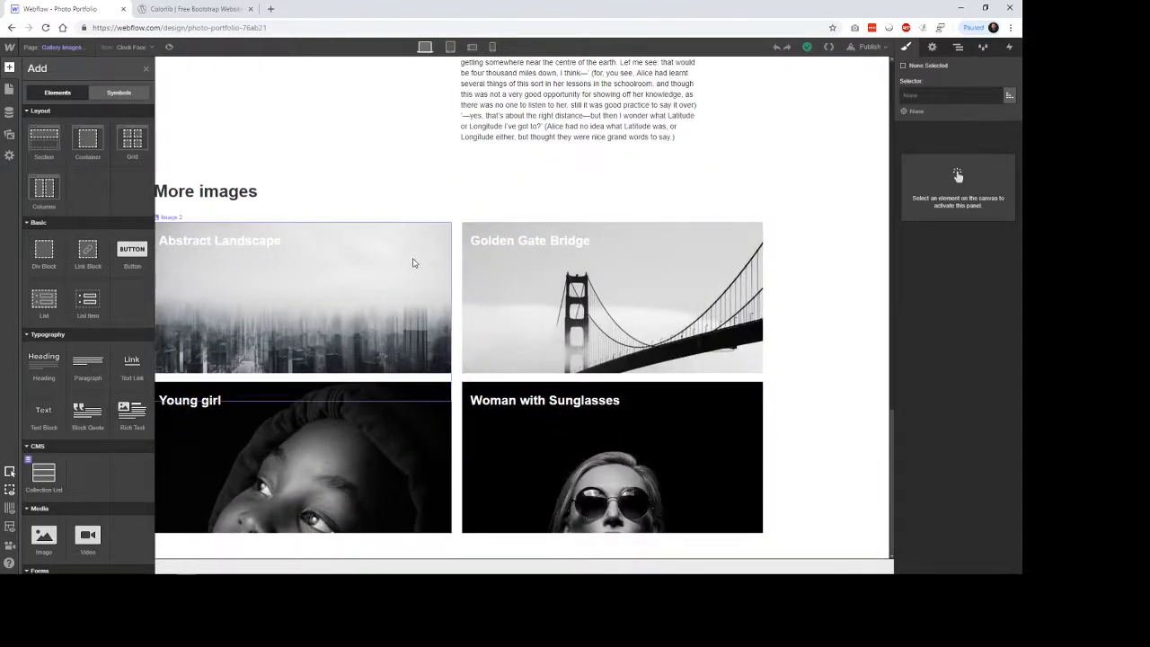
left_click(300, 296)
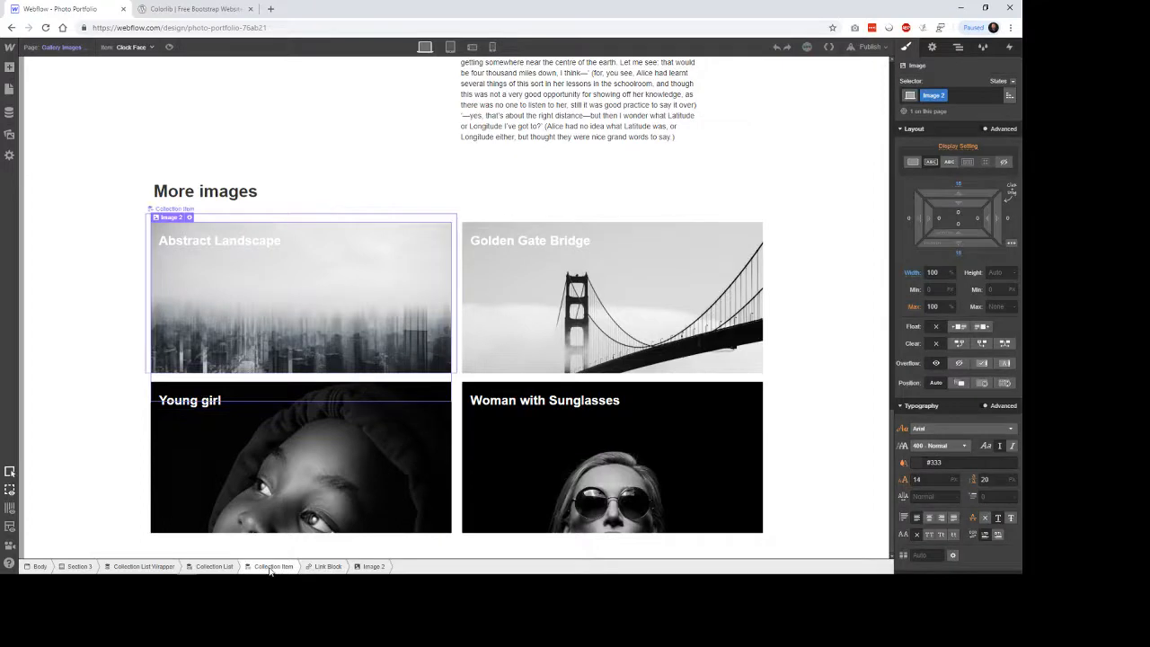
left_click(213, 566)
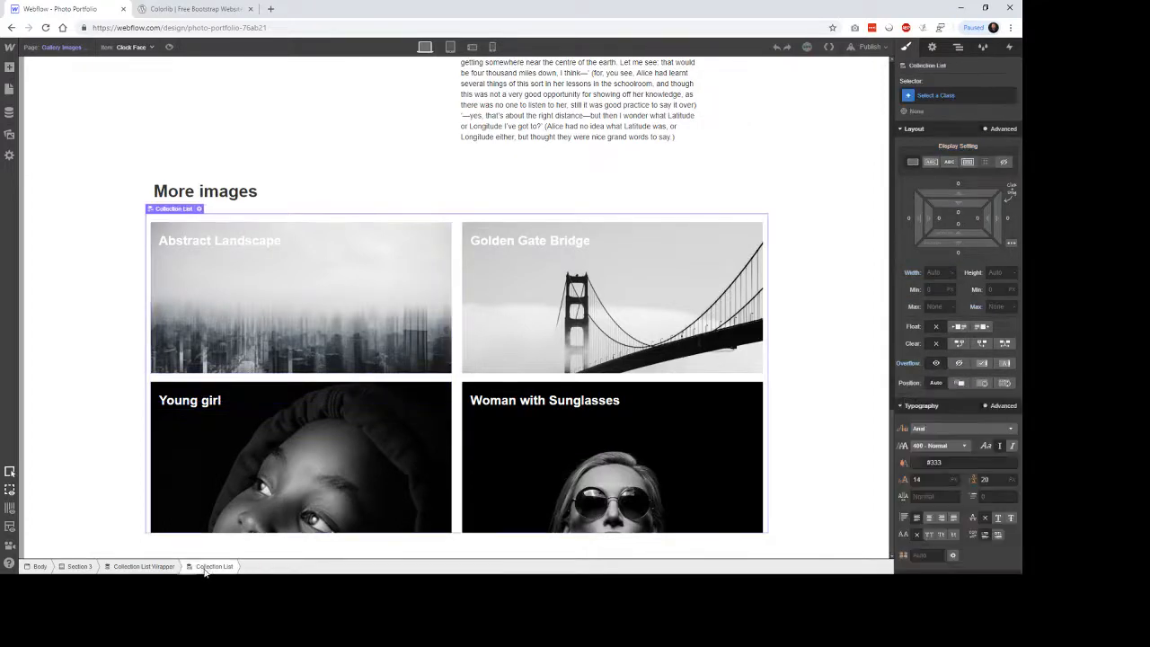
mouse_move(317, 553)
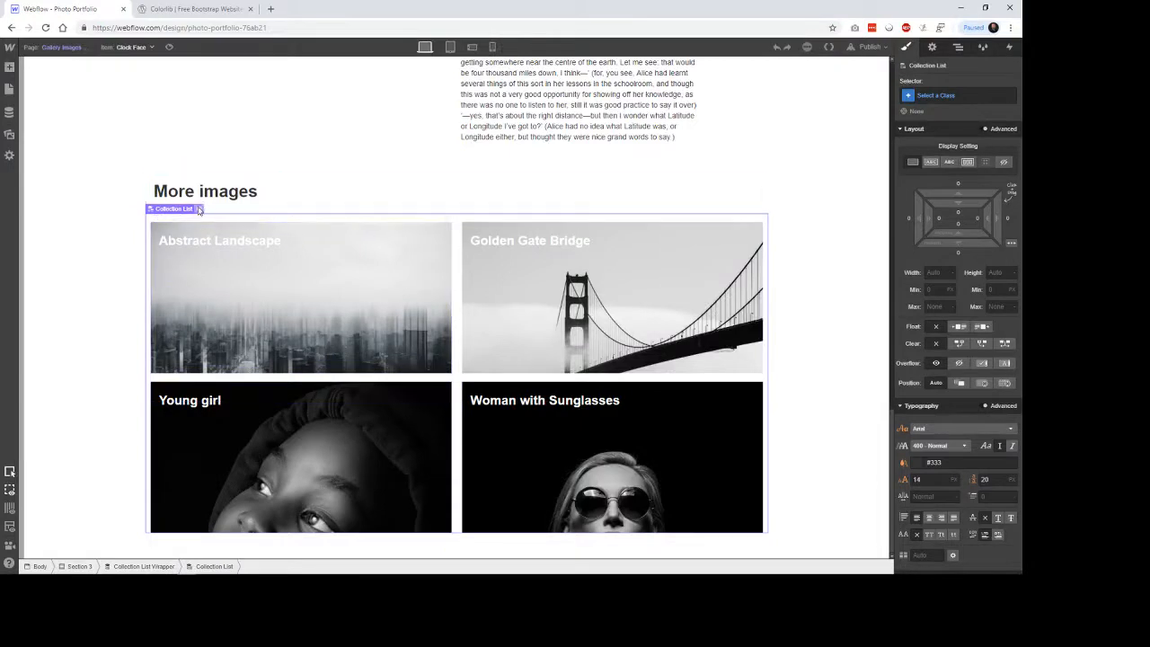
left_click(197, 208)
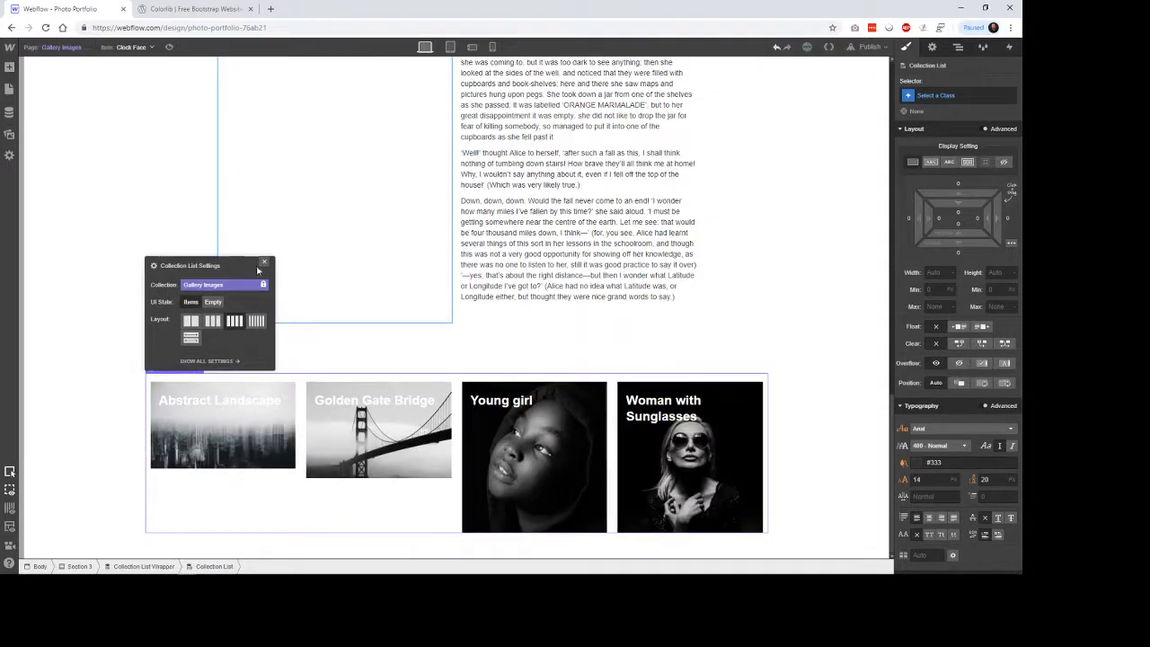
left_click(212, 320)
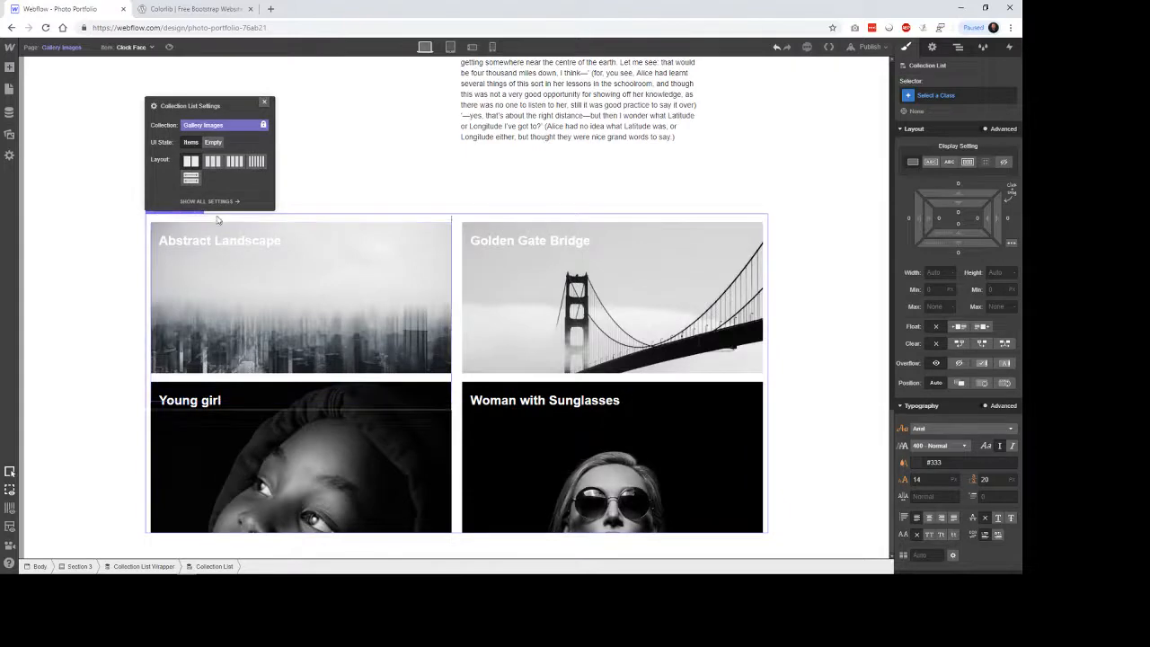
left_click(190, 178)
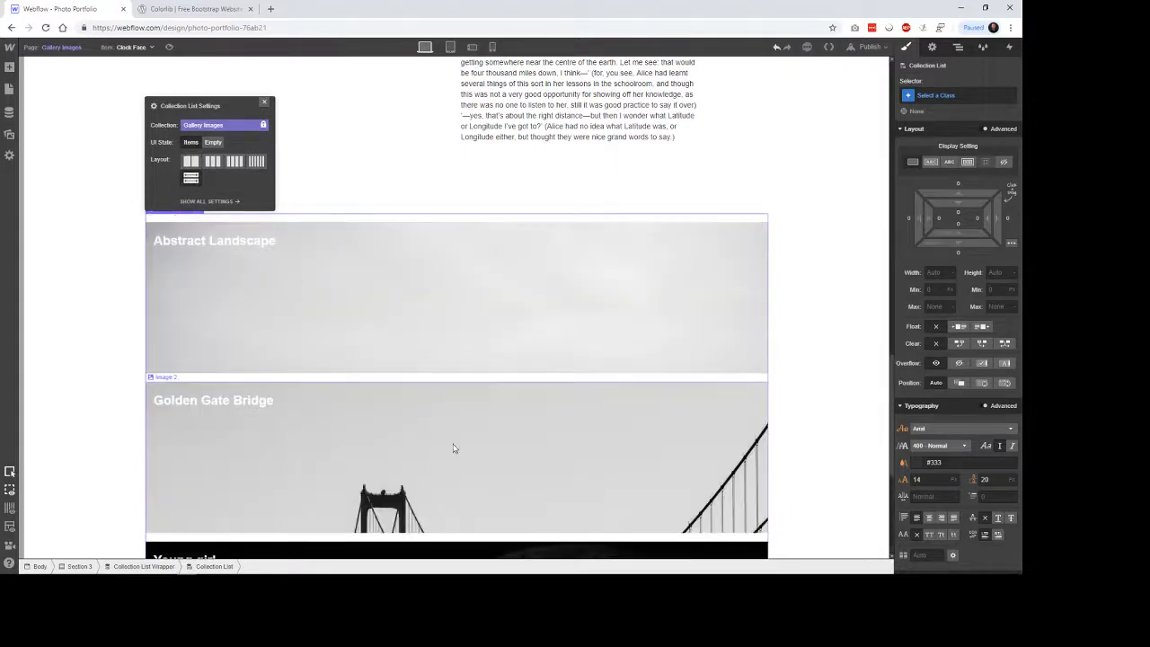
scroll("up", 3)
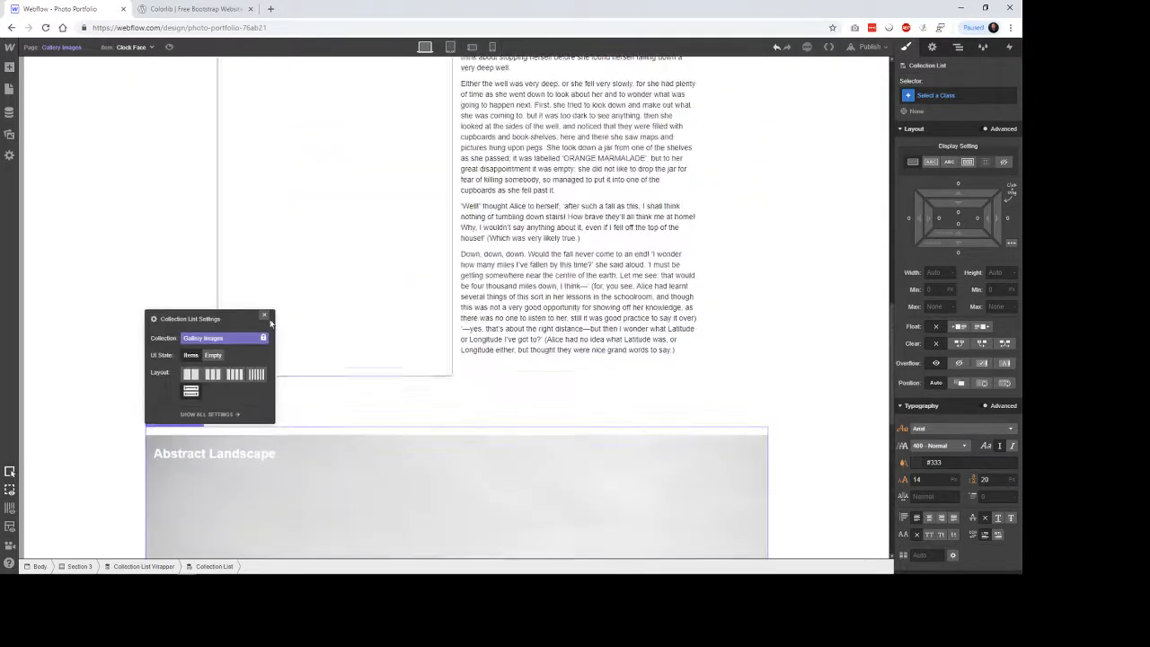
left_click(212, 162)
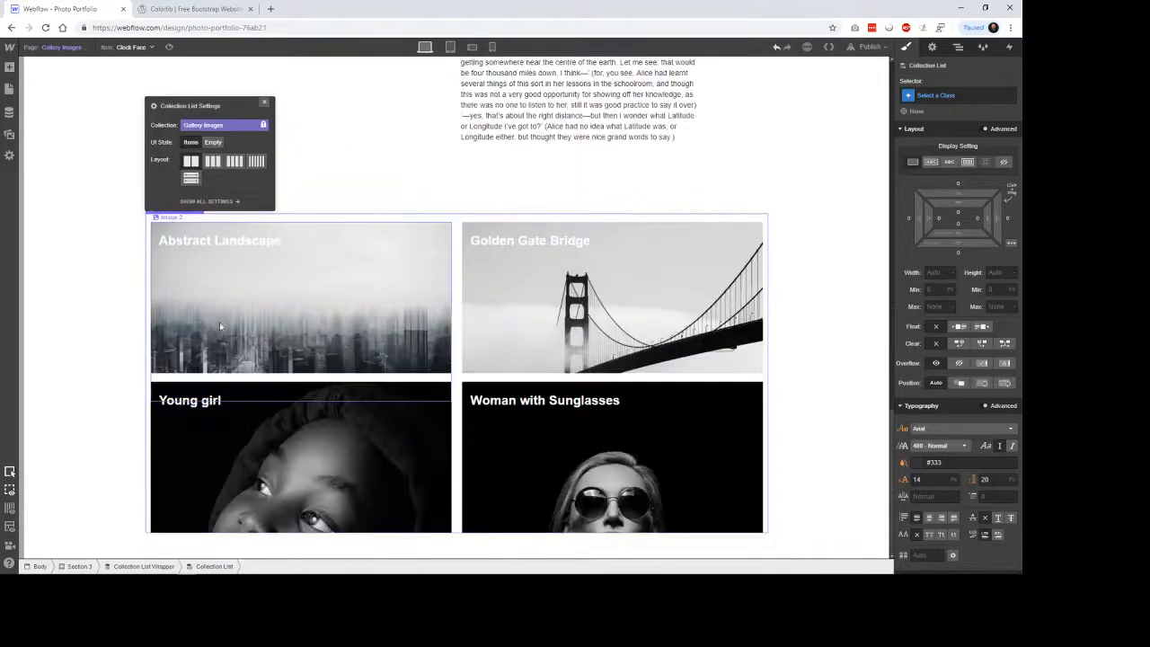
left_click(219, 241)
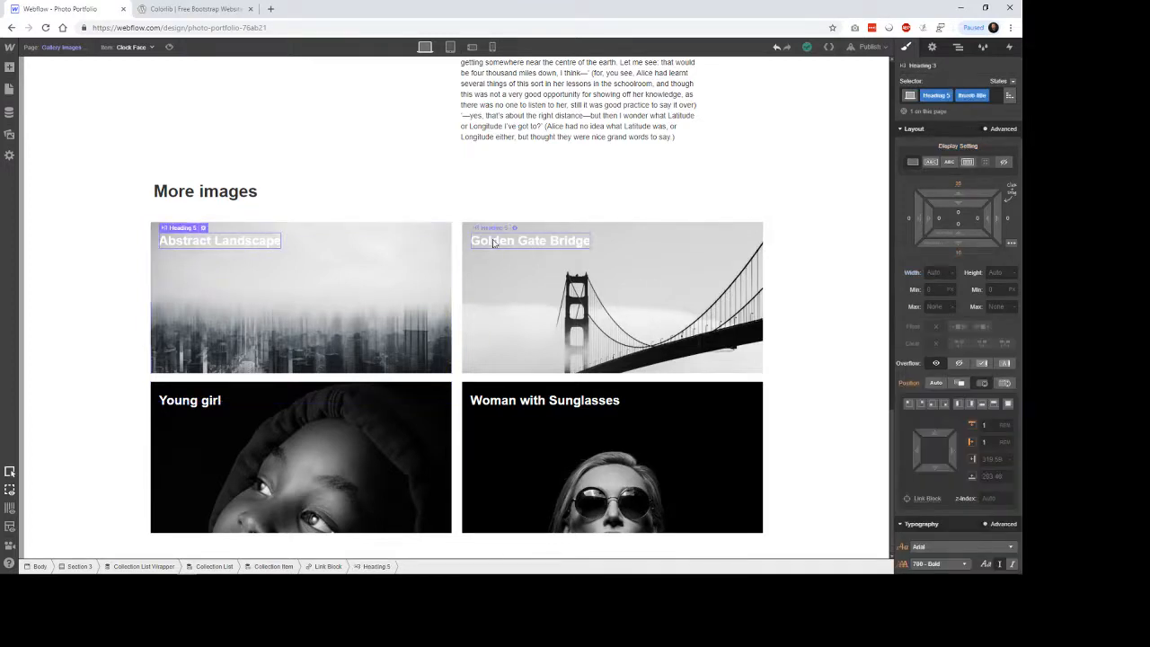
left_click(528, 241)
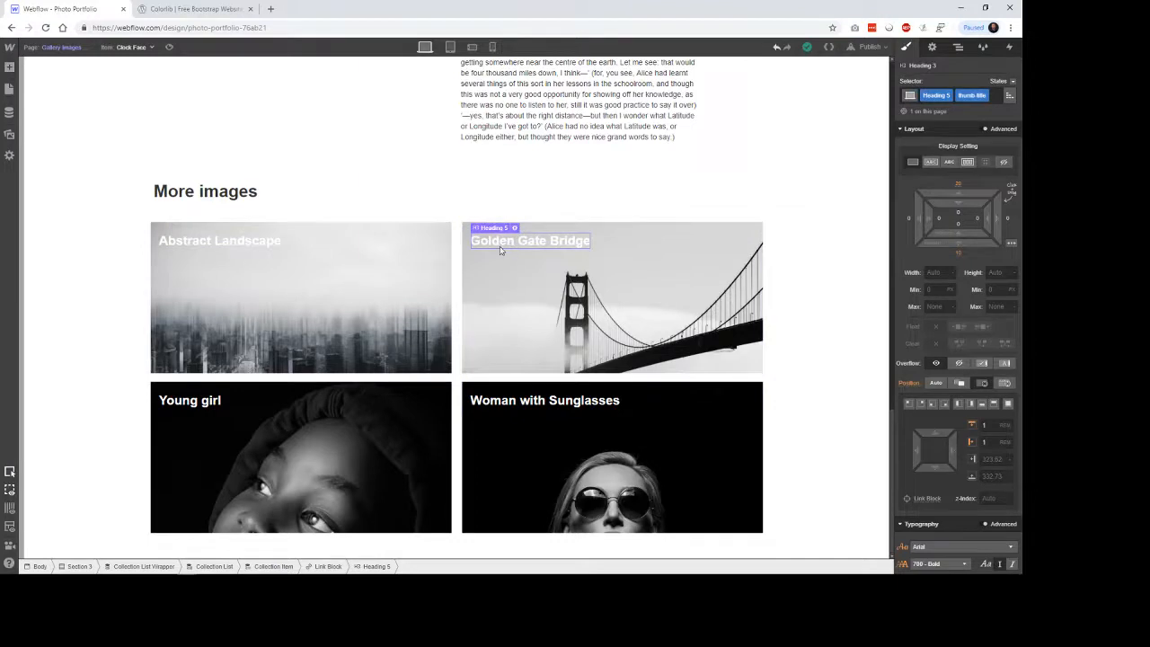
left_click(219, 241)
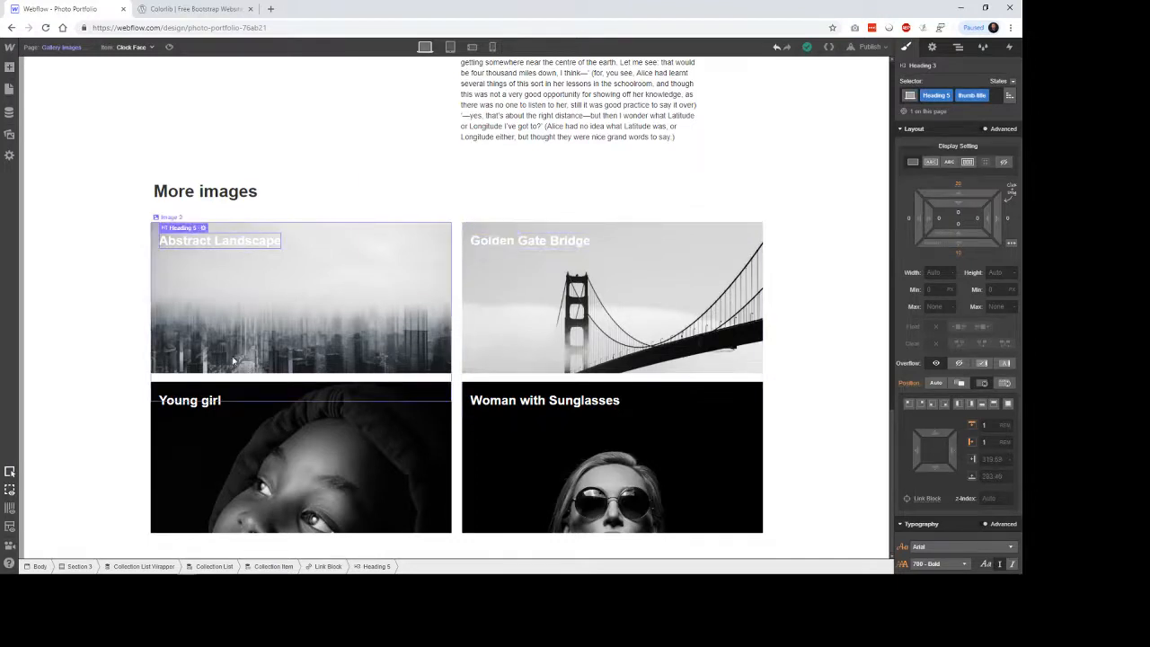
left_click(544, 399)
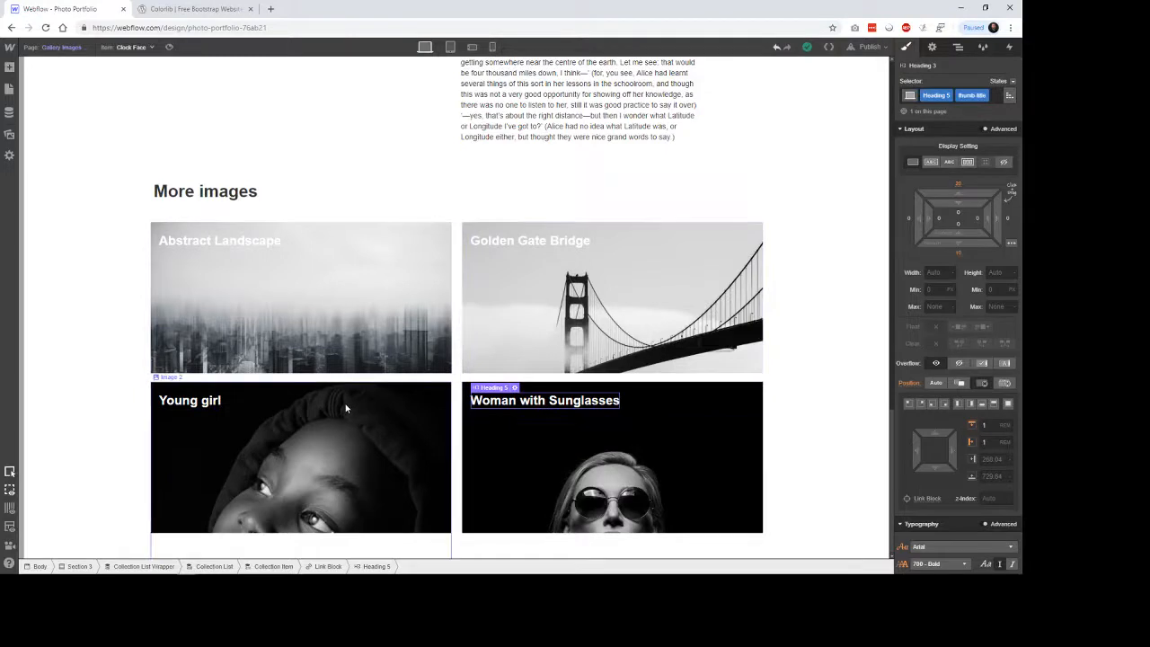
mouse_move(352, 395)
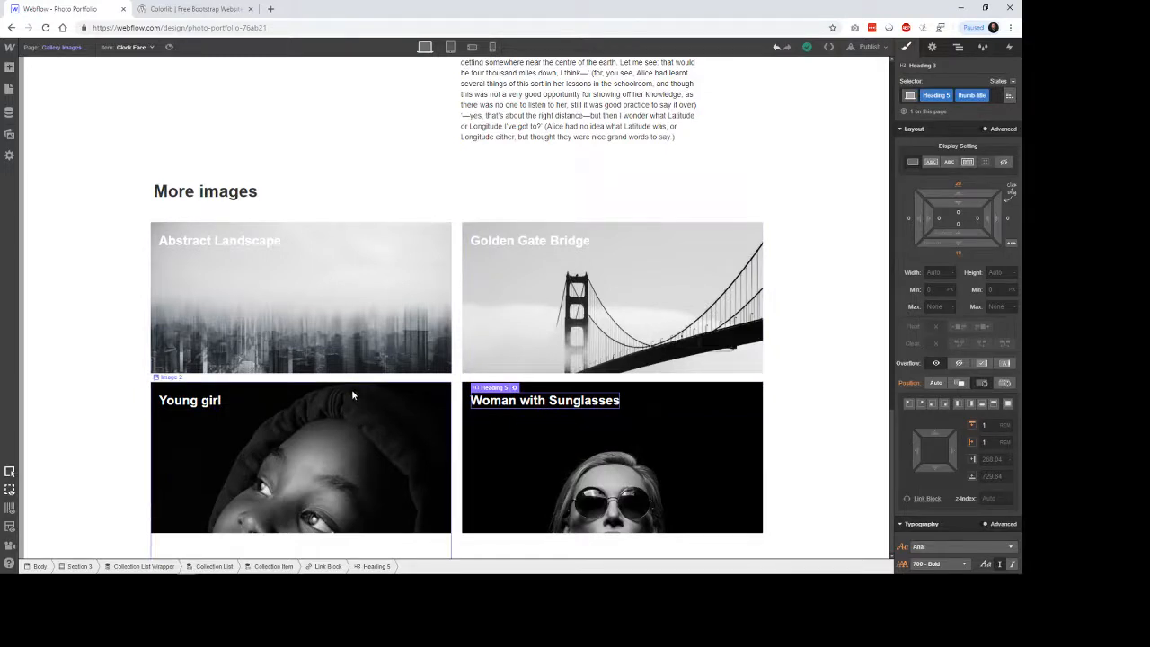
mouse_move(352, 377)
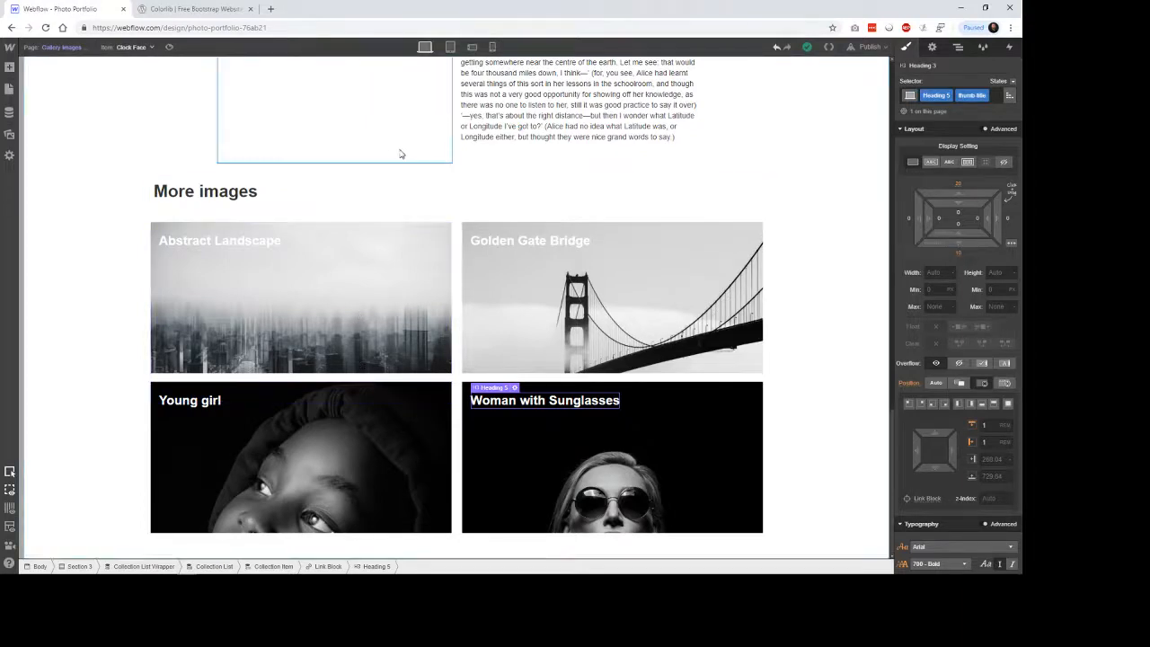
- Publish the site to its webflow.io domain and open the live published site
left_click(870, 47)
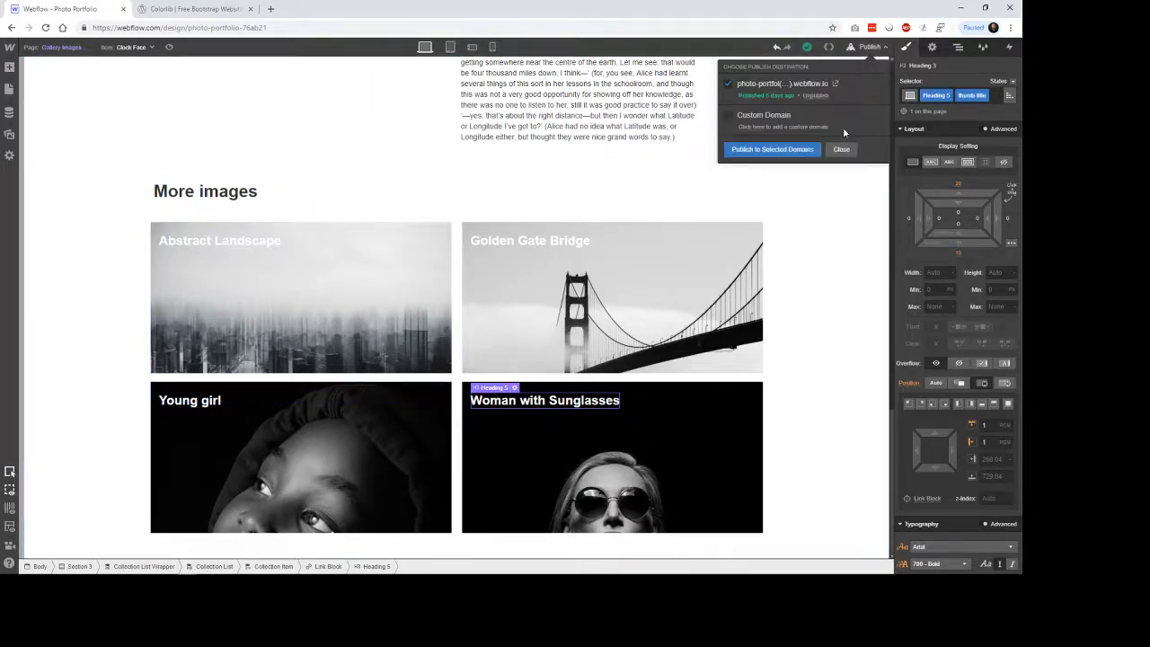
left_click(729, 82)
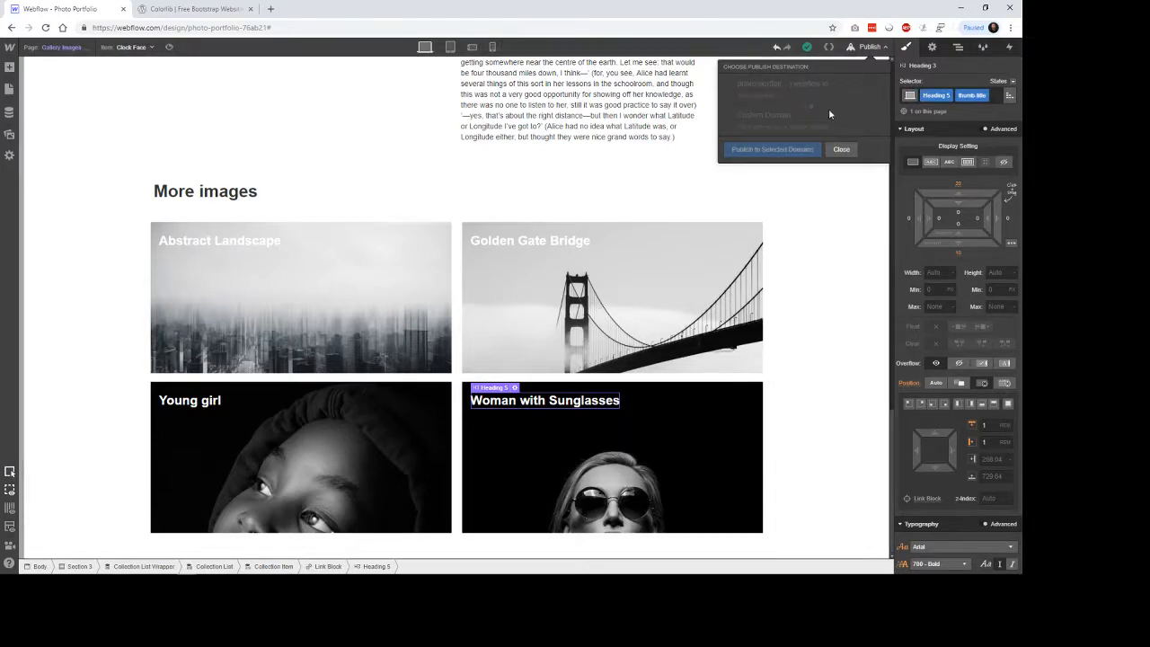
left_click(773, 149)
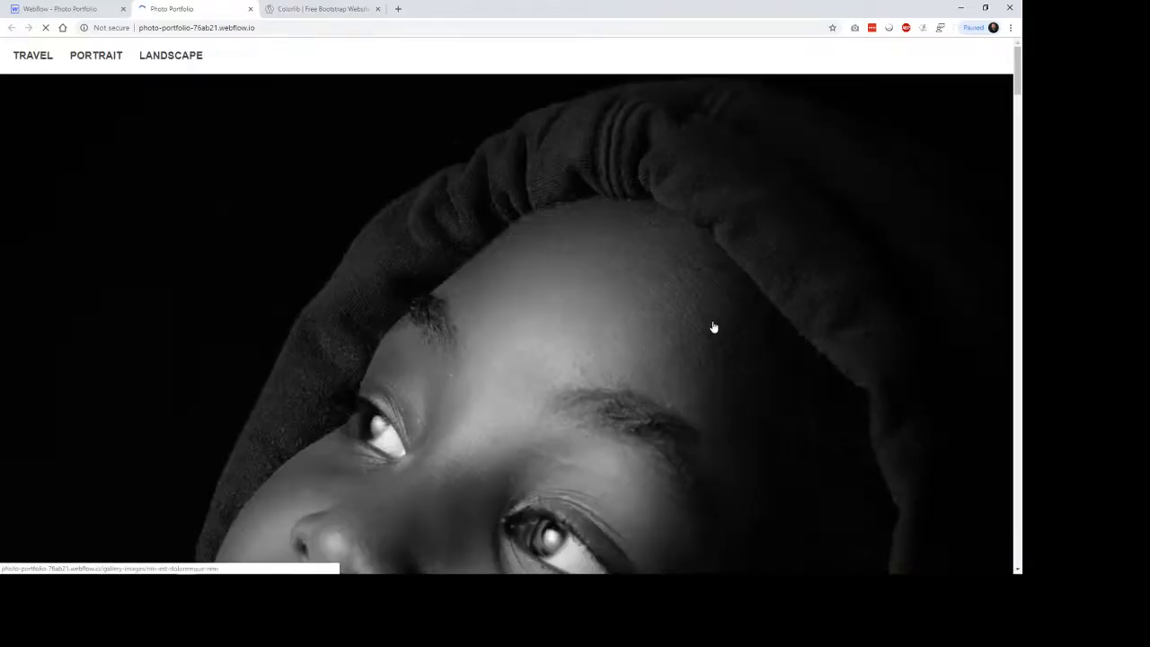
mouse_move(838, 316)
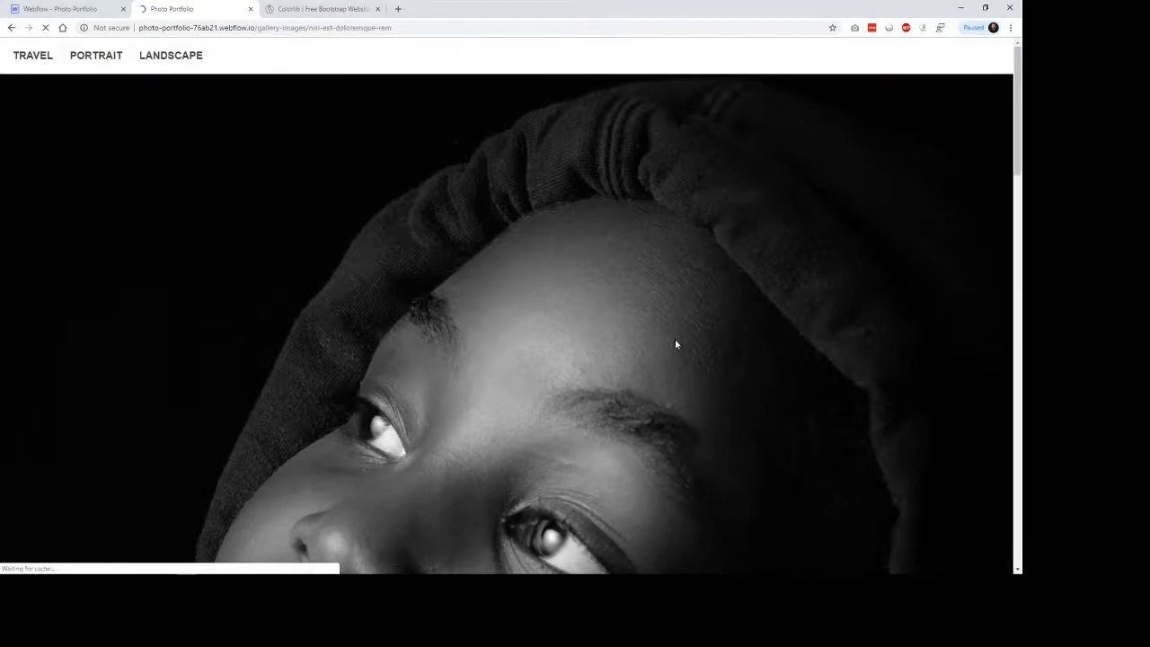
- Scroll the live Young girl page down to its story text and More images grid
scroll("down", 3)
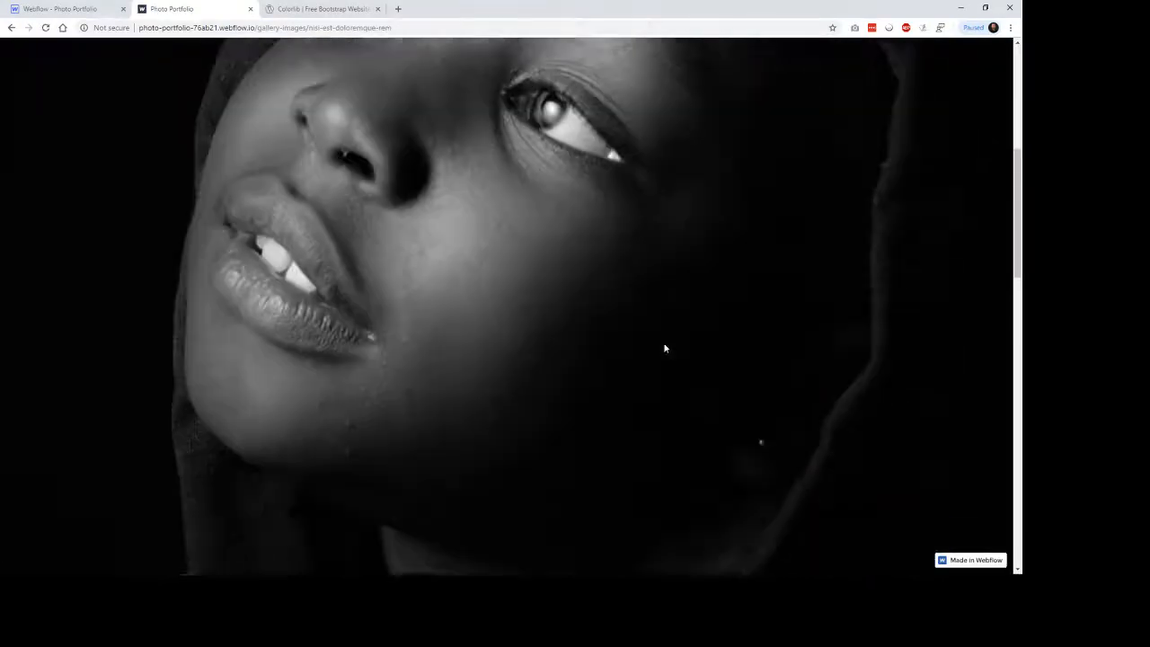
scroll("down", 3)
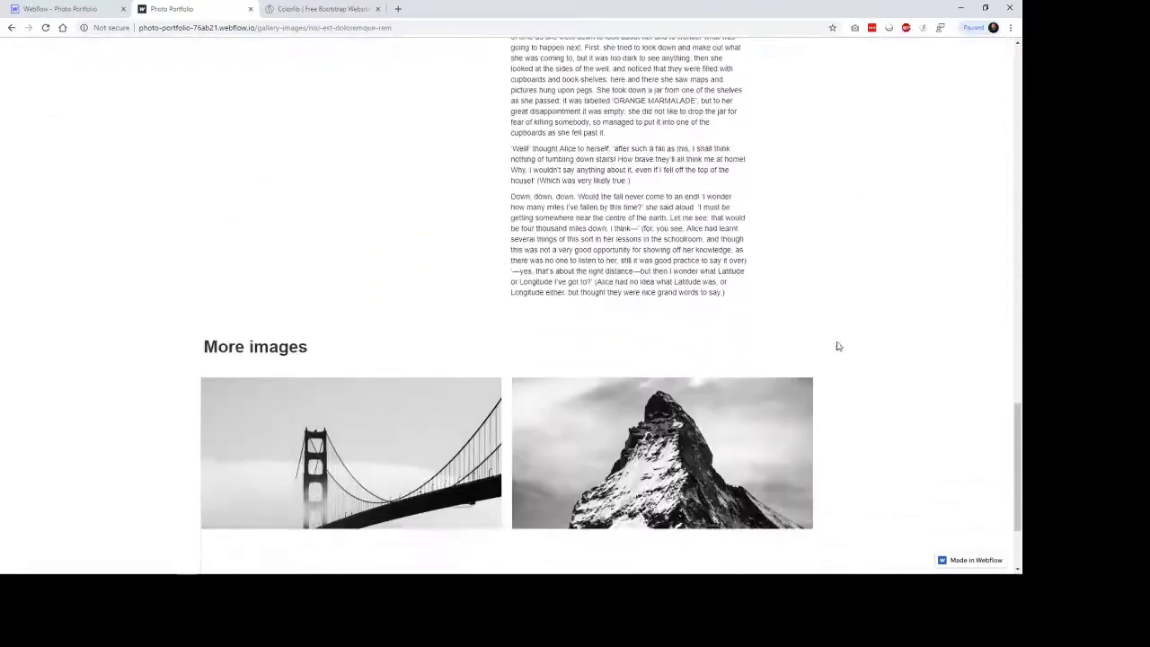
scroll("down", 3)
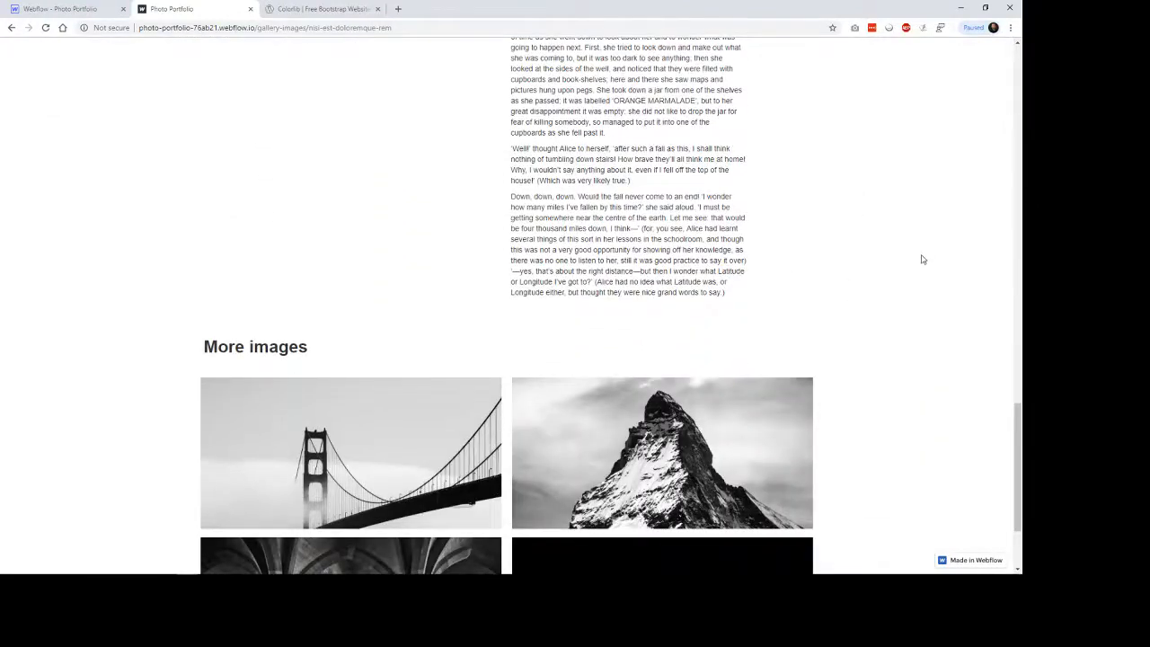
scroll("down", 3)
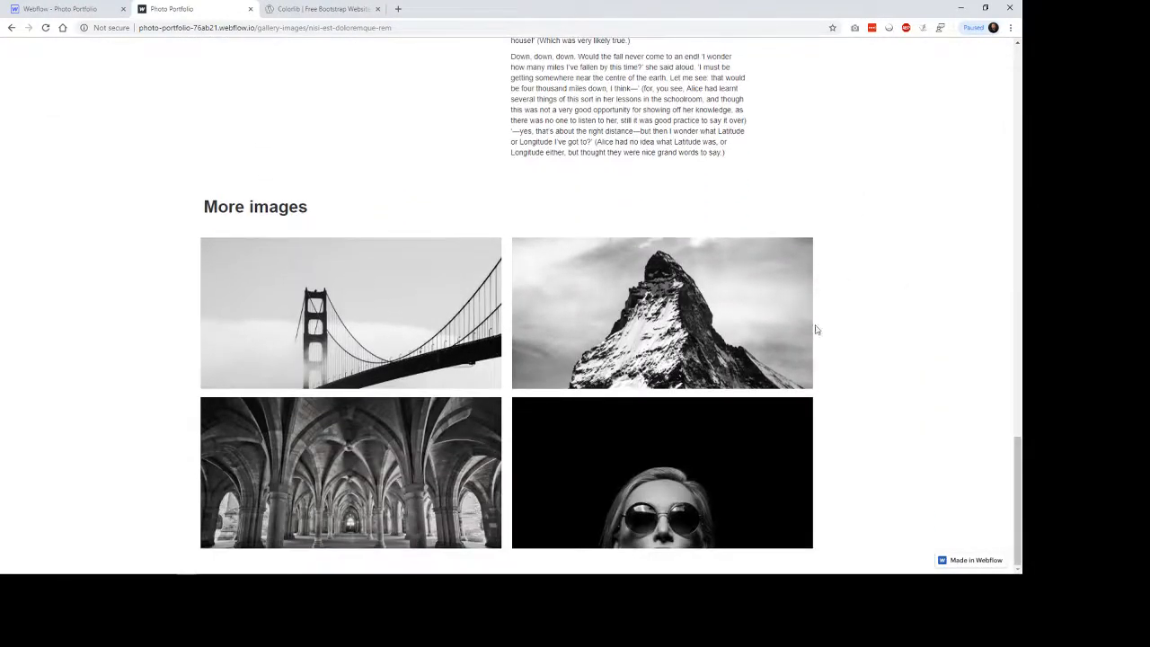
mouse_move(430, 433)
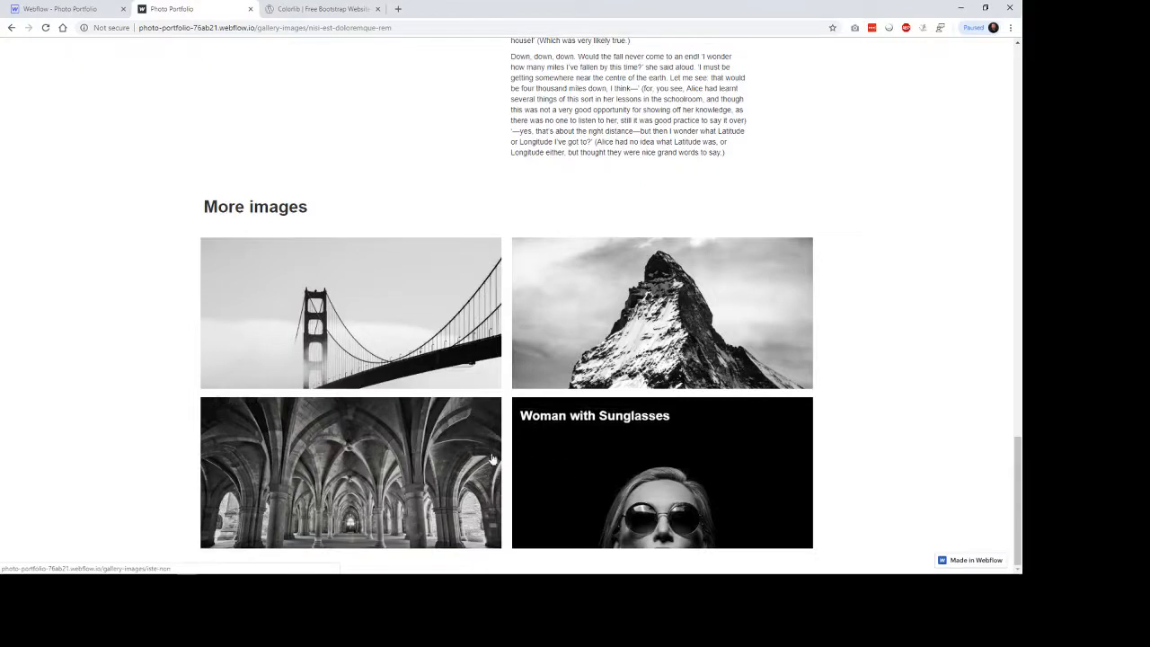
mouse_move(528, 460)
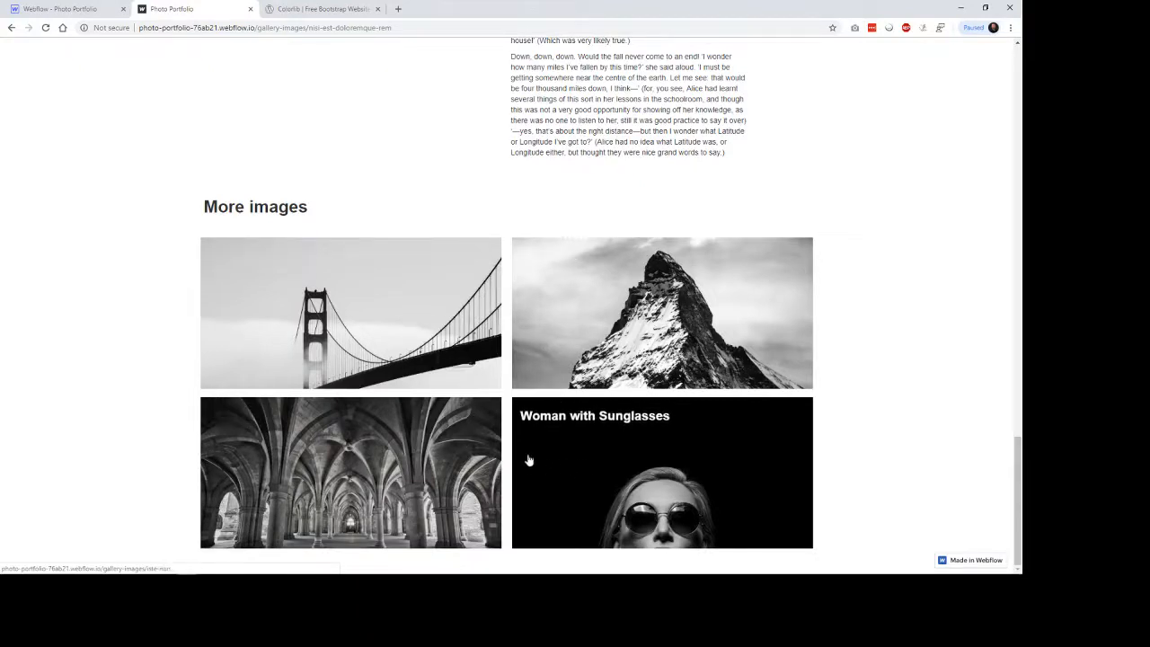
mouse_move(525, 330)
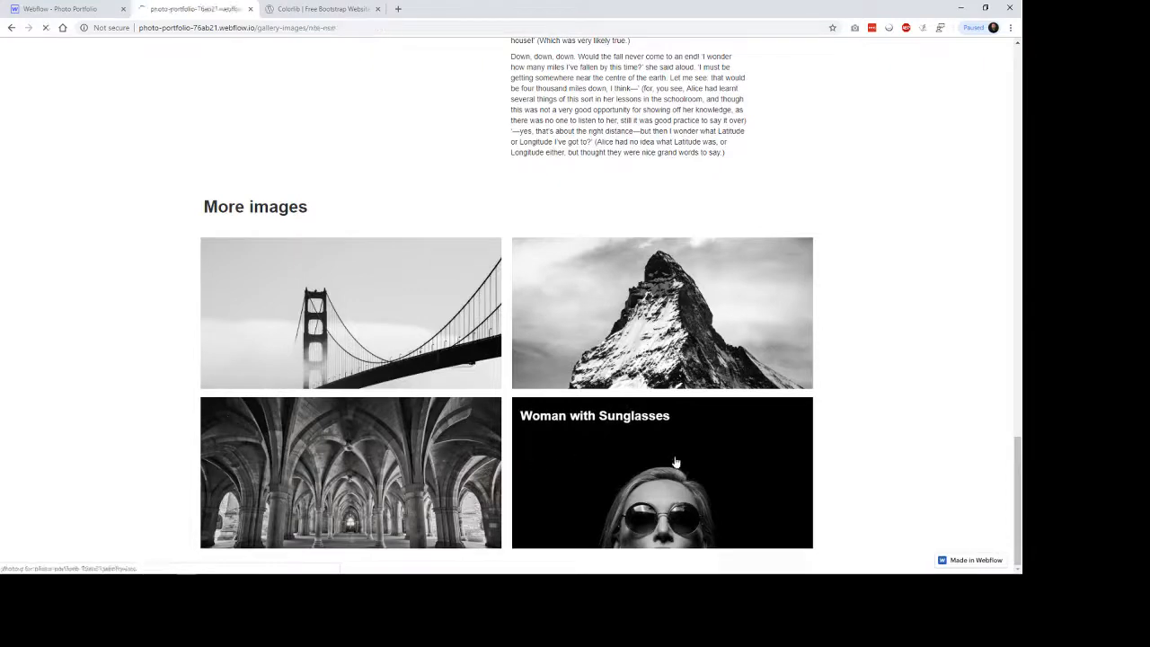
- View the Woman with Sunglasses page, highlighting its Portrait category and reviewing its gallery
left_click(661, 471)
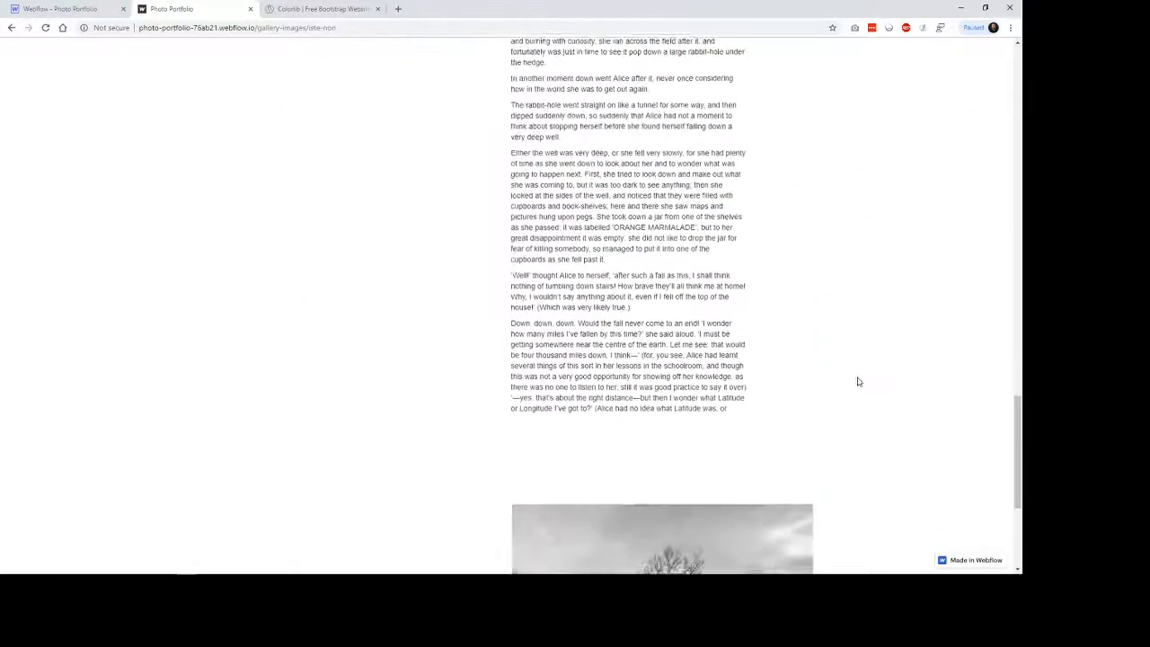
scroll("down", 3)
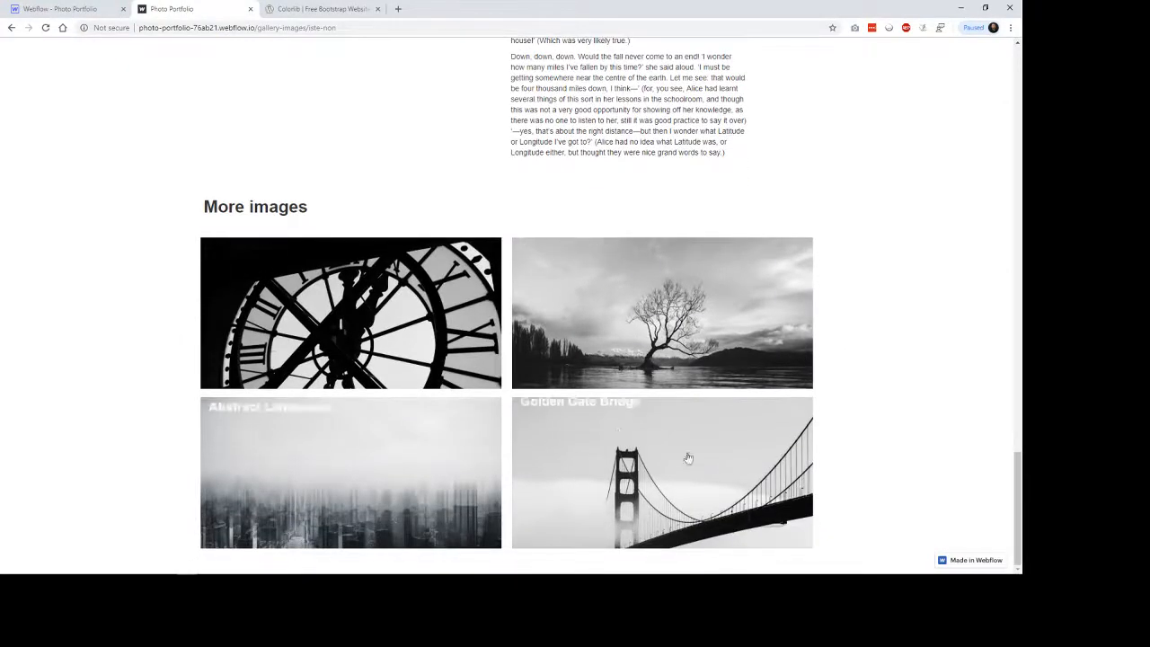
mouse_move(639, 431)
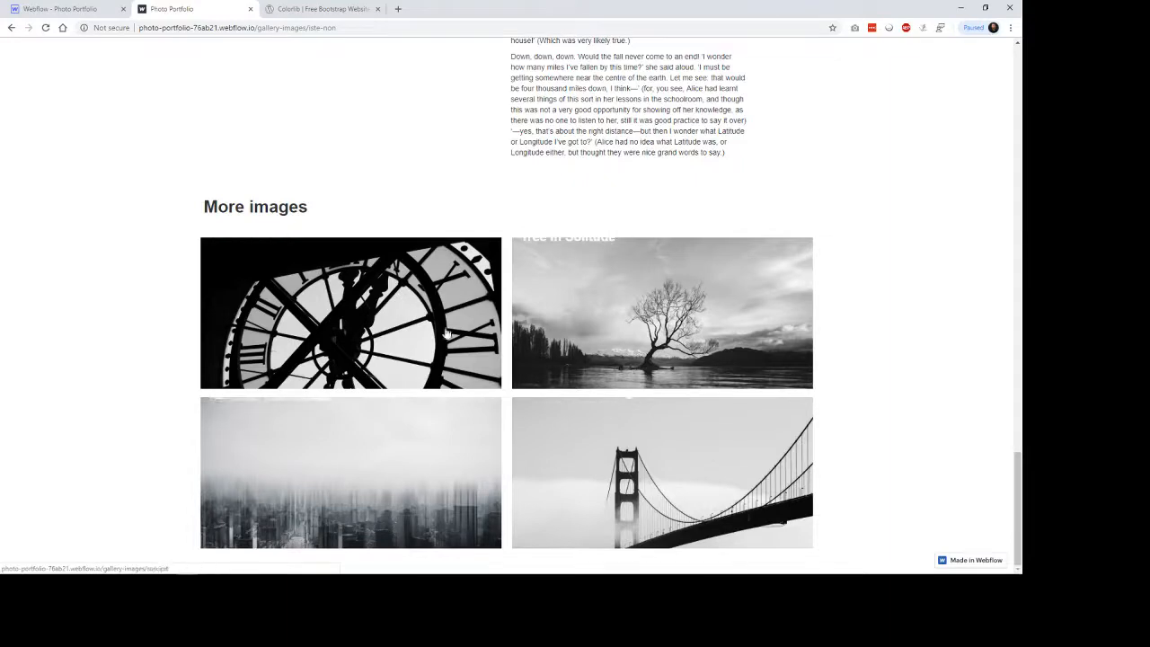
scroll("up", 3)
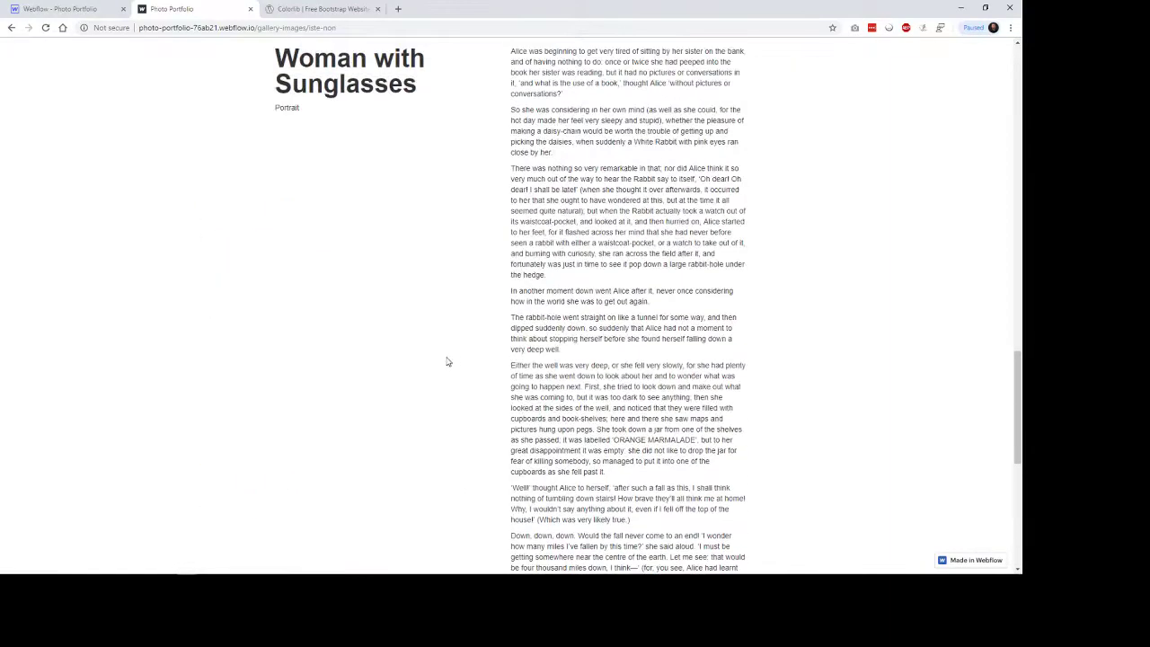
double_click(287, 108)
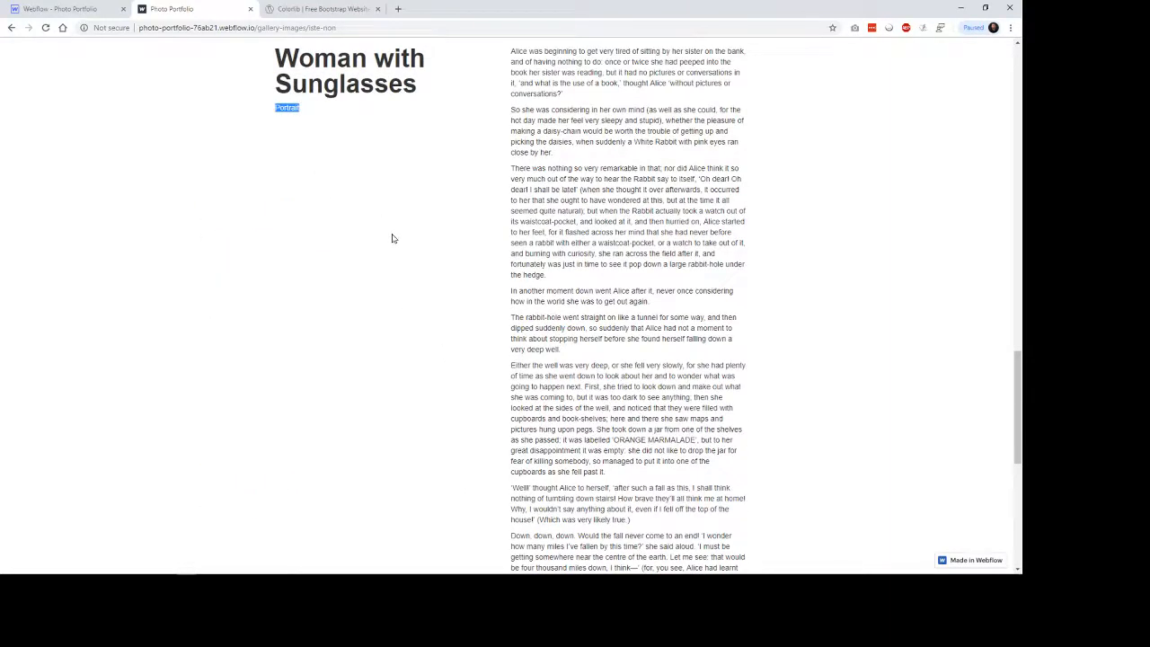
scroll("down", 3)
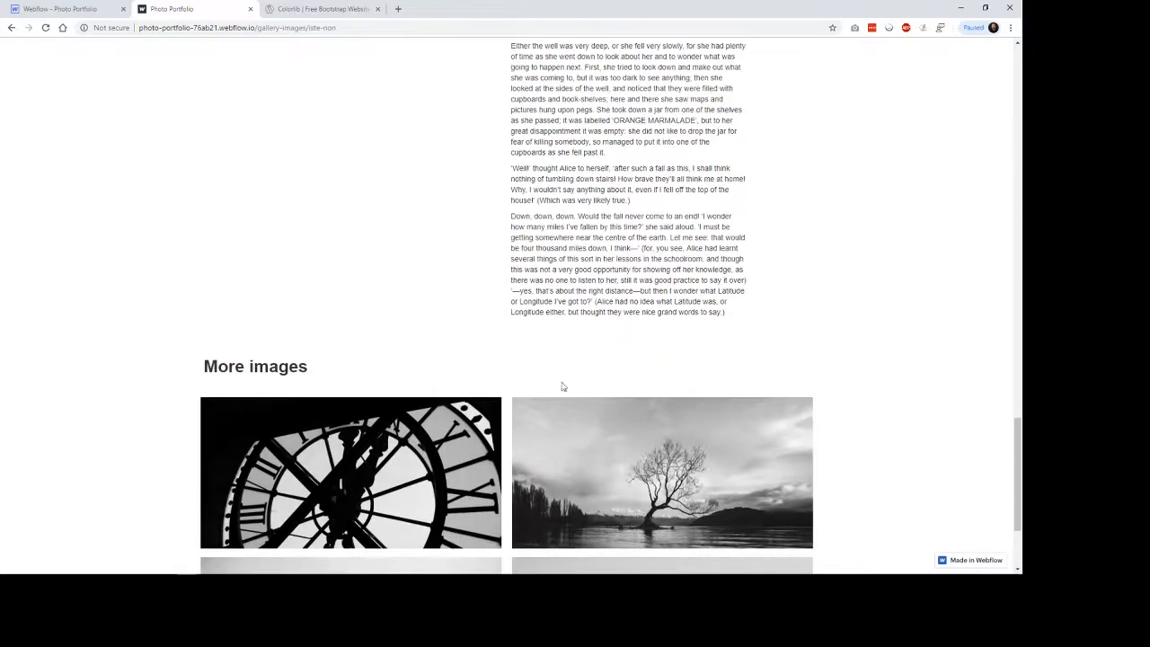
scroll("down", 3)
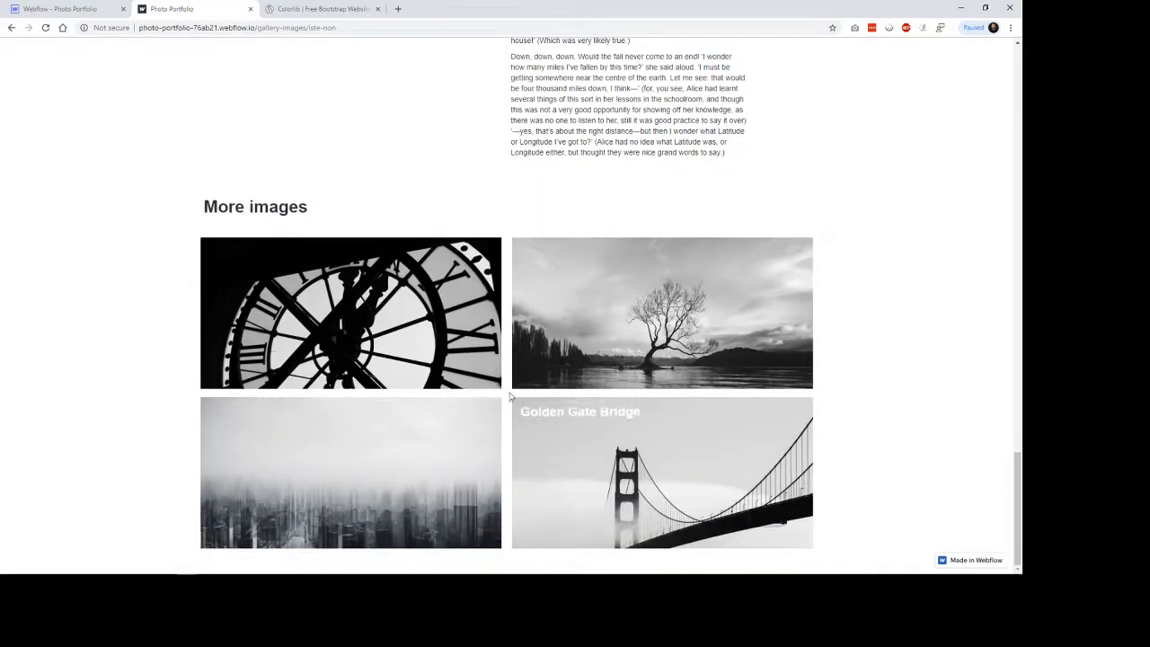
mouse_move(460, 411)
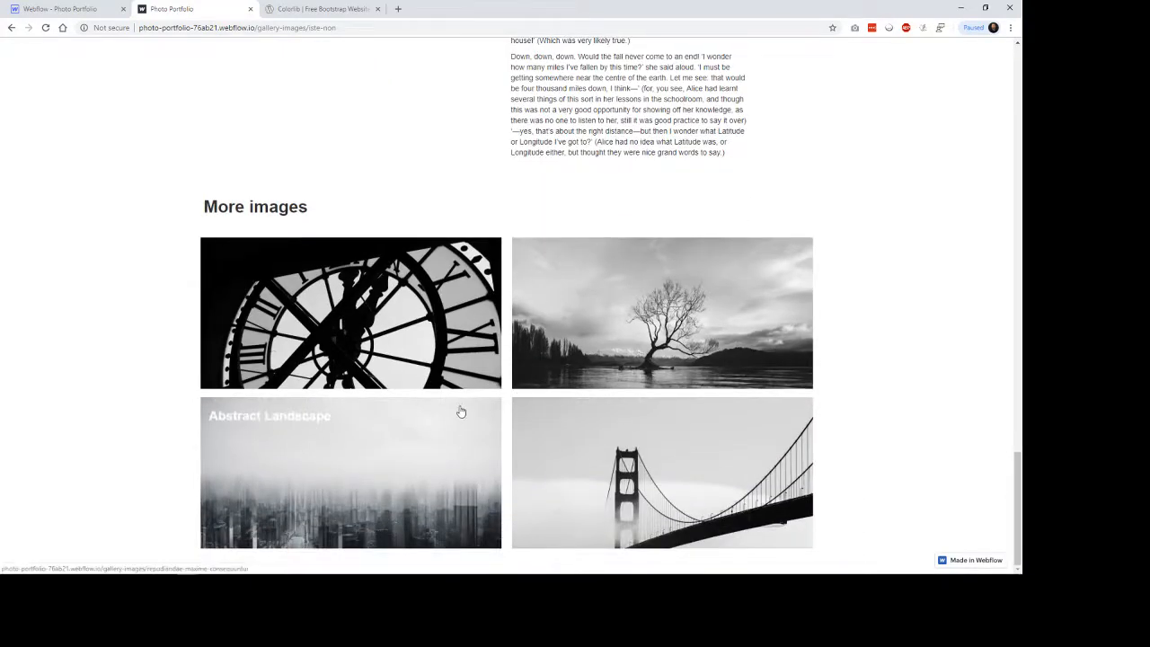
mouse_move(471, 406)
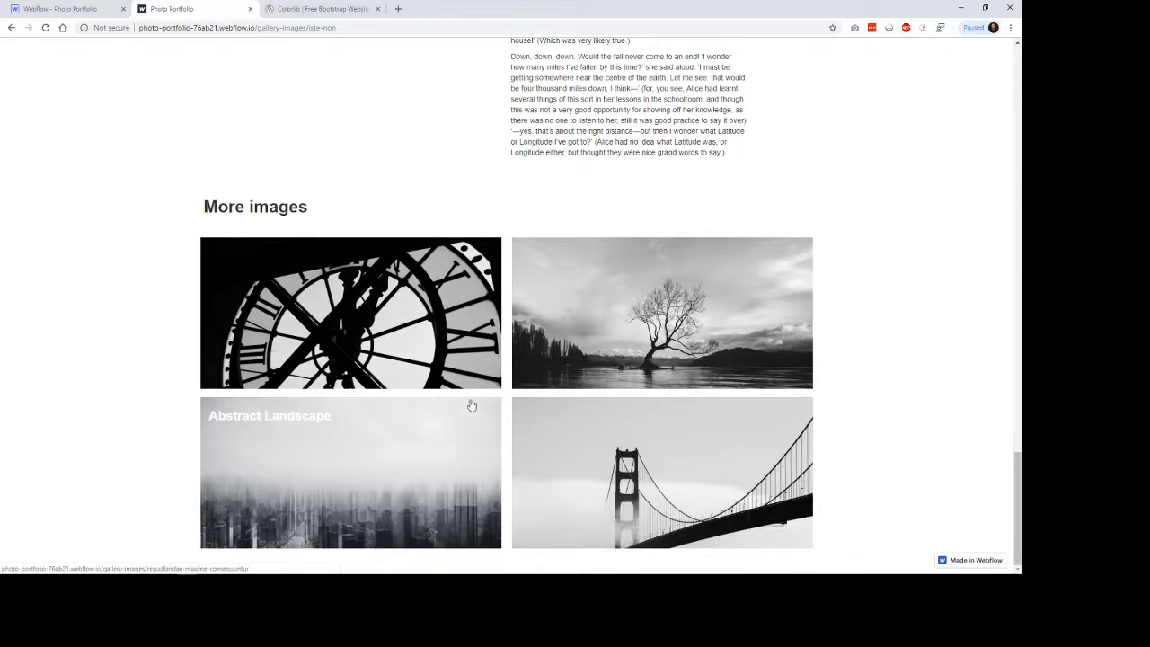
mouse_move(931, 409)
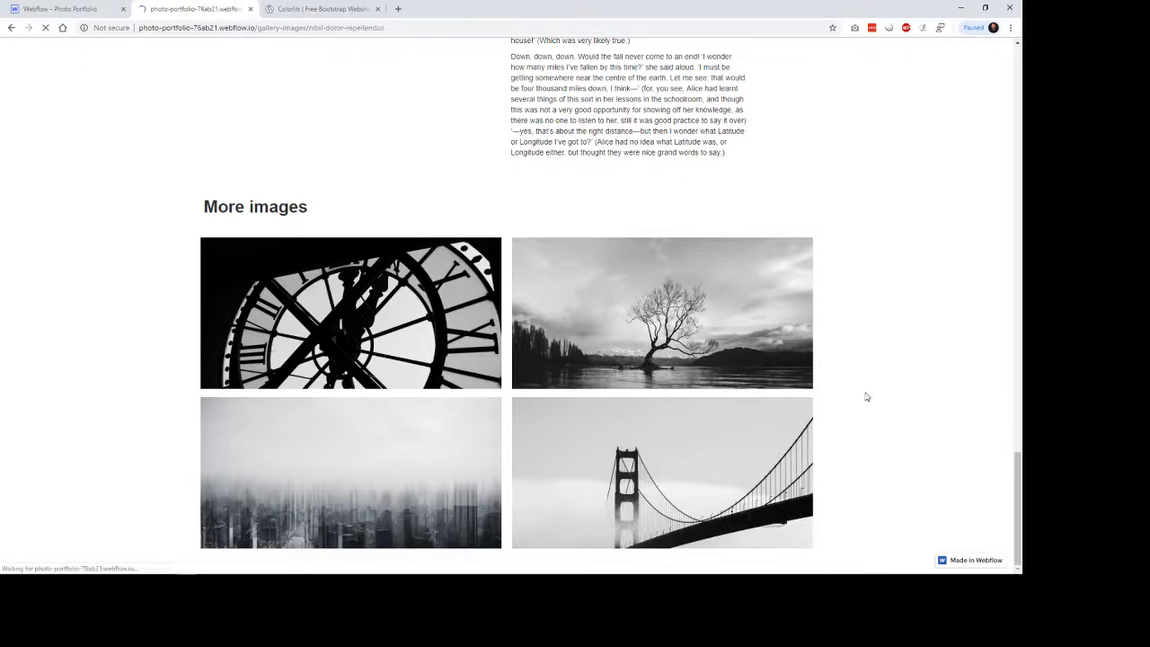
- Go to the Tree in Solitude image page and look over its photo and category links
left_click(661, 312)
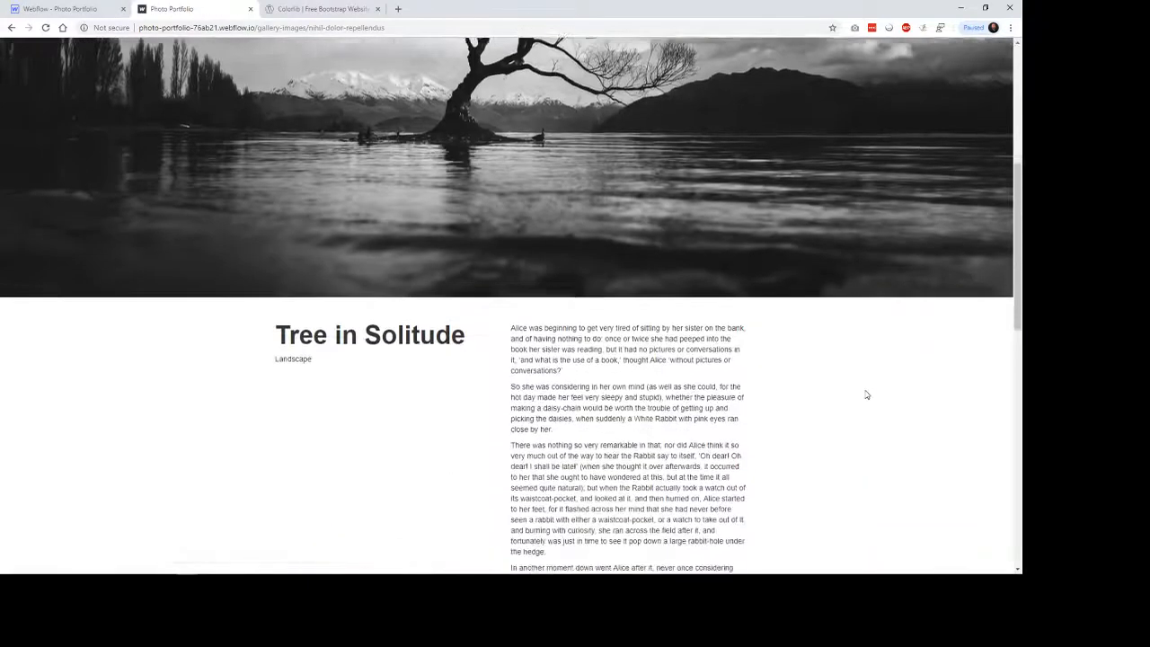
scroll("down", 3)
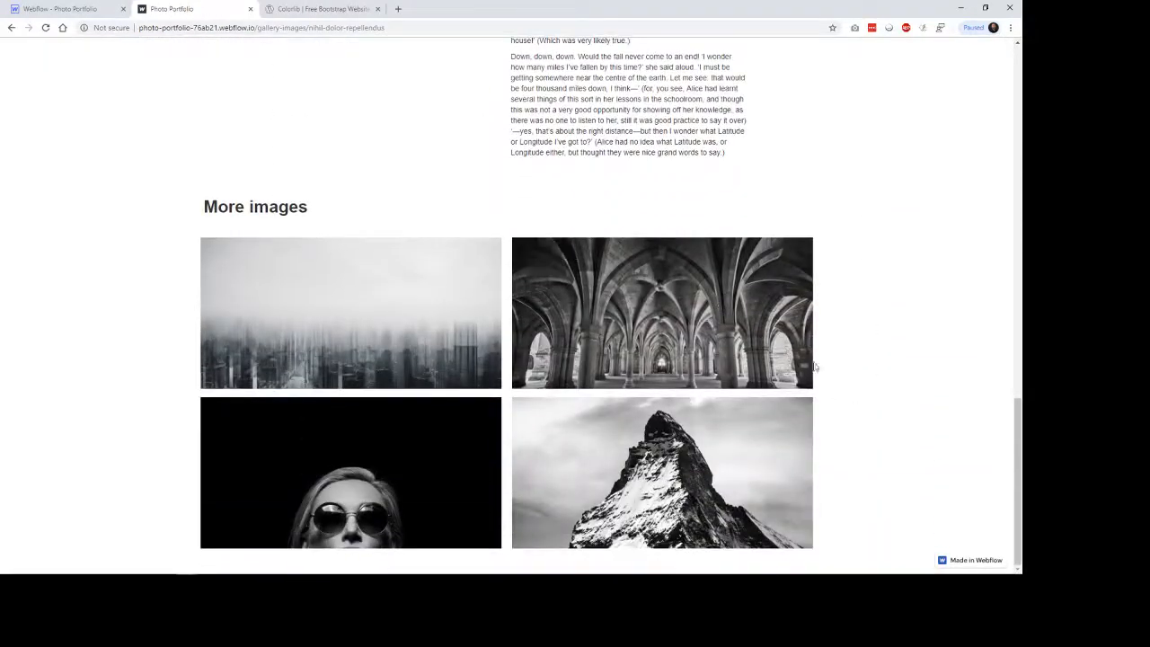
mouse_move(906, 392)
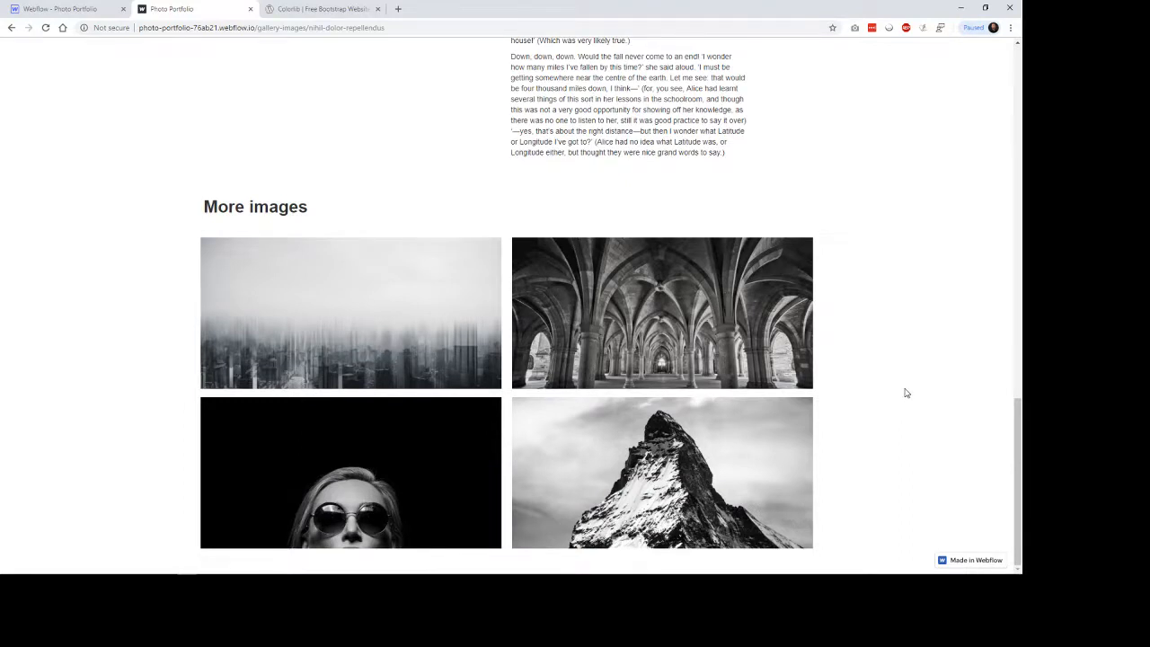
mouse_move(909, 393)
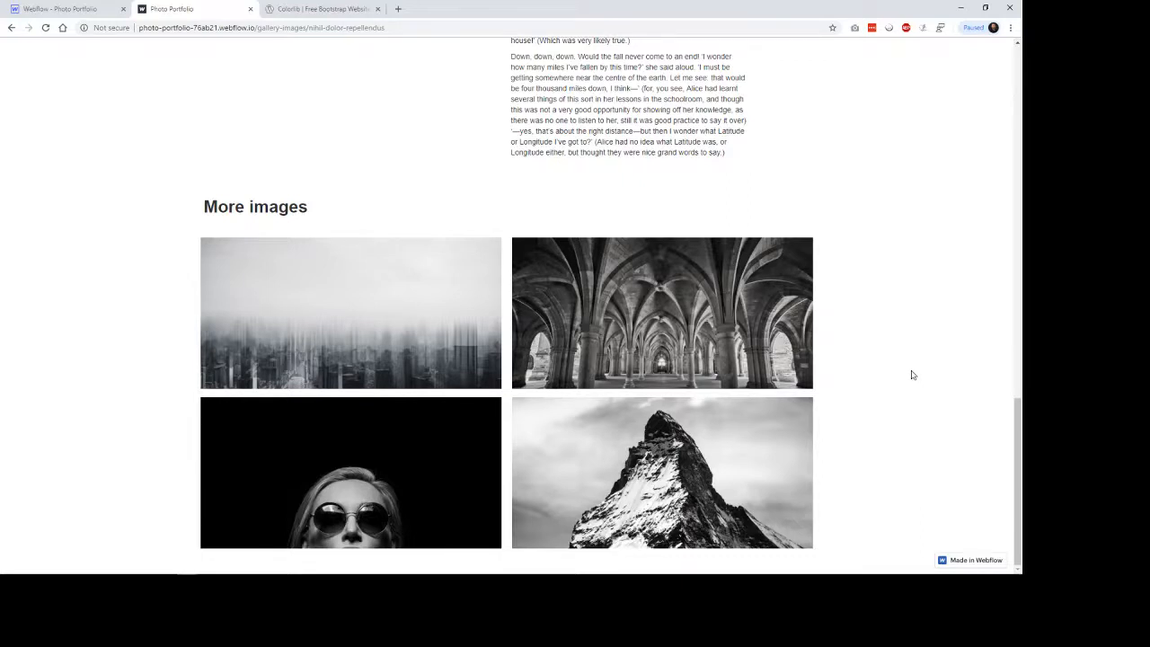
scroll("up", 3)
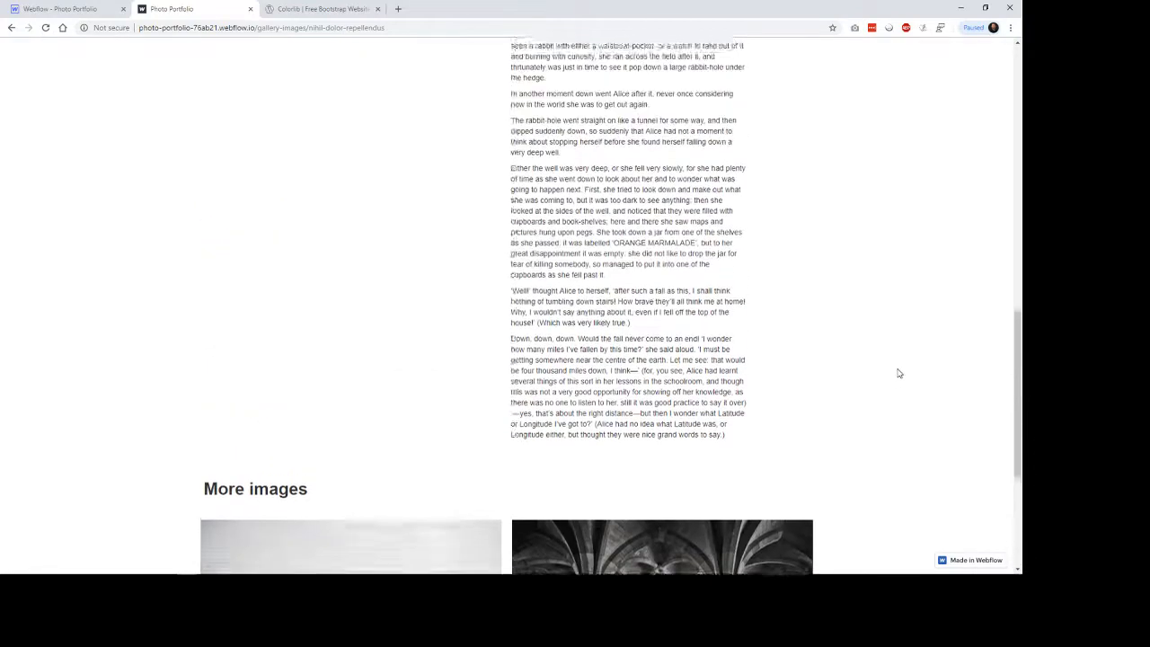
scroll("up", 3)
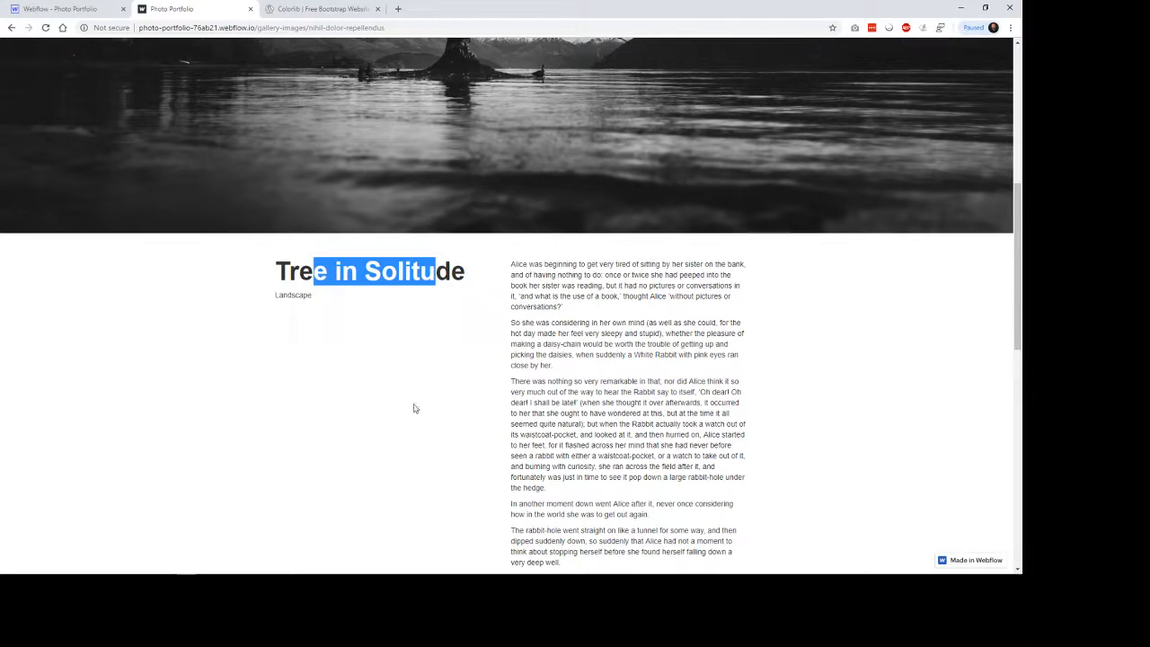
mouse_move(790, 388)
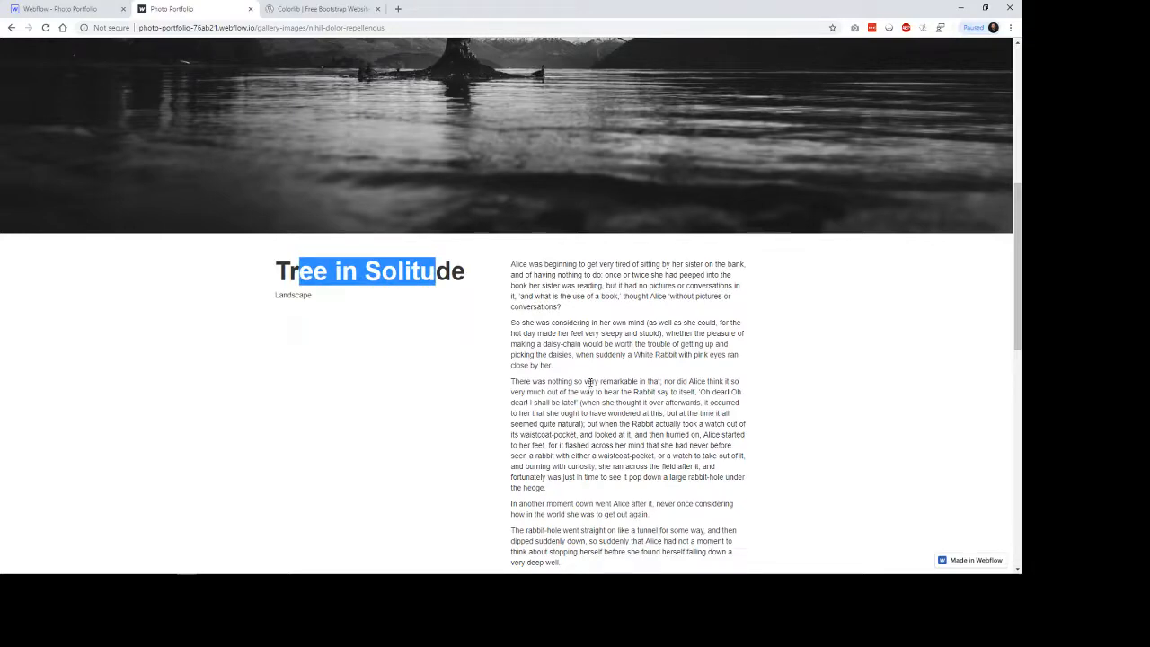
scroll("up", 3)
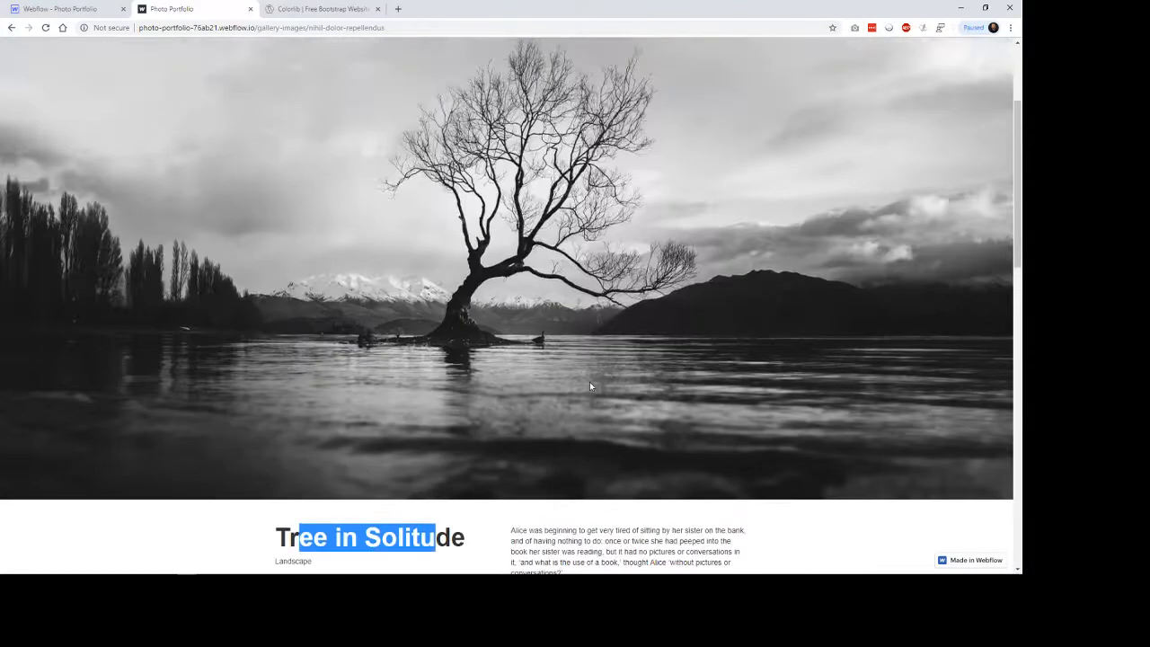
scroll("up", 3)
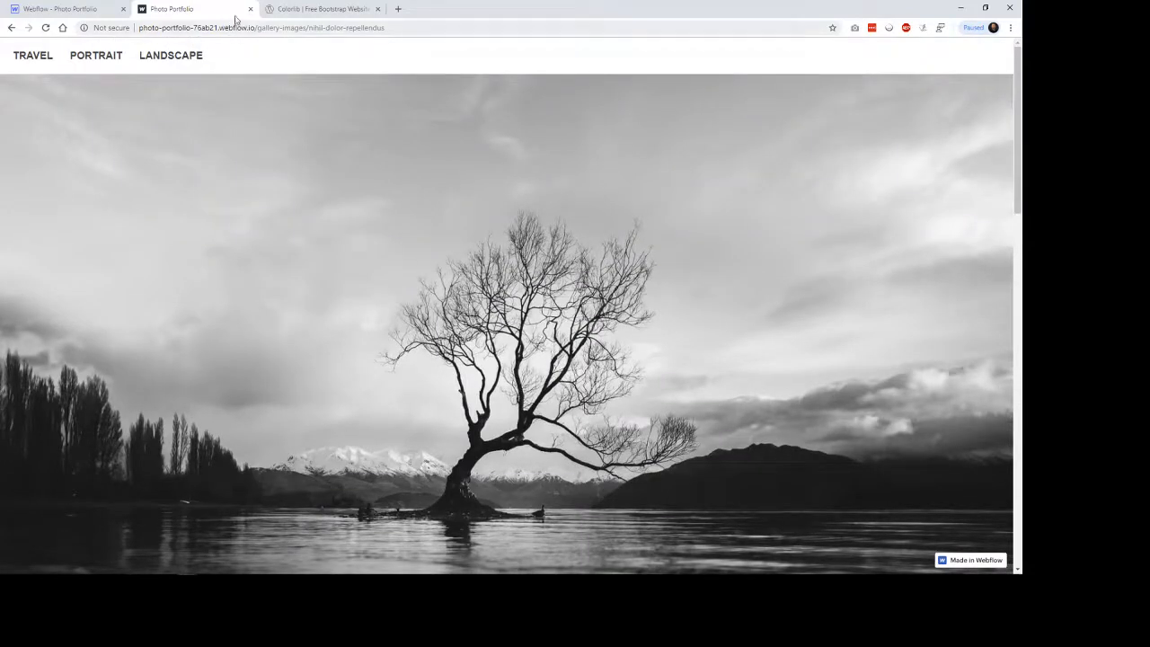
mouse_move(541, 205)
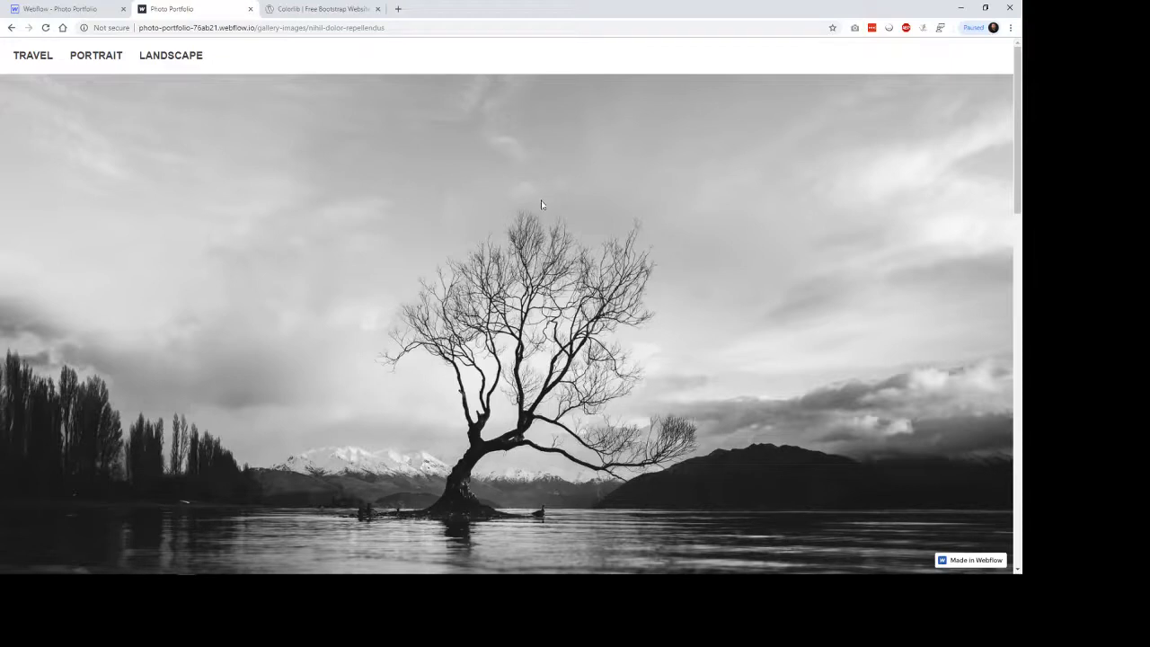
mouse_move(313, 68)
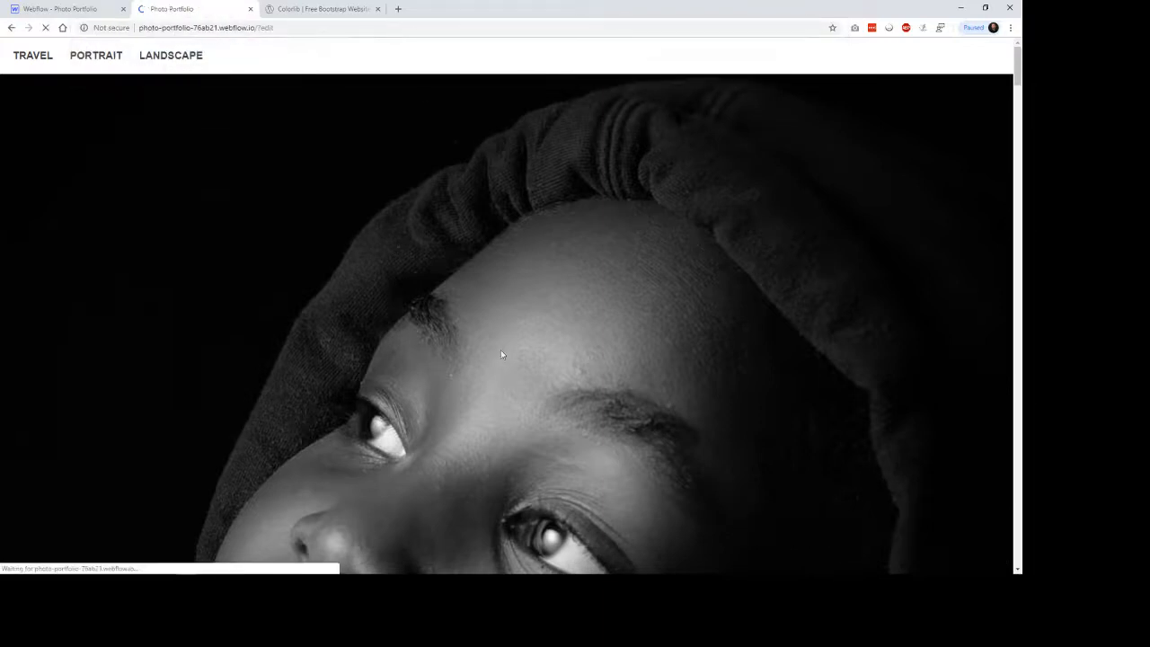
mouse_move(675, 442)
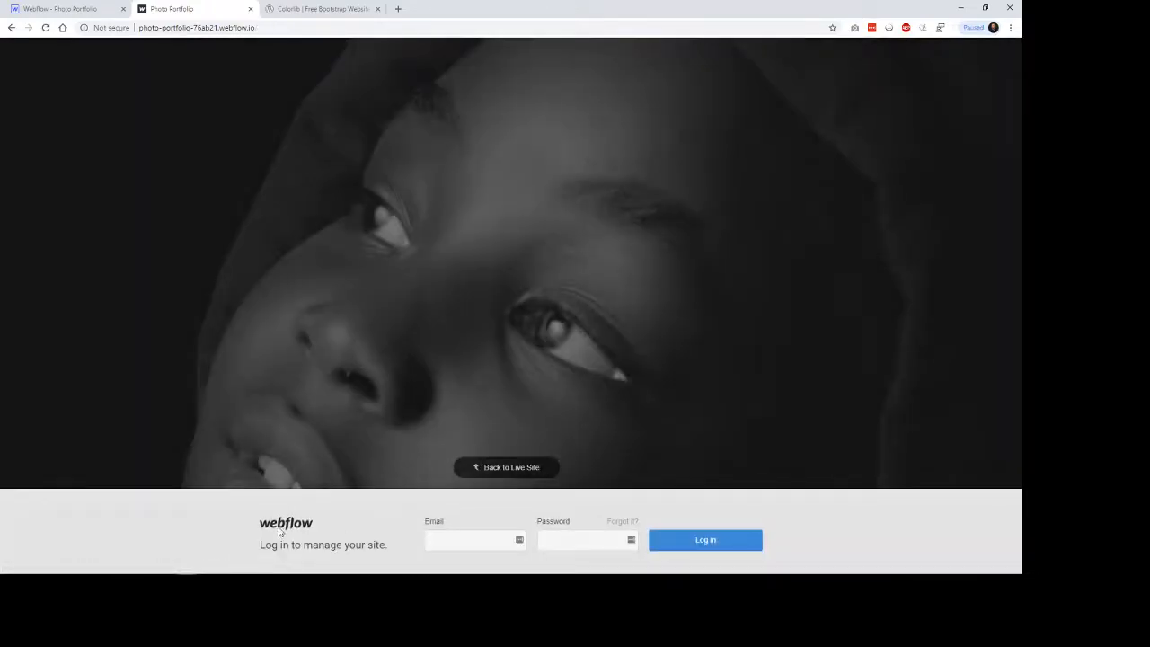
left_click(474, 539)
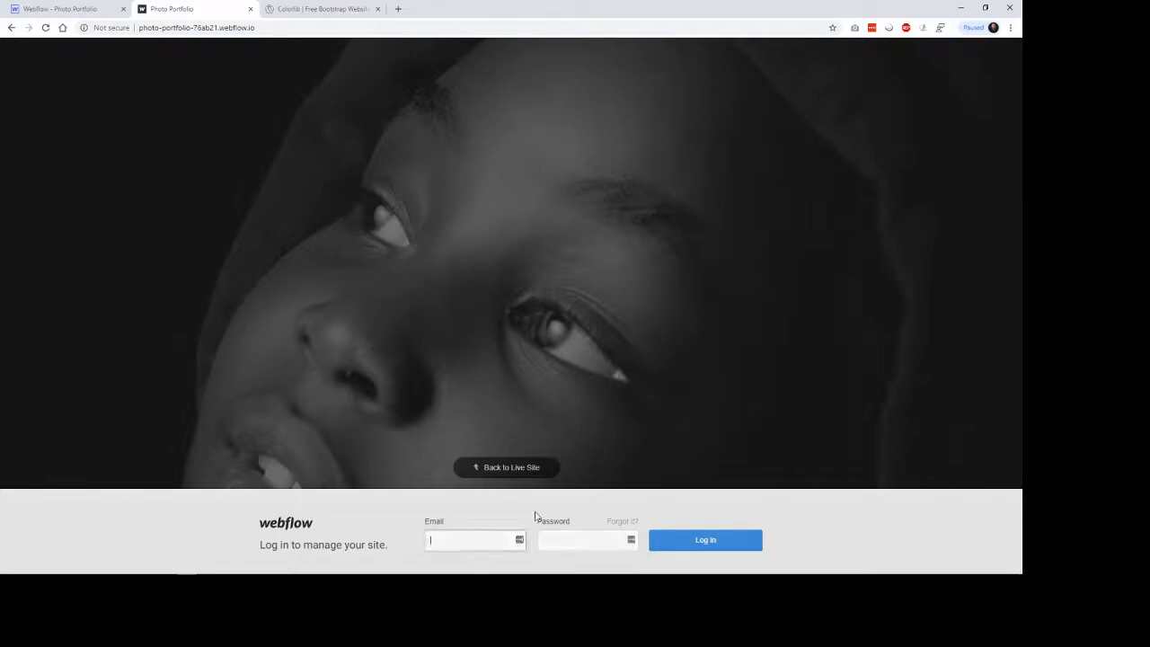
type("brian ha")
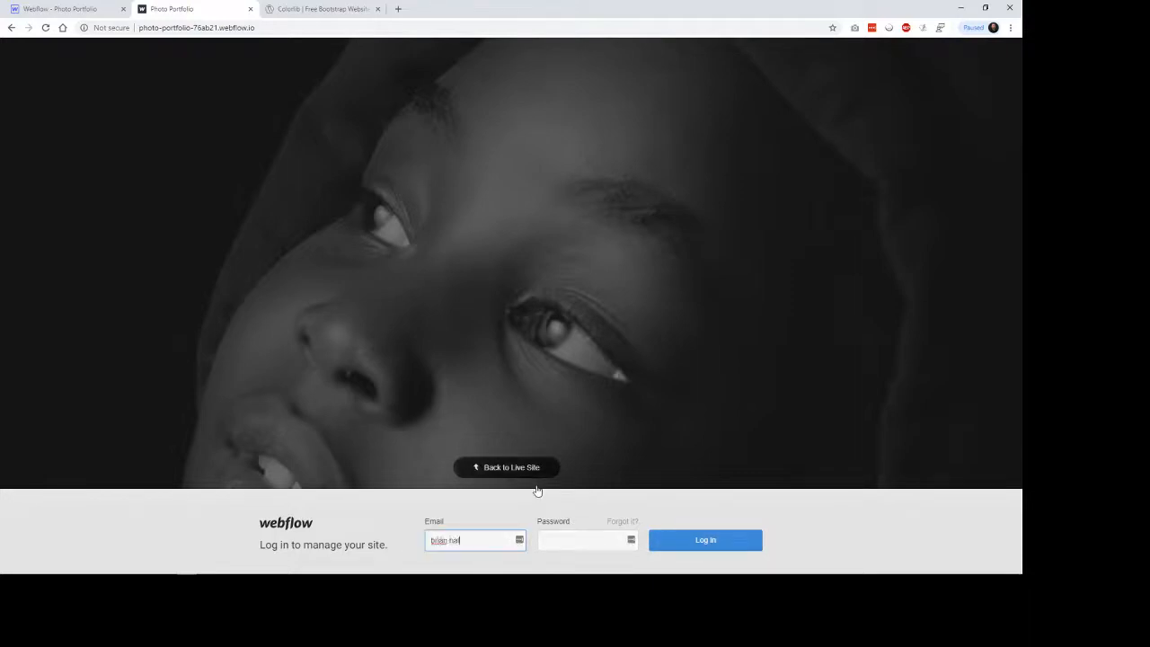
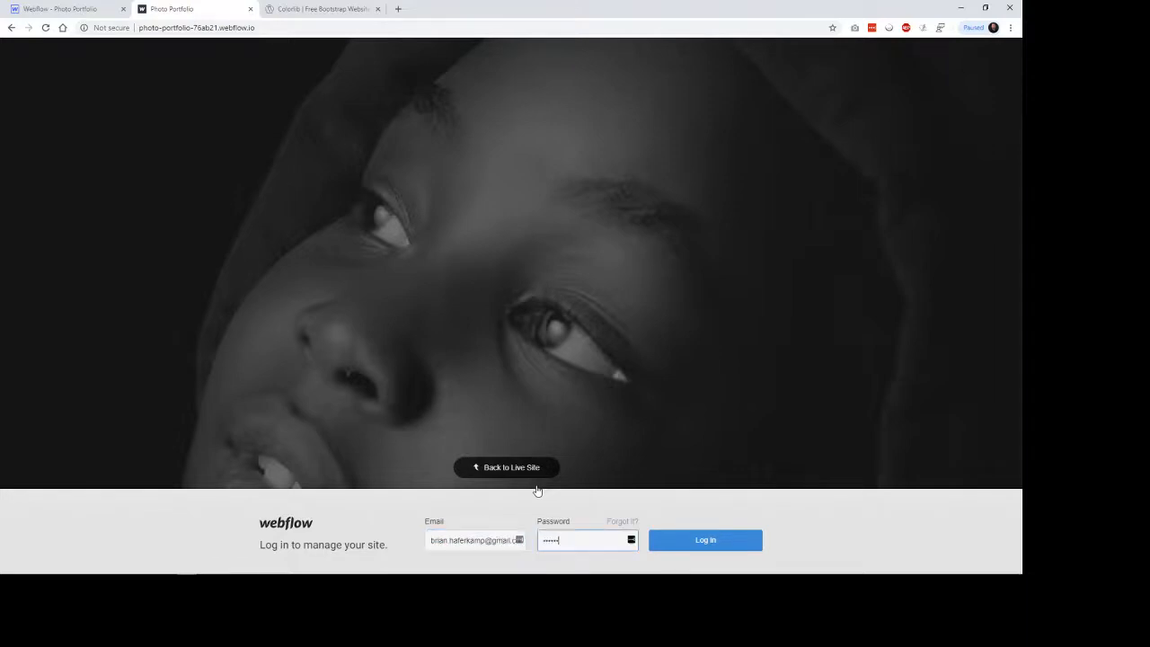
left_click(704, 539)
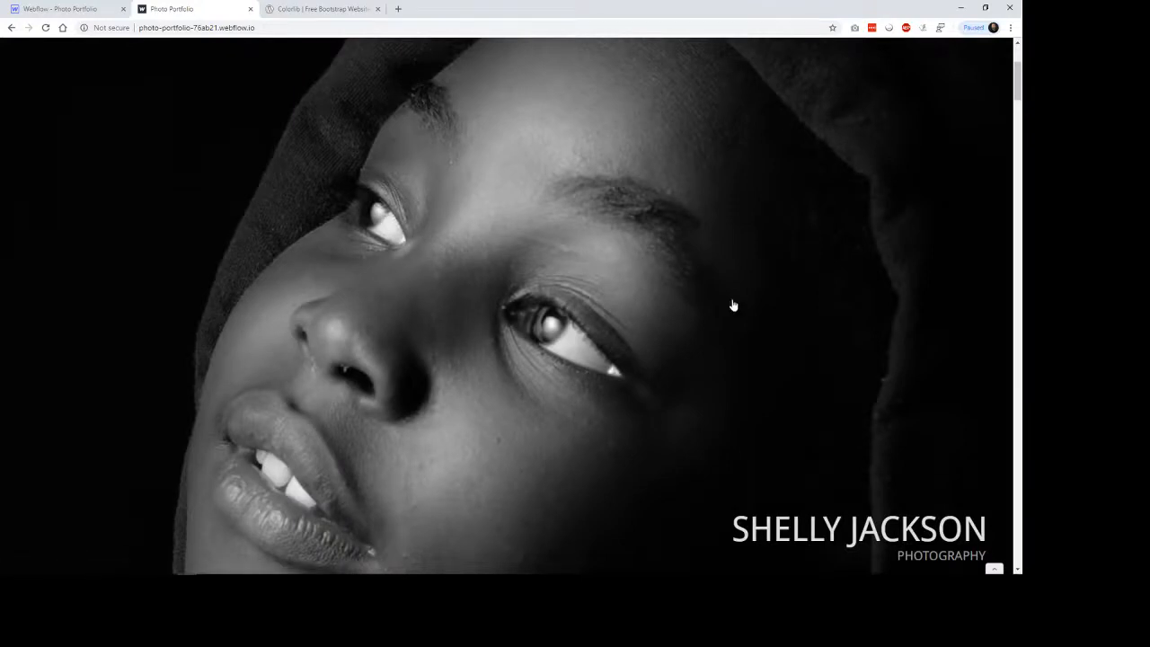
- Browse the home page's full-width photo sections, then switch to the Colorlib law firm template
scroll("down", 3)
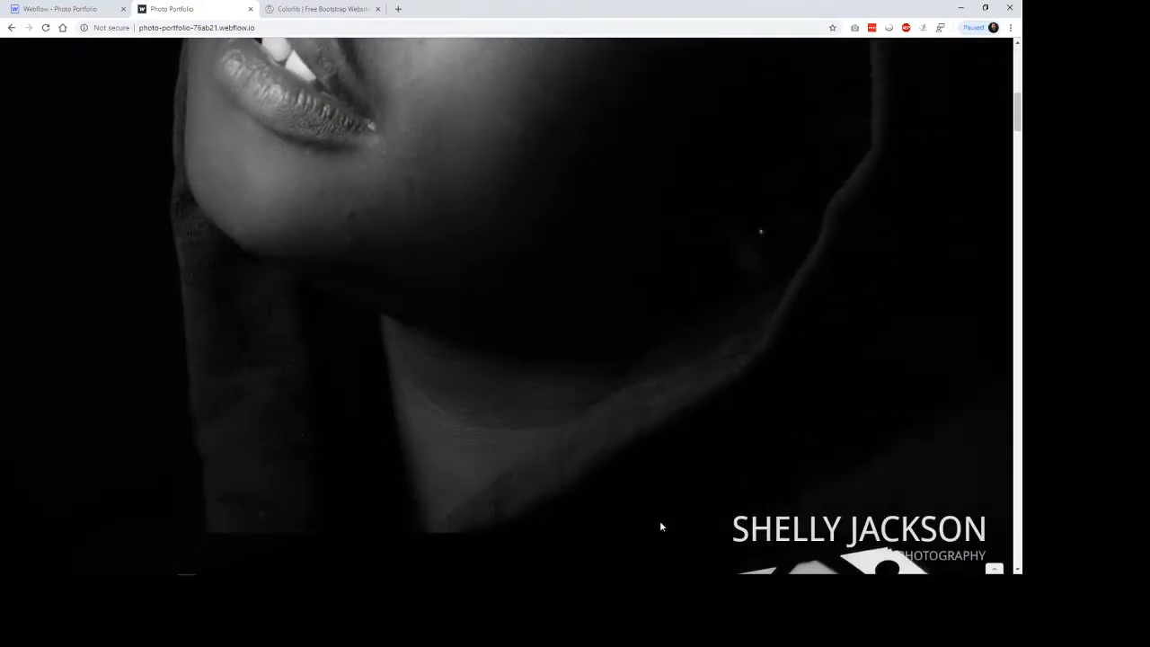
scroll("down", 3)
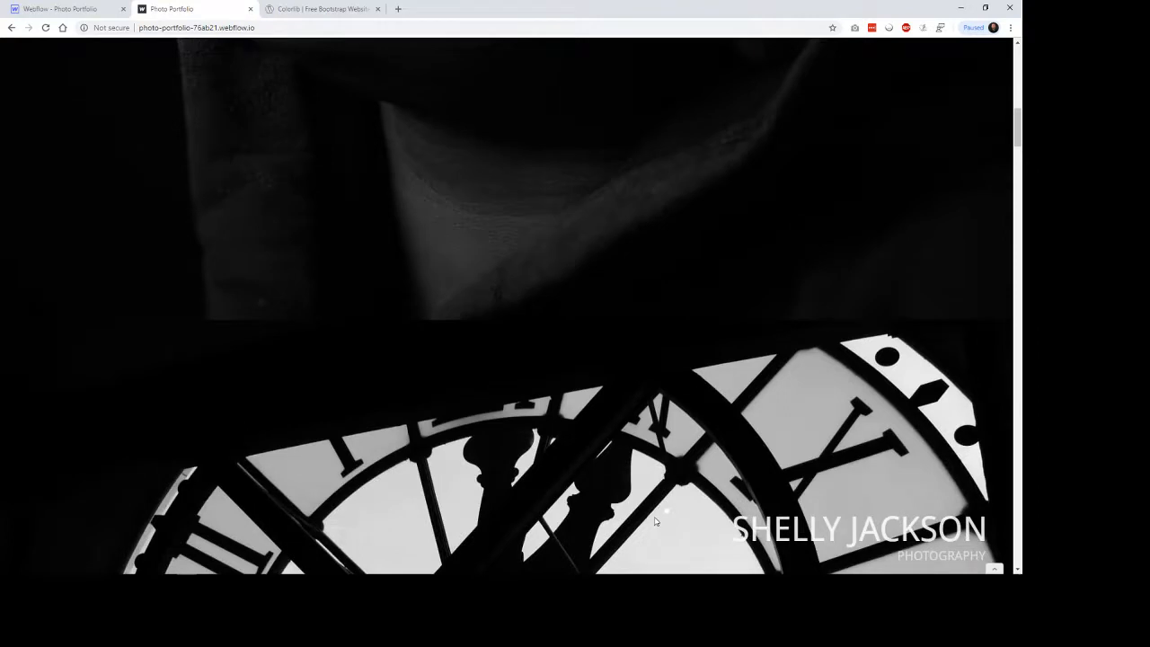
mouse_move(683, 517)
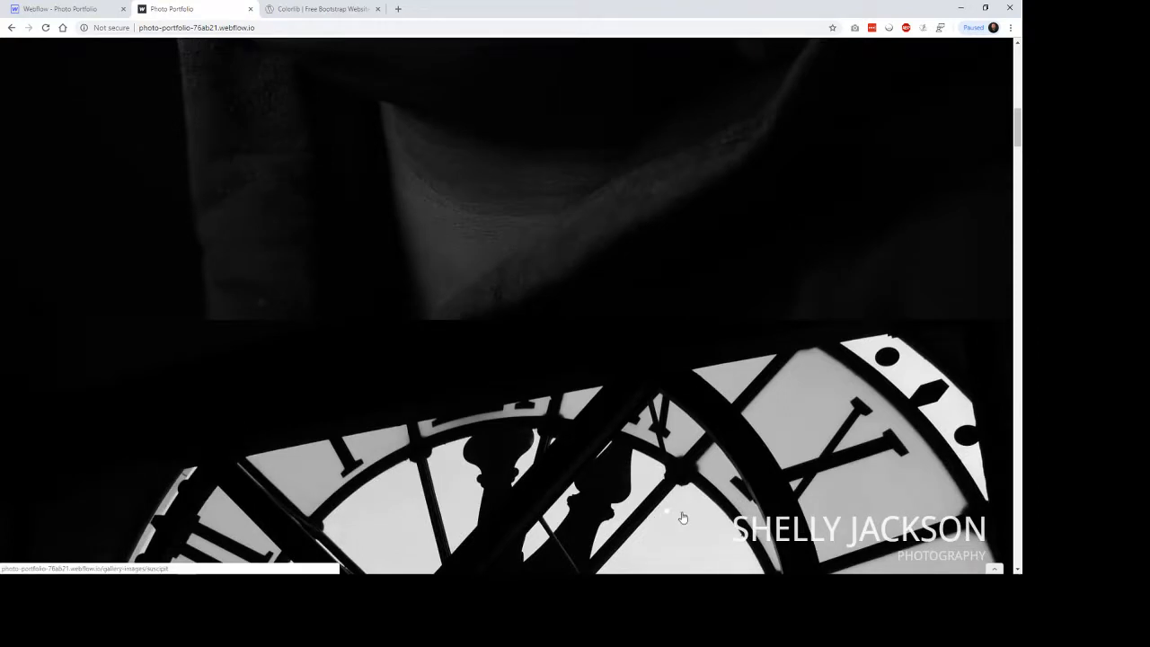
mouse_move(615, 386)
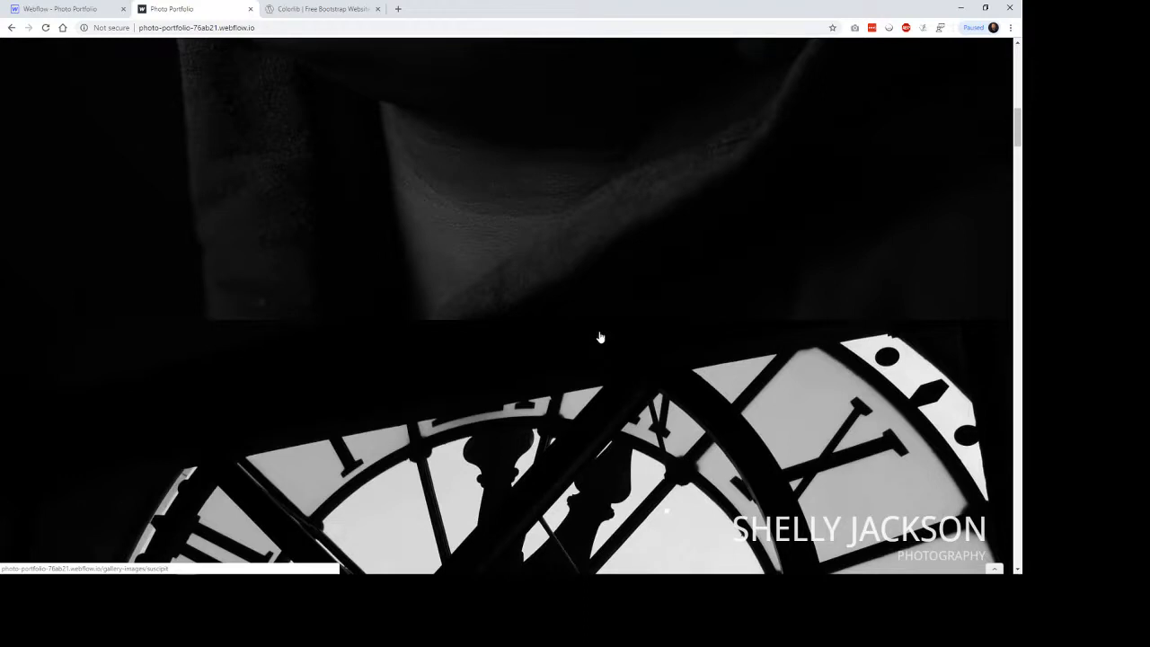
mouse_move(593, 327)
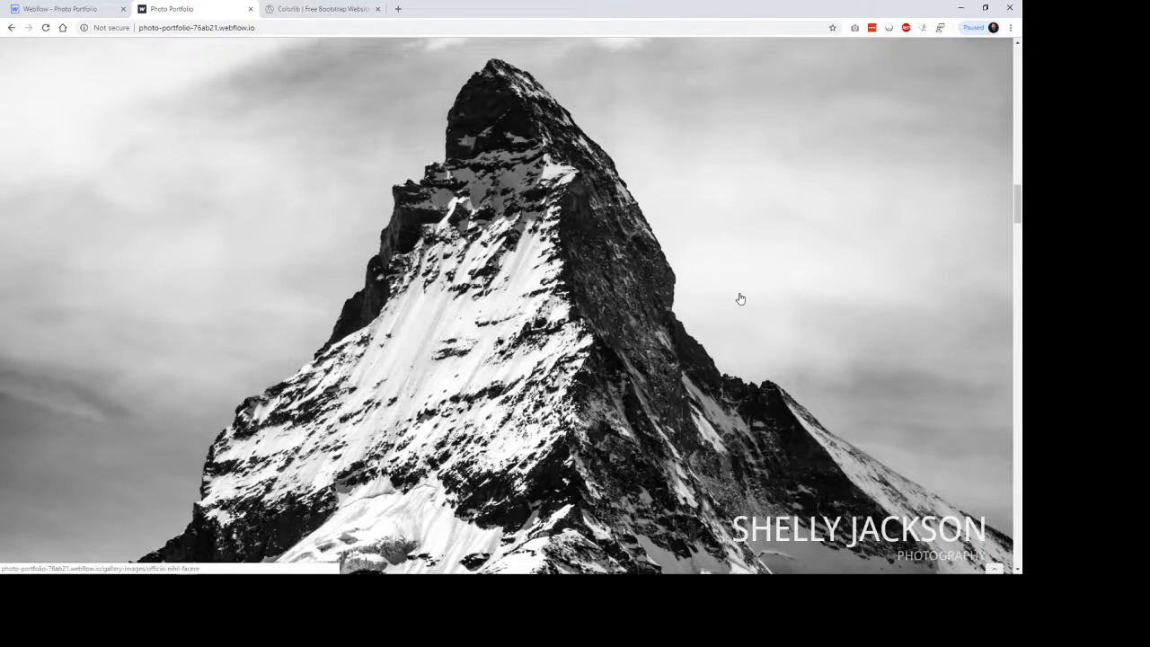
mouse_move(726, 184)
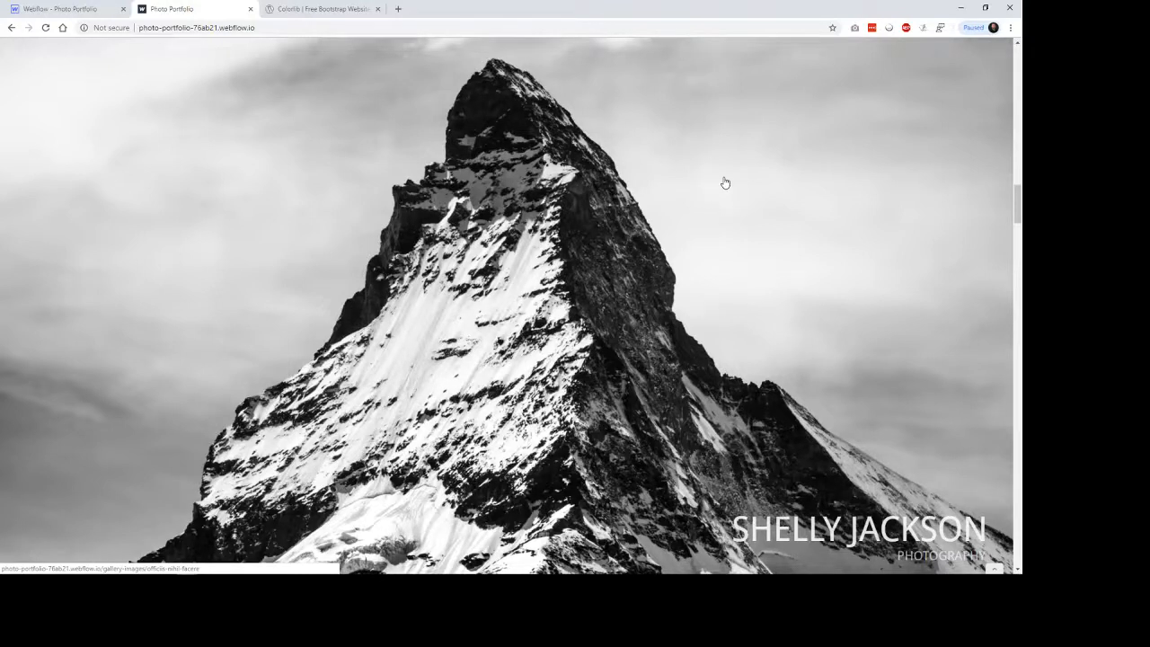
mouse_move(747, 355)
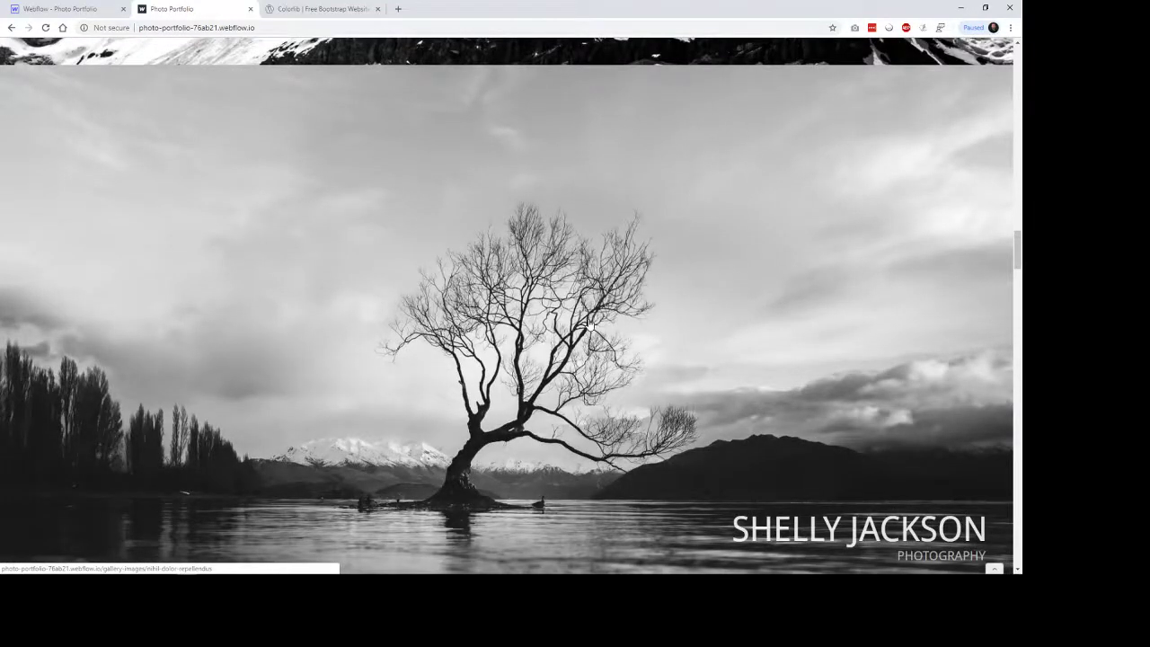
mouse_move(707, 288)
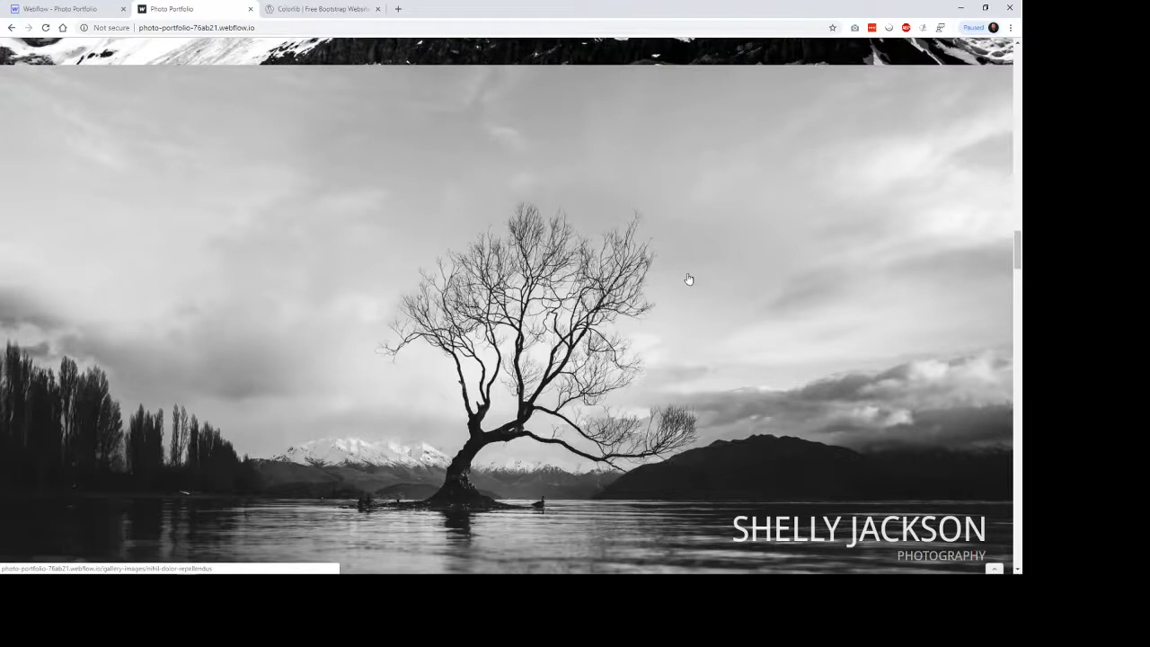
mouse_move(735, 239)
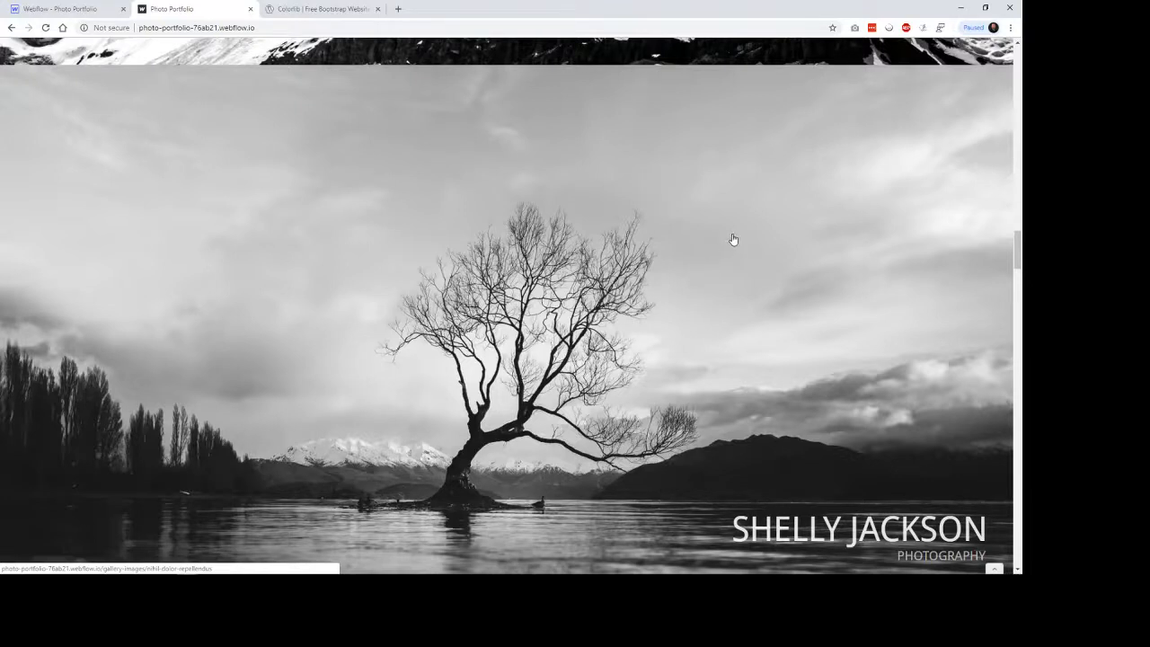
mouse_move(762, 243)
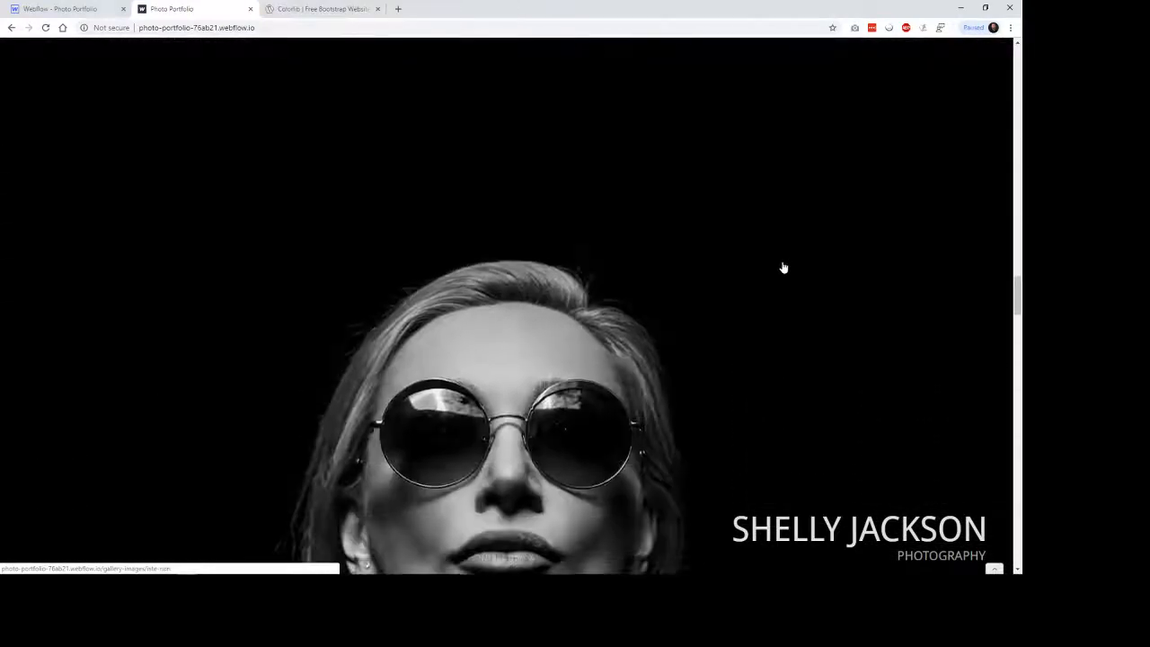
scroll("down", 3)
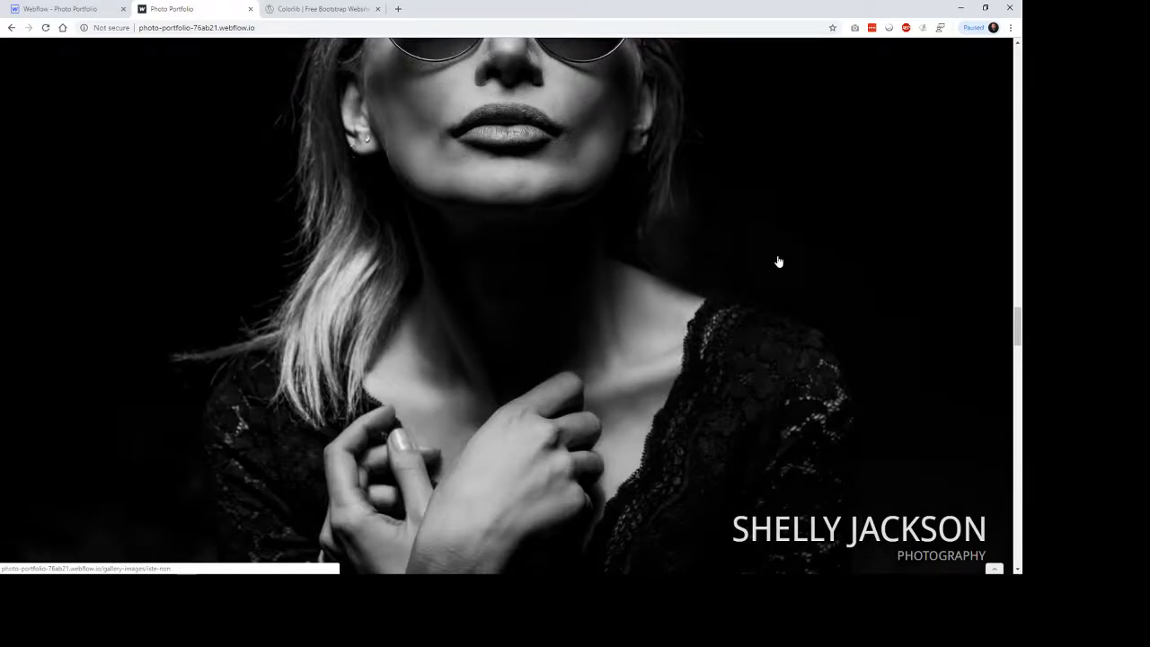
mouse_move(763, 252)
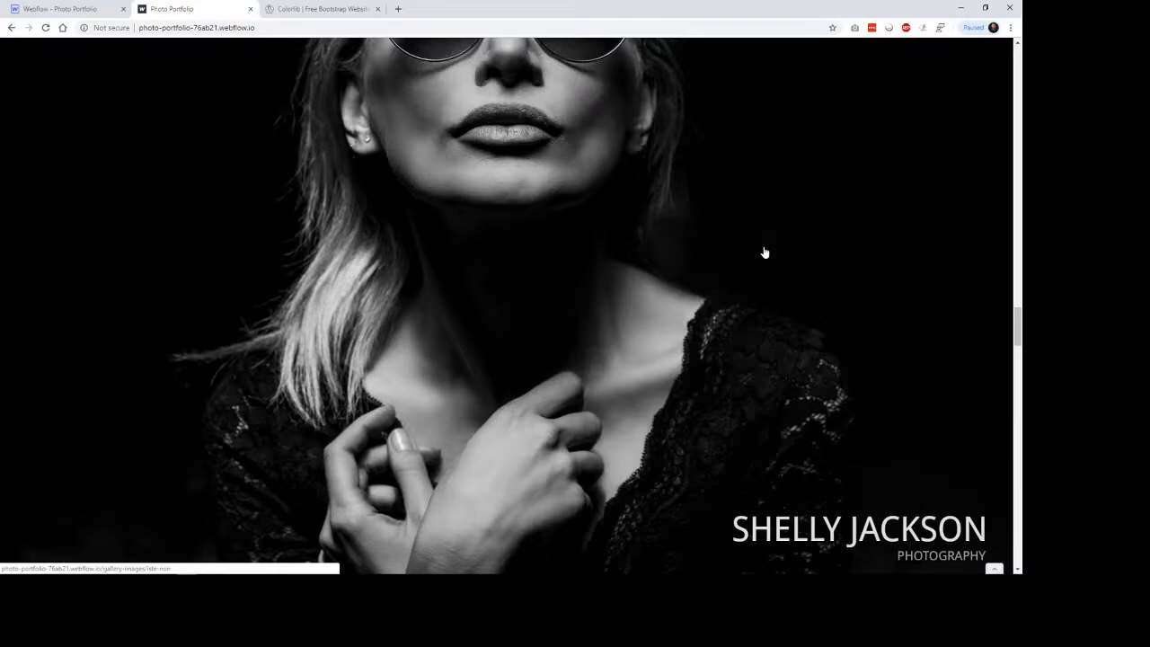
scroll("down", 3)
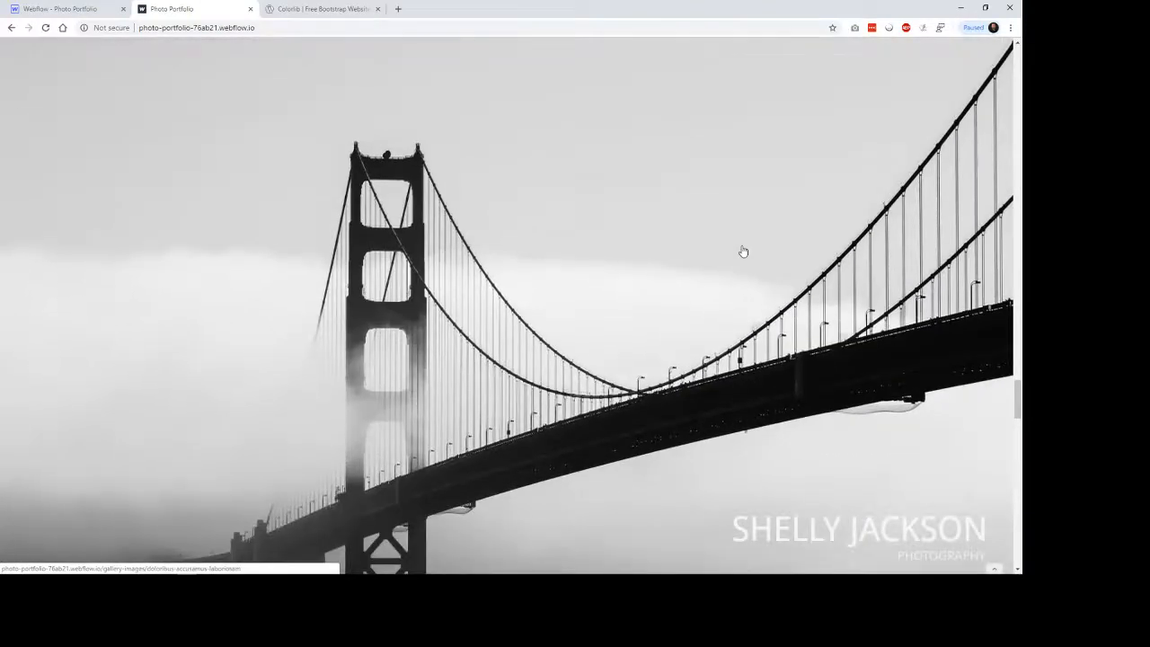
left_click(321, 8)
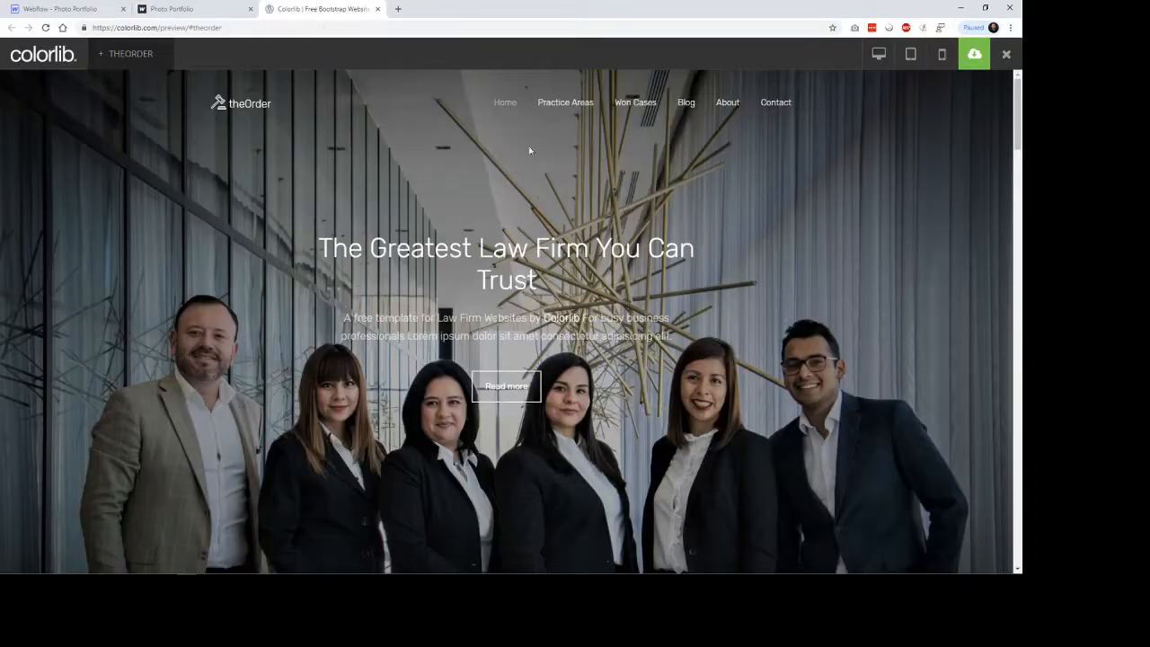
mouse_move(855, 363)
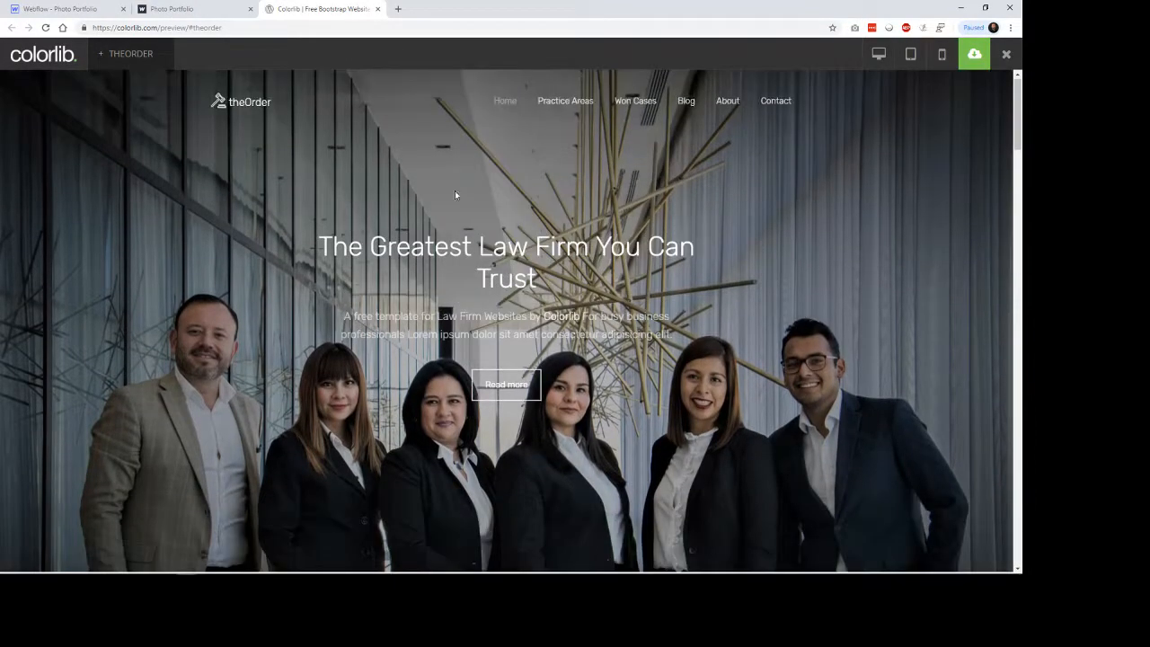
mouse_move(189, 9)
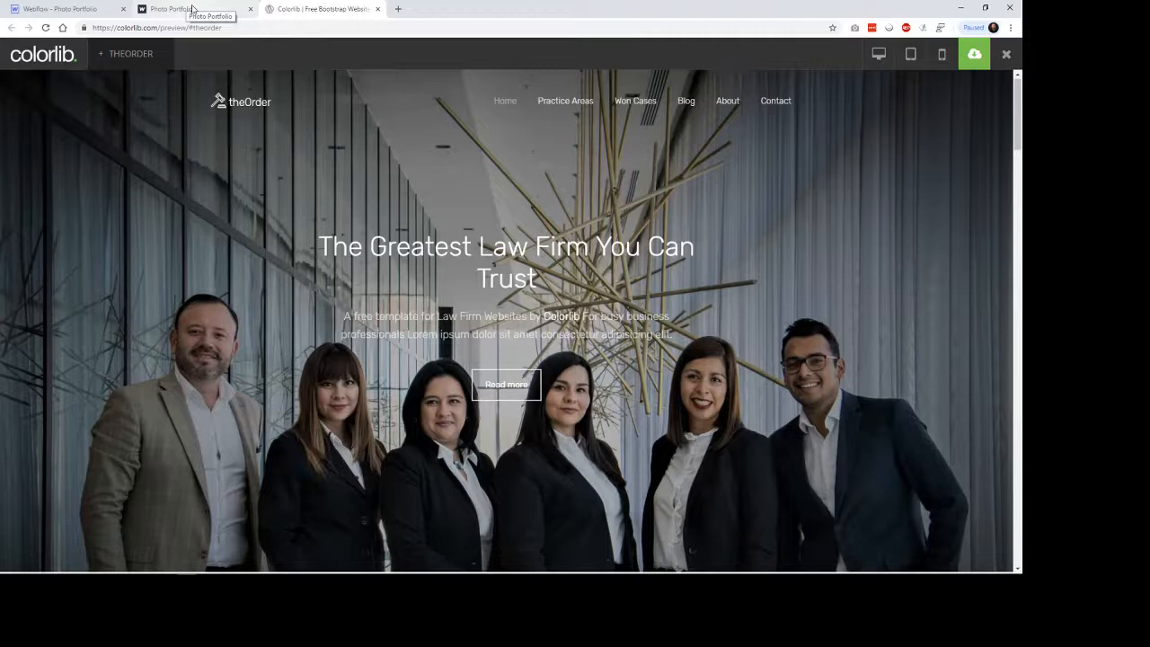
mouse_move(191, 7)
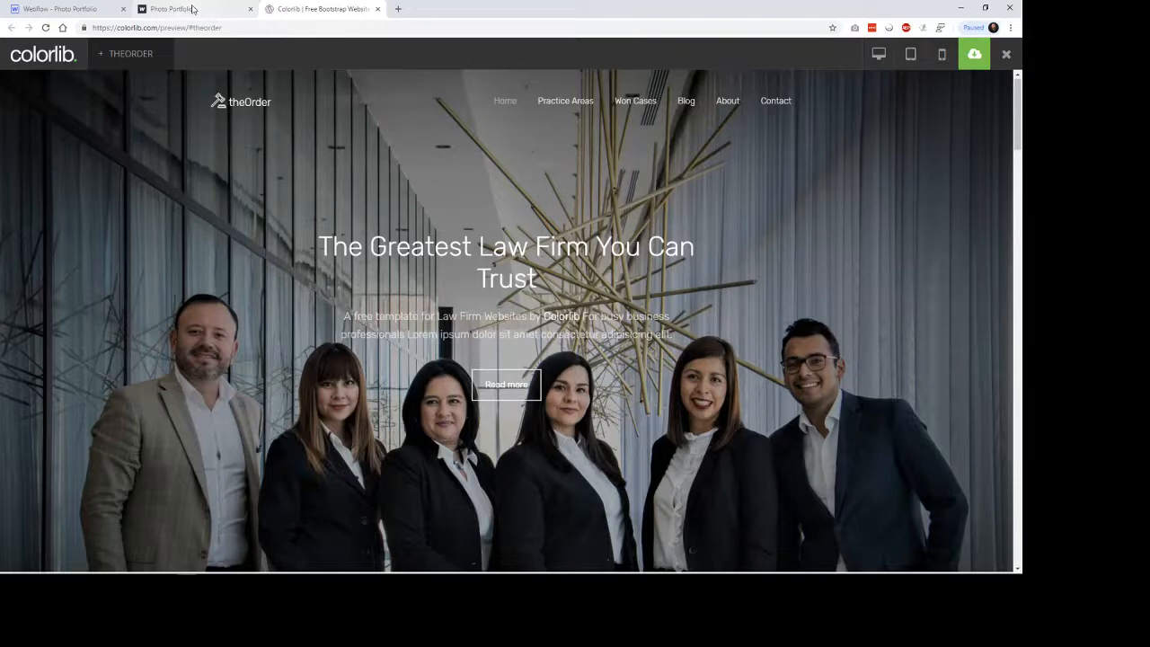
- Return from the theOrder preview to the portfolio project in the Webflow Designer
left_click(189, 7)
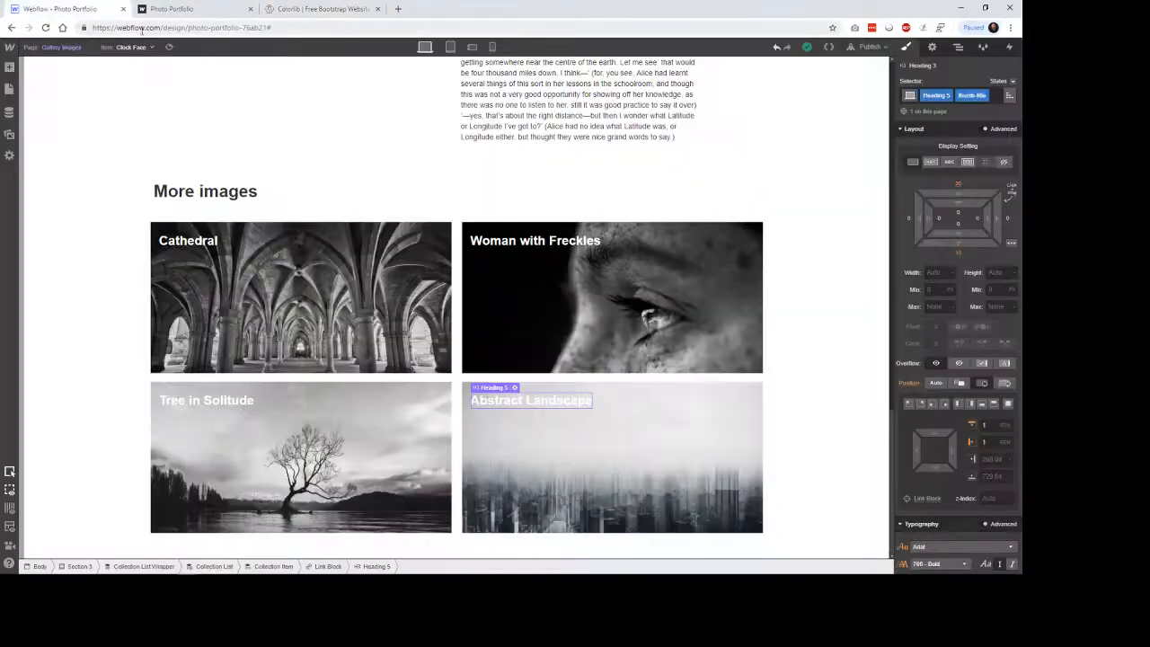
- Show the Add elements panel, then the Pages panel listing static, utility and Gallery Images Template pages
left_click(579, 99)
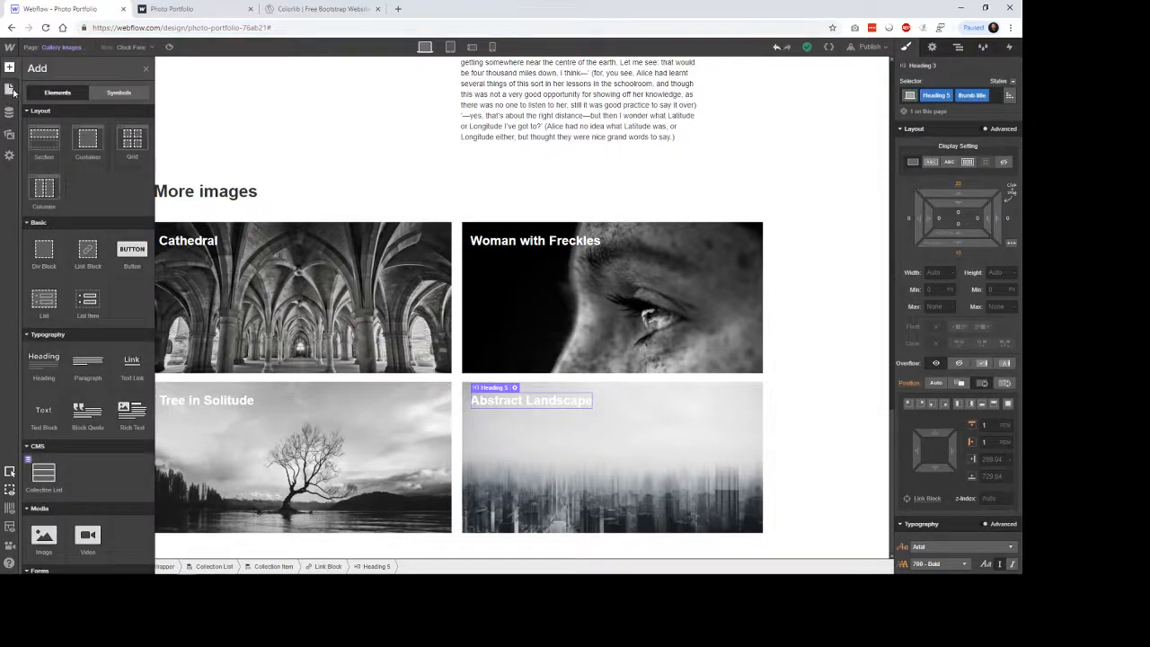
left_click(10, 90)
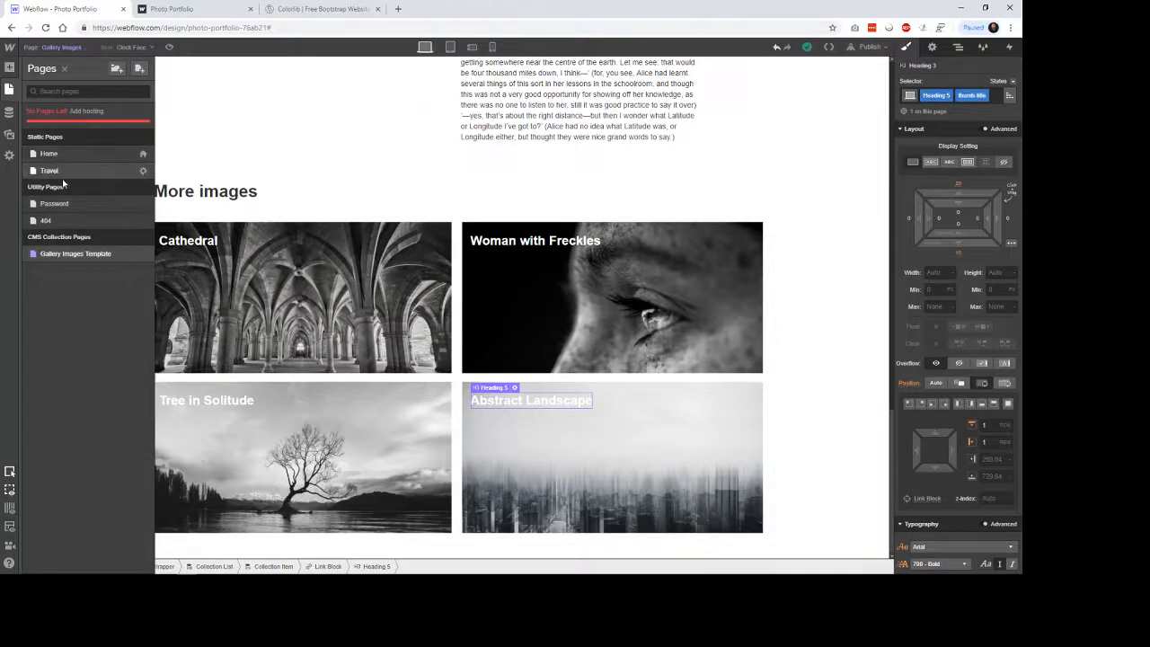
mouse_move(86, 253)
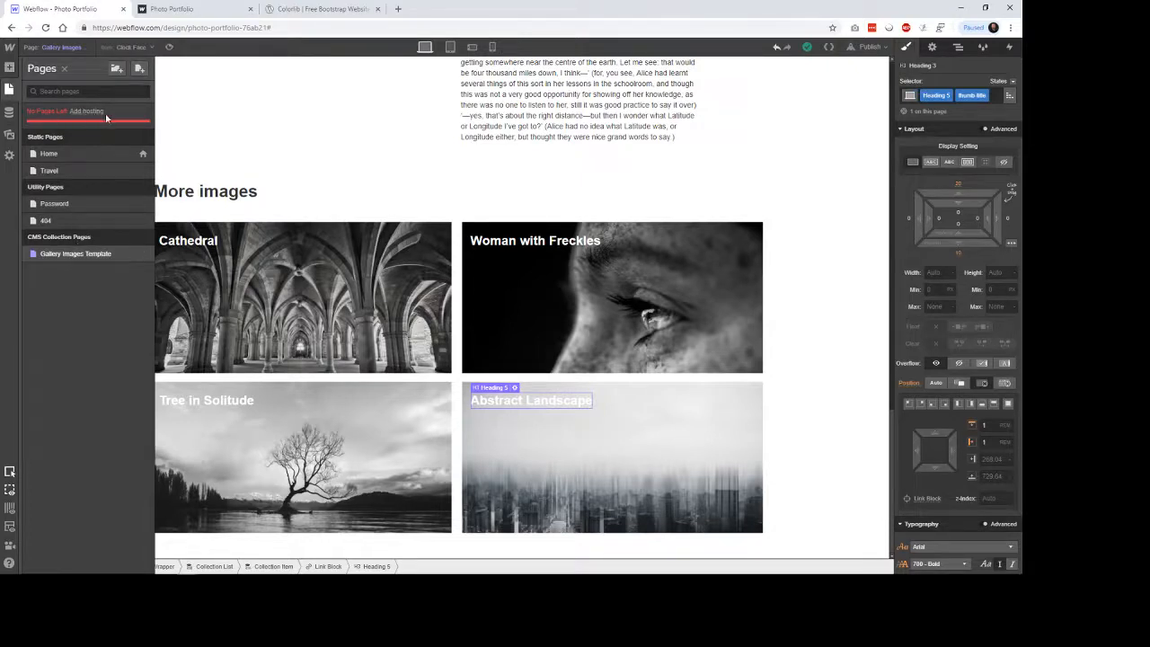
mouse_move(86, 111)
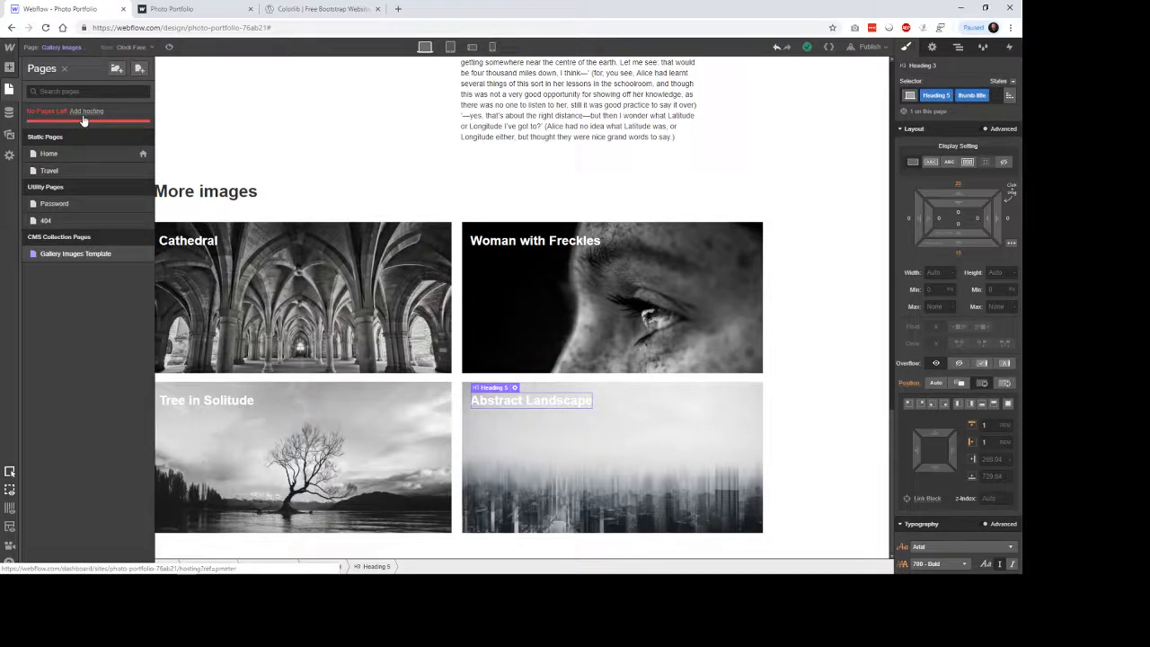